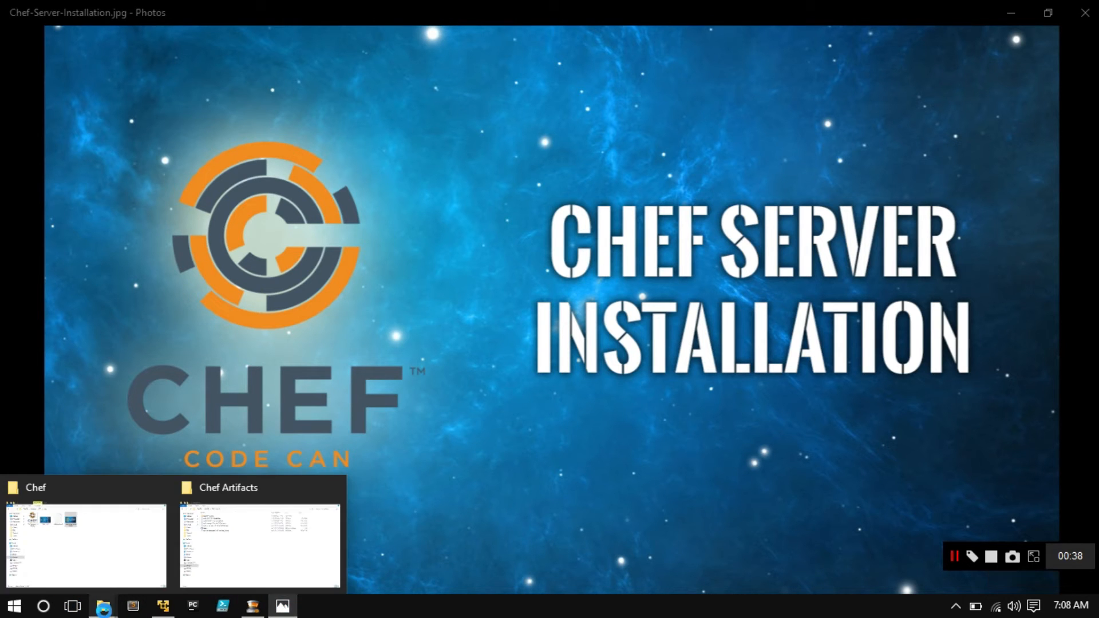
- Switch from Photos to the Chef pictures folder window through the File Explorer taskbar previews
left_click(132, 605)
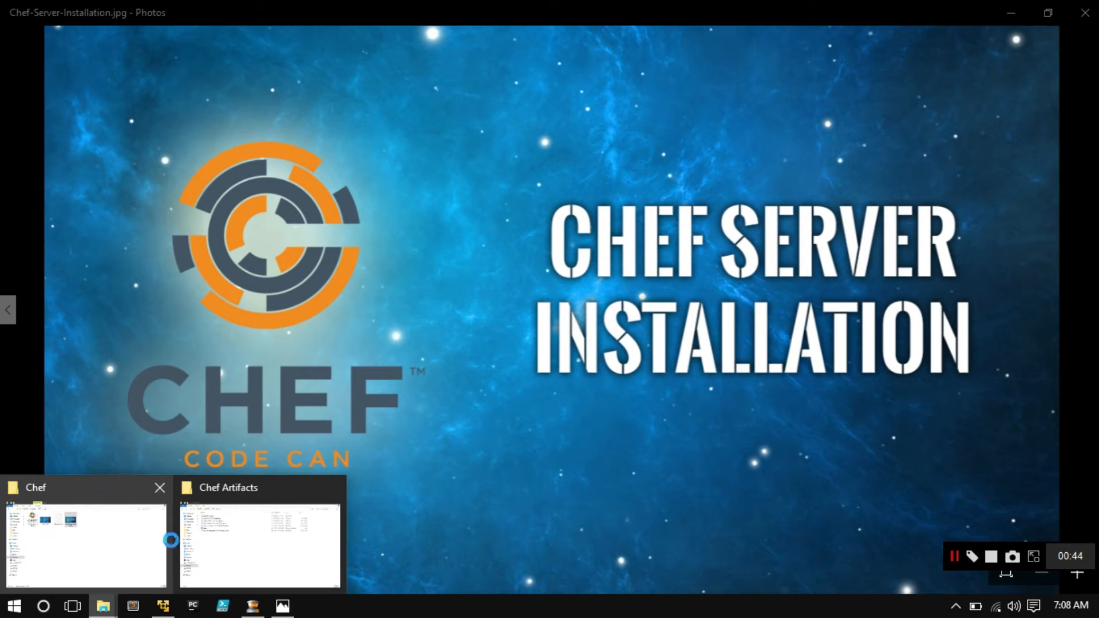
left_click(87, 544)
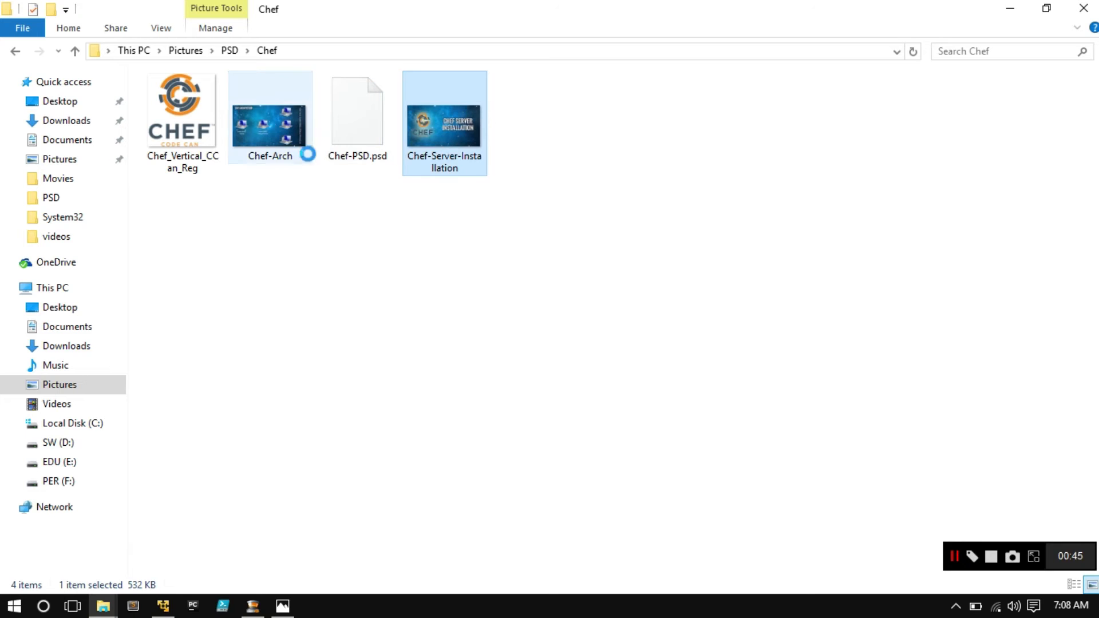
- View the Chef-Arch diagram with its CentOS/RHEL/Debian machines in Photos
double_click(270, 115)
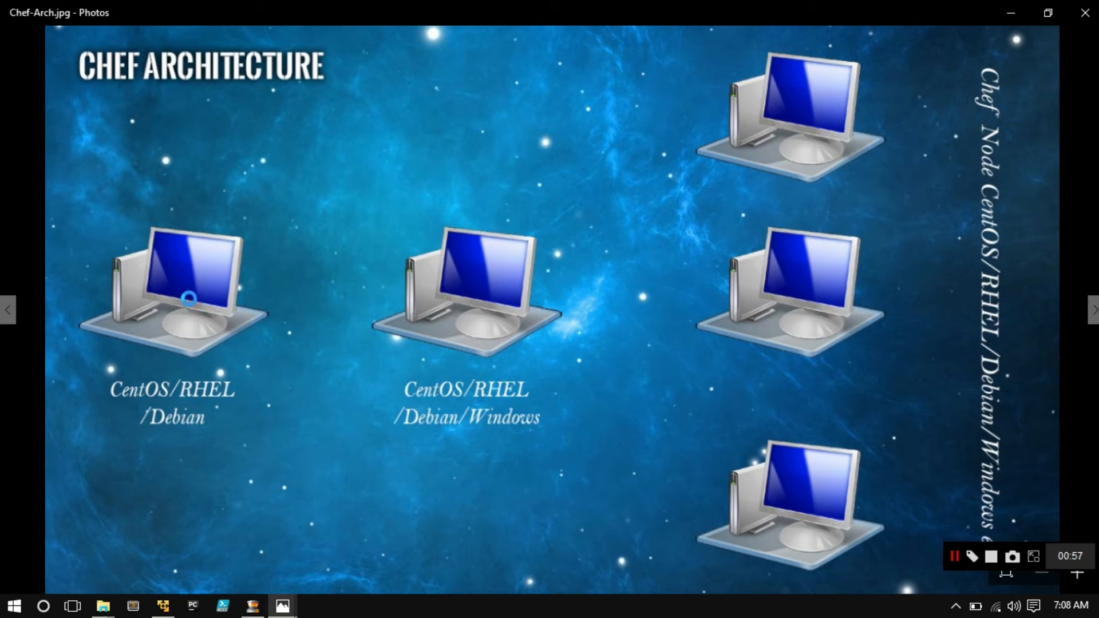
mouse_move(396, 321)
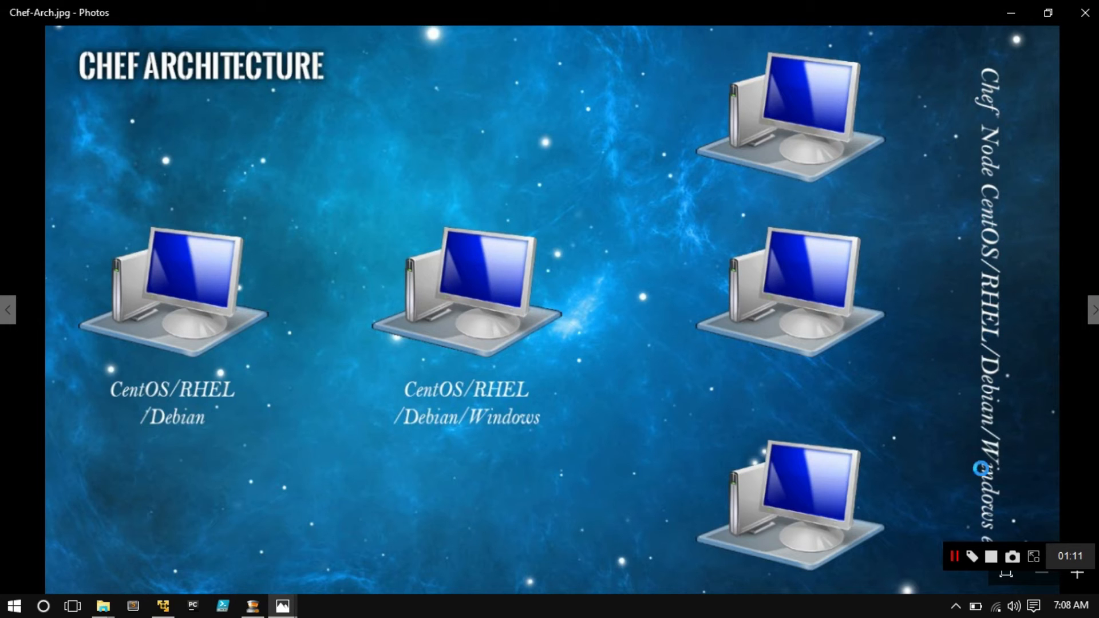
mouse_move(958, 489)
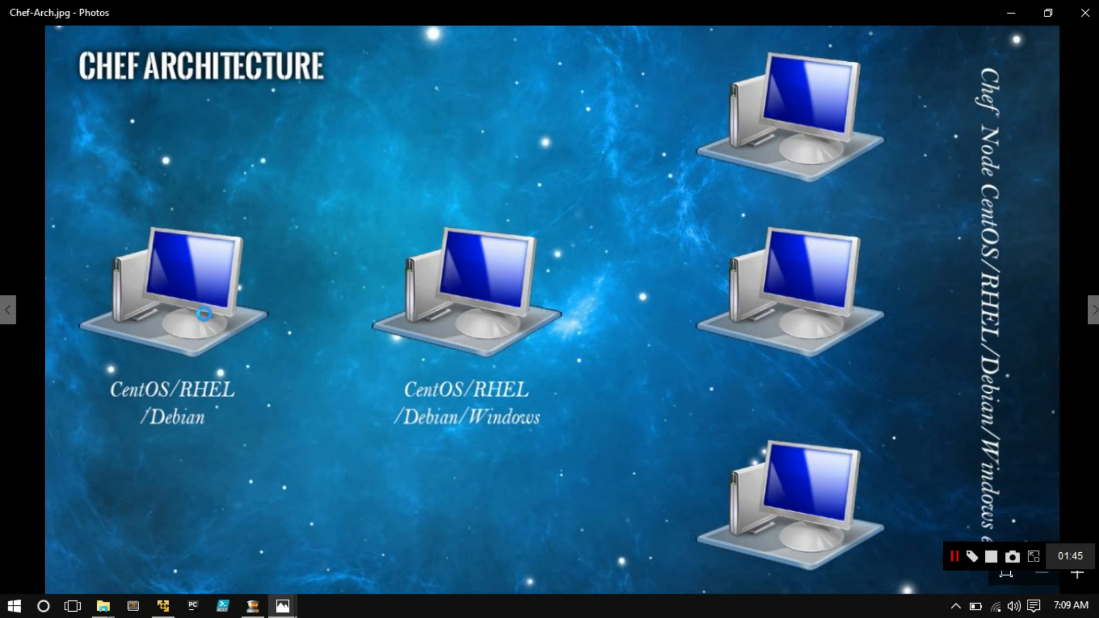
mouse_move(197, 297)
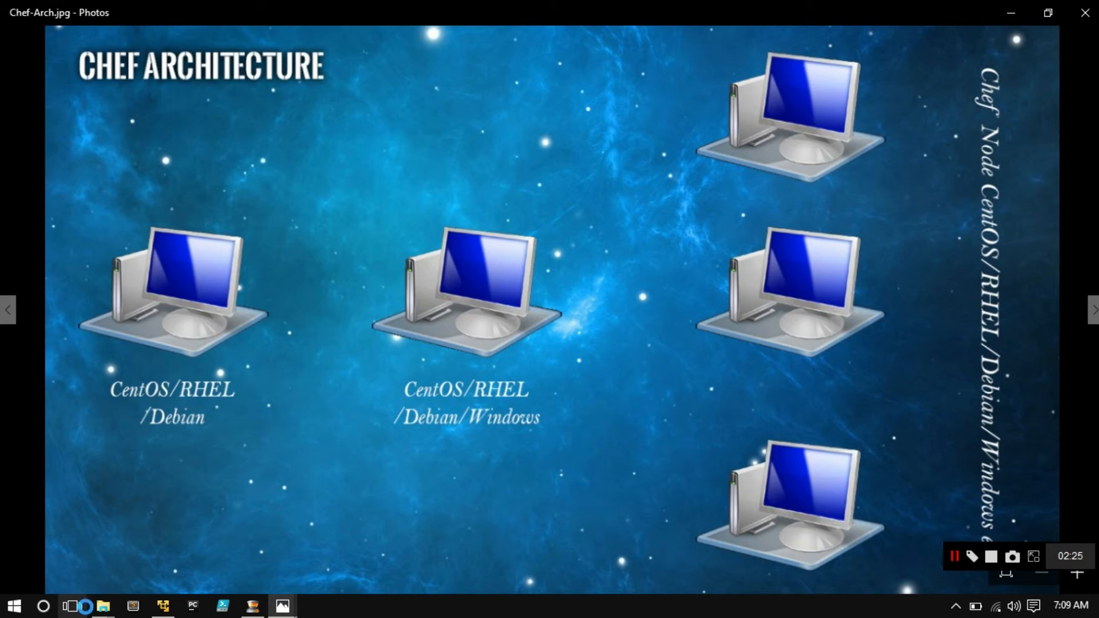
mouse_move(103, 605)
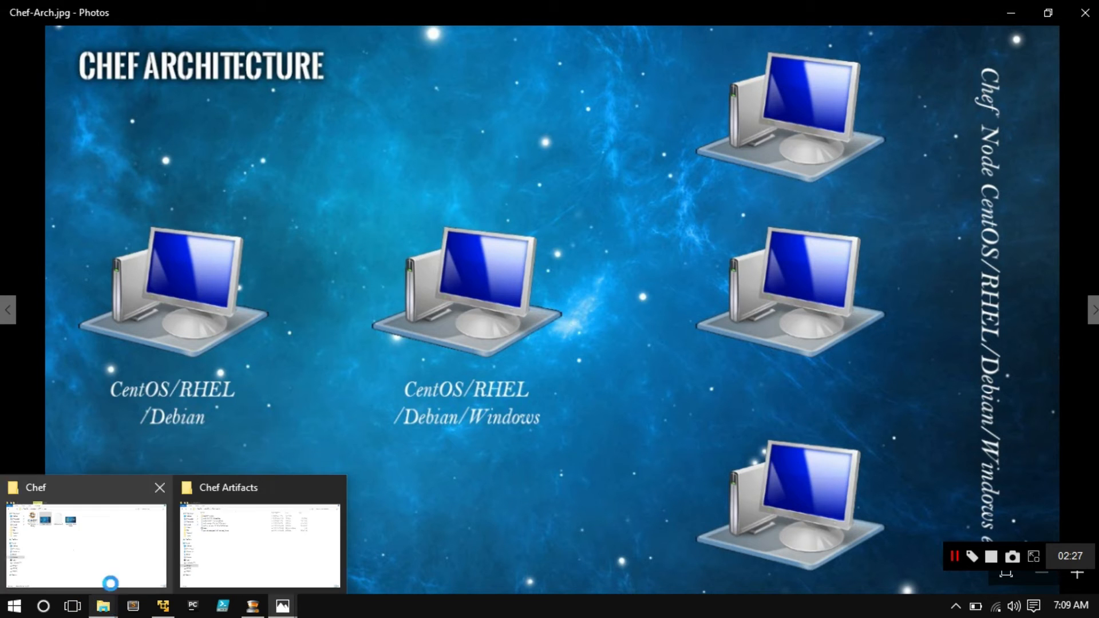
- Open the VMS folder on SW (D:) and launch VMware Workstation 12 Player
left_click(260, 536)
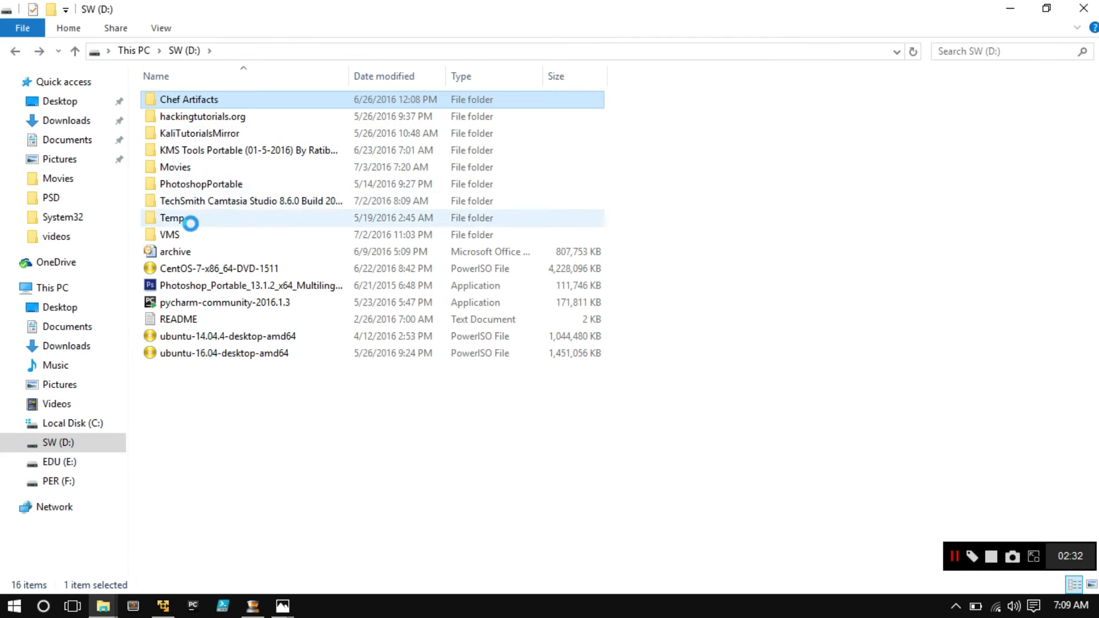
double_click(169, 235)
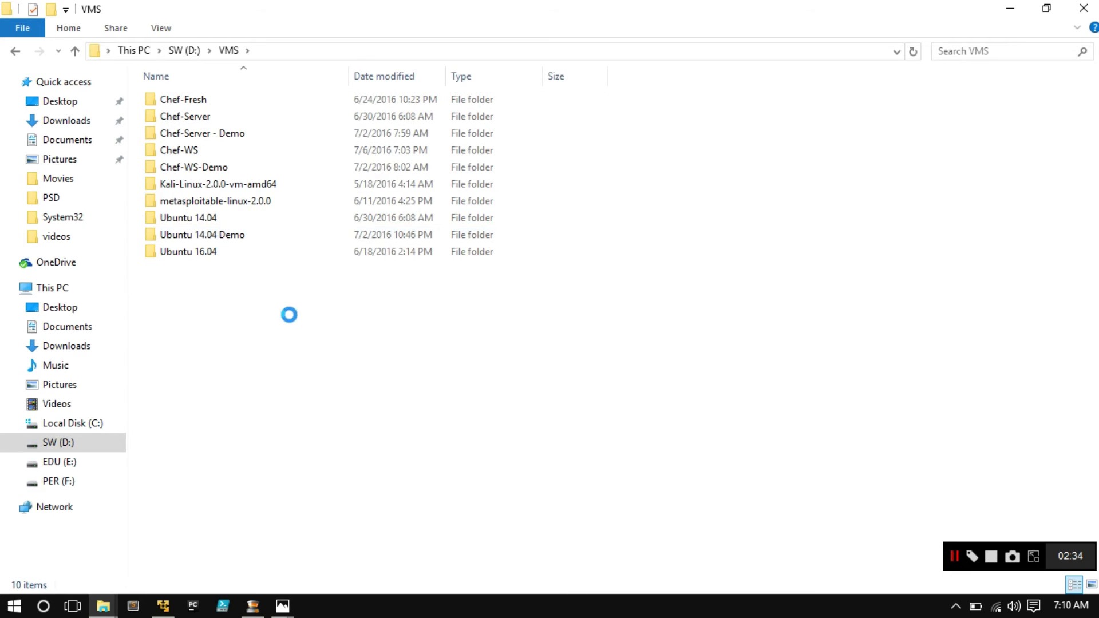
left_click(203, 133)
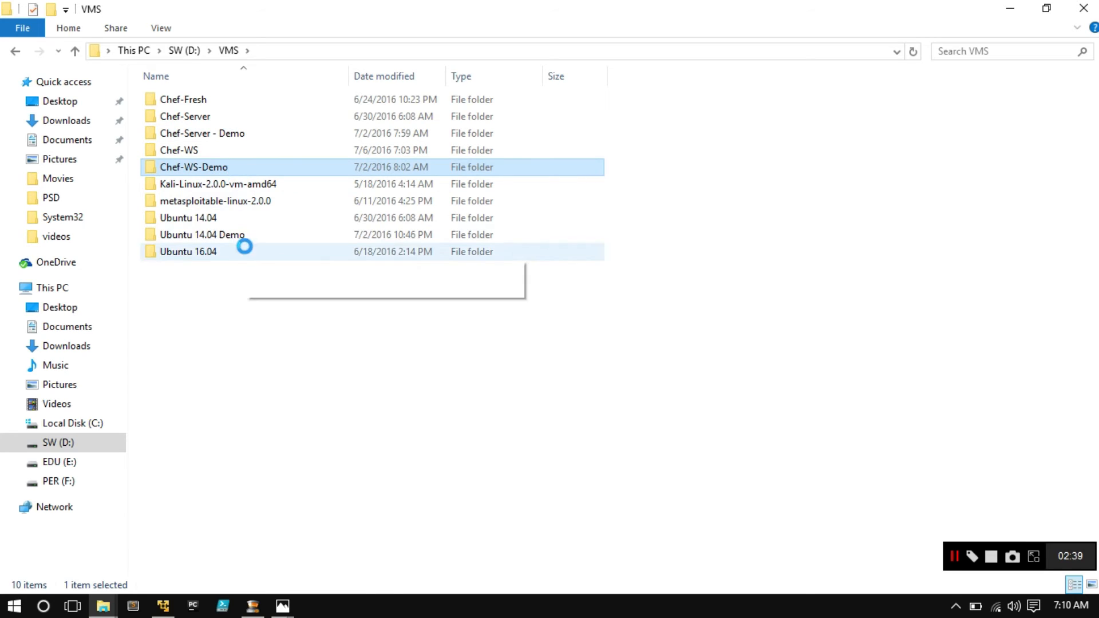
left_click(203, 234)
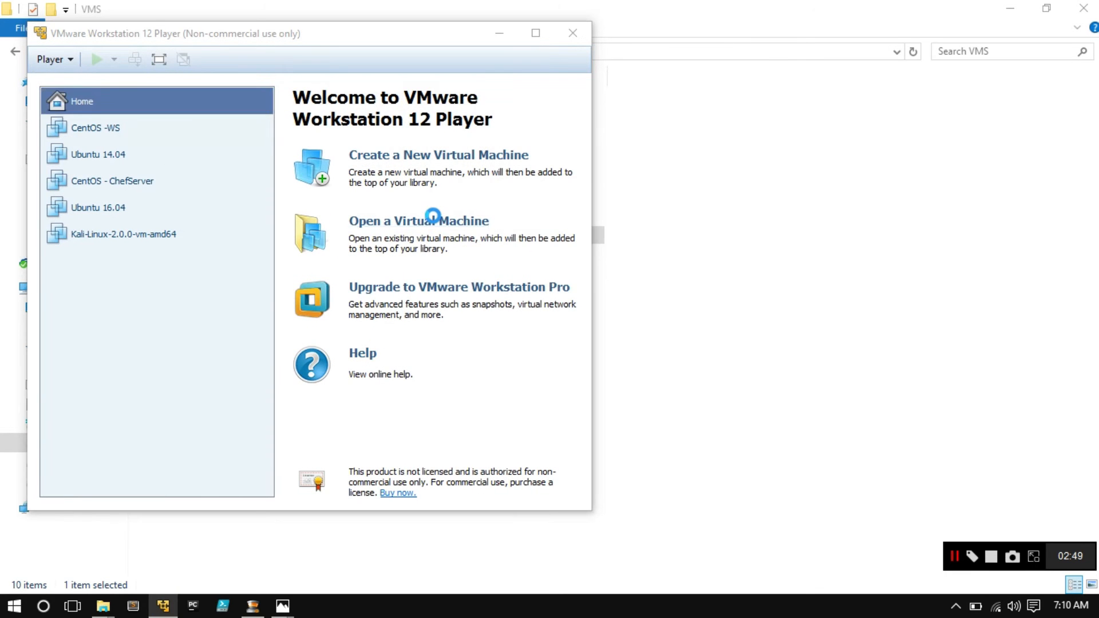
- Add CentOS - ChefServer from VMS > Chef-Server - Demo and power it on as copied
left_click(419, 220)
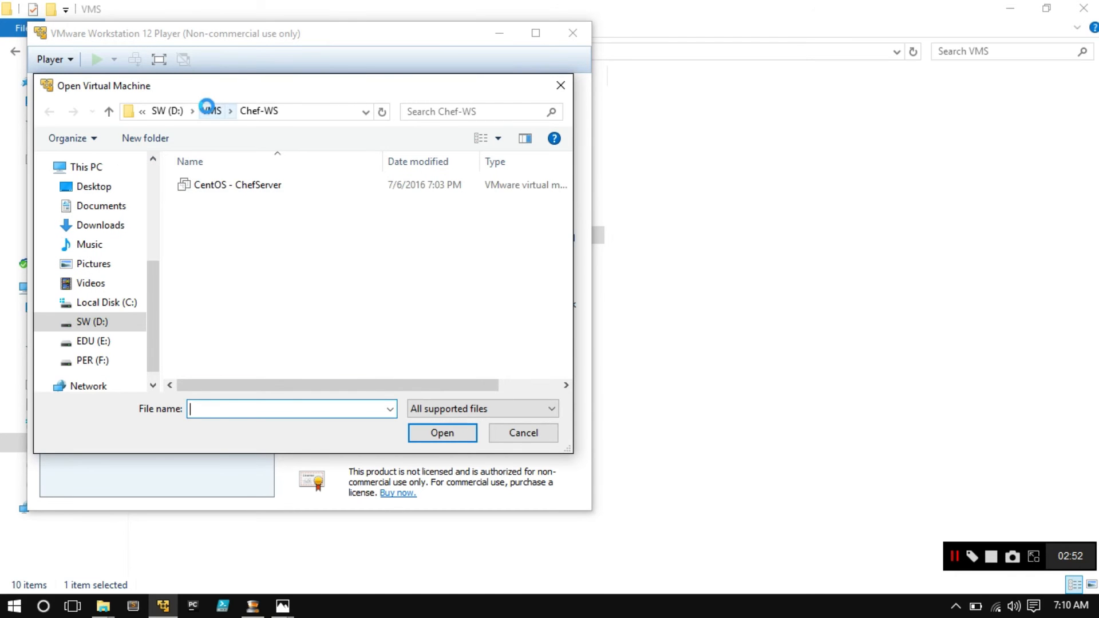
left_click(210, 111)
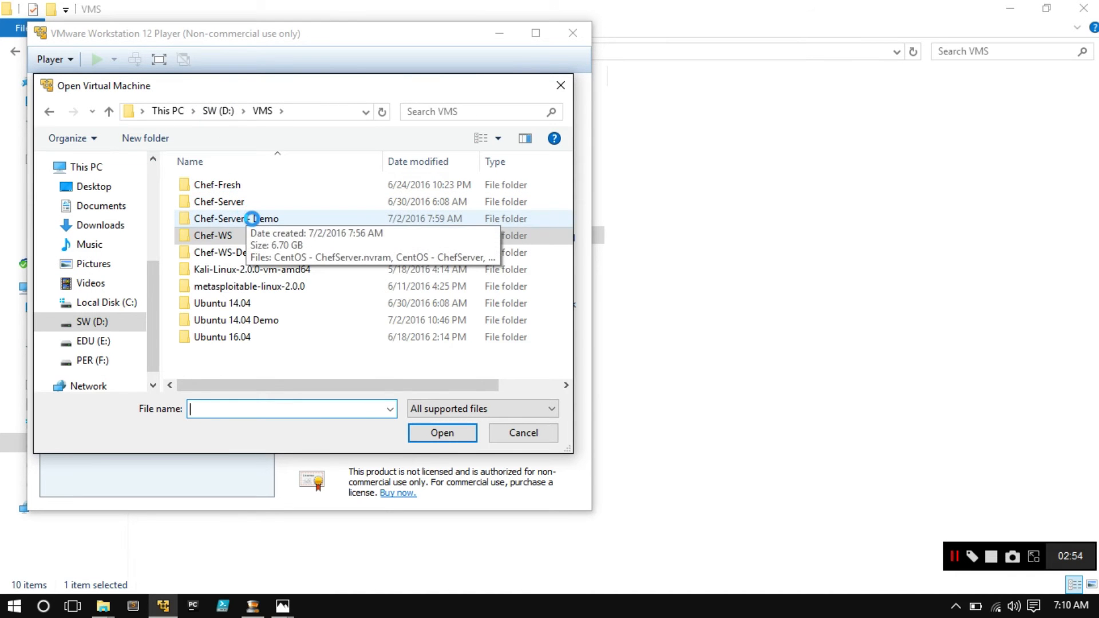
double_click(236, 218)
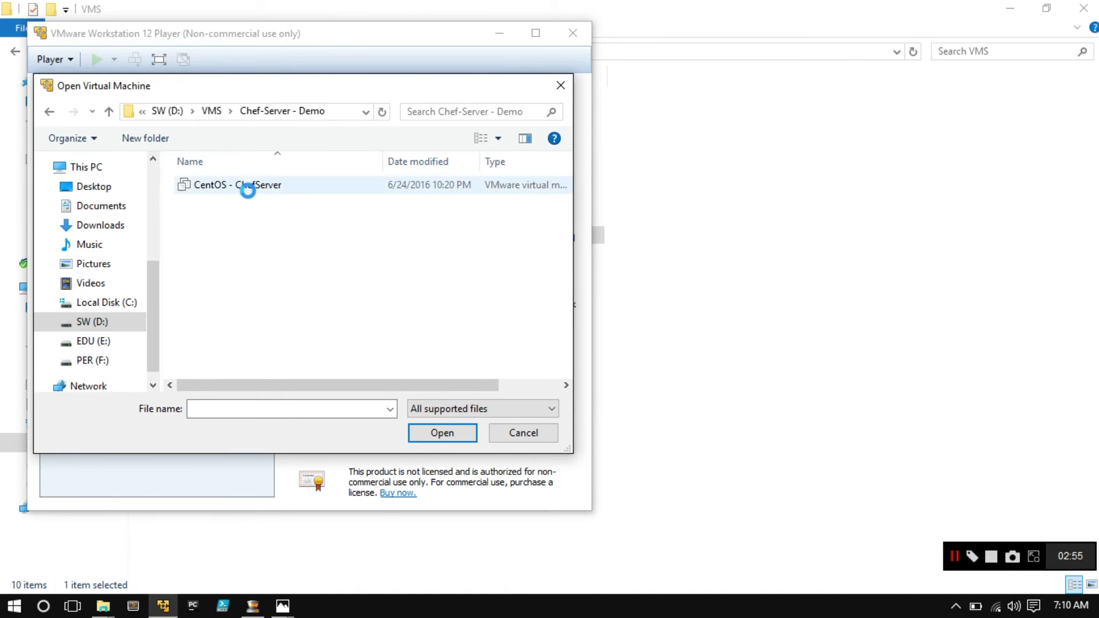
left_click(442, 433)
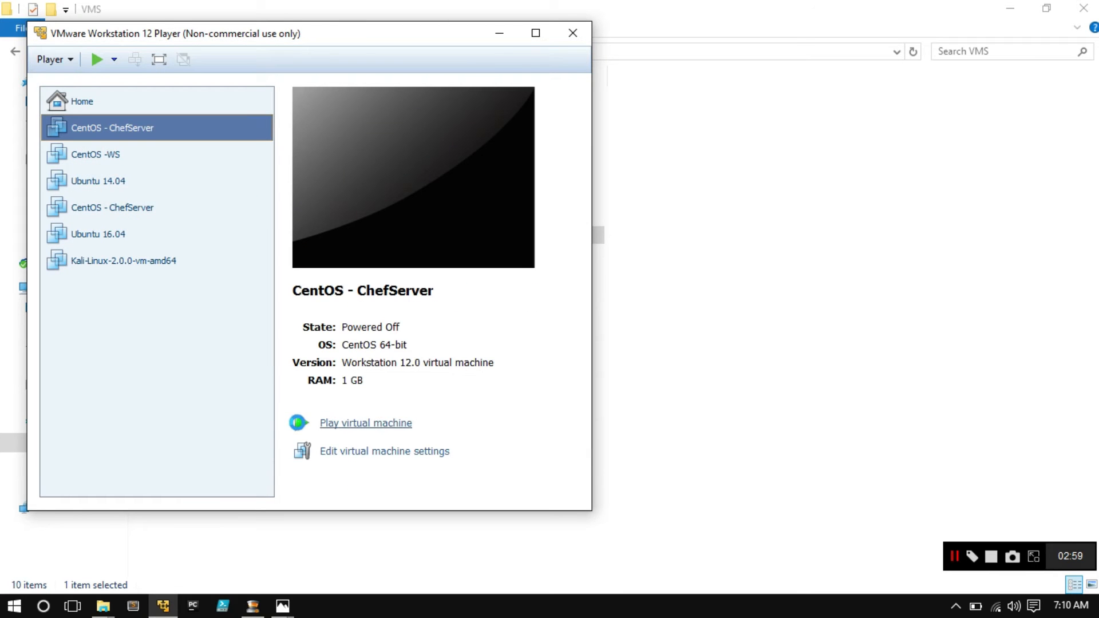
left_click(365, 422)
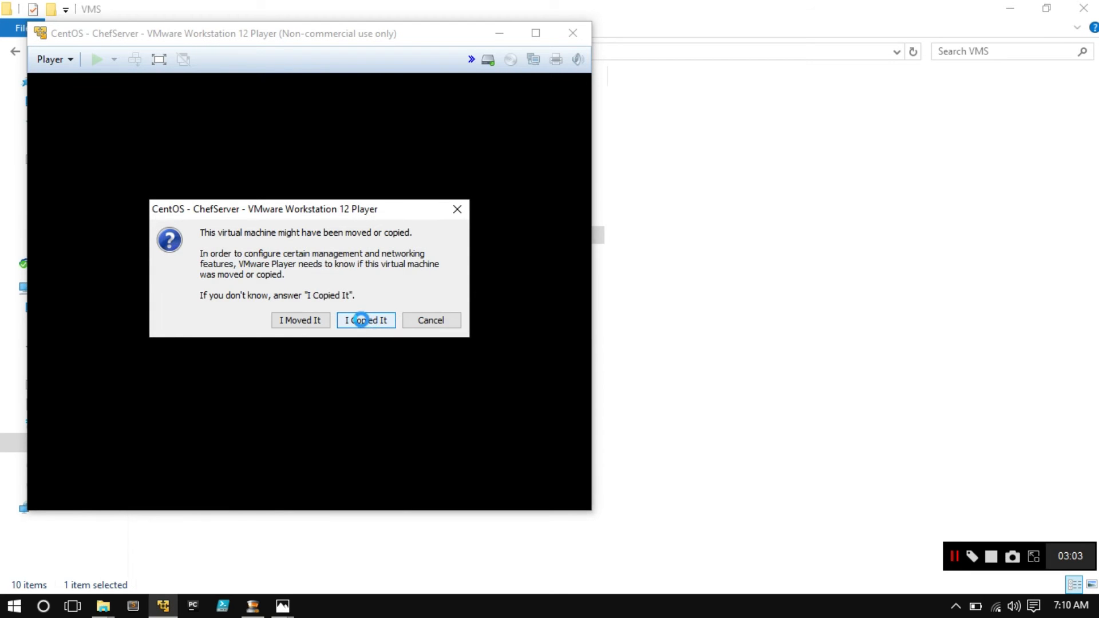
left_click(365, 319)
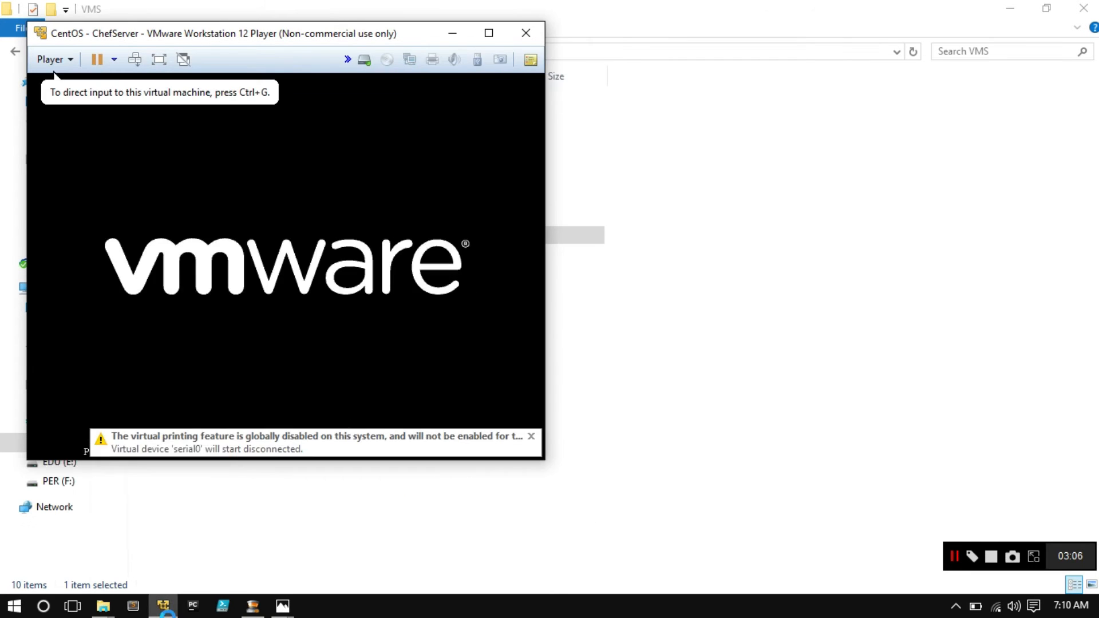
right_click(163, 606)
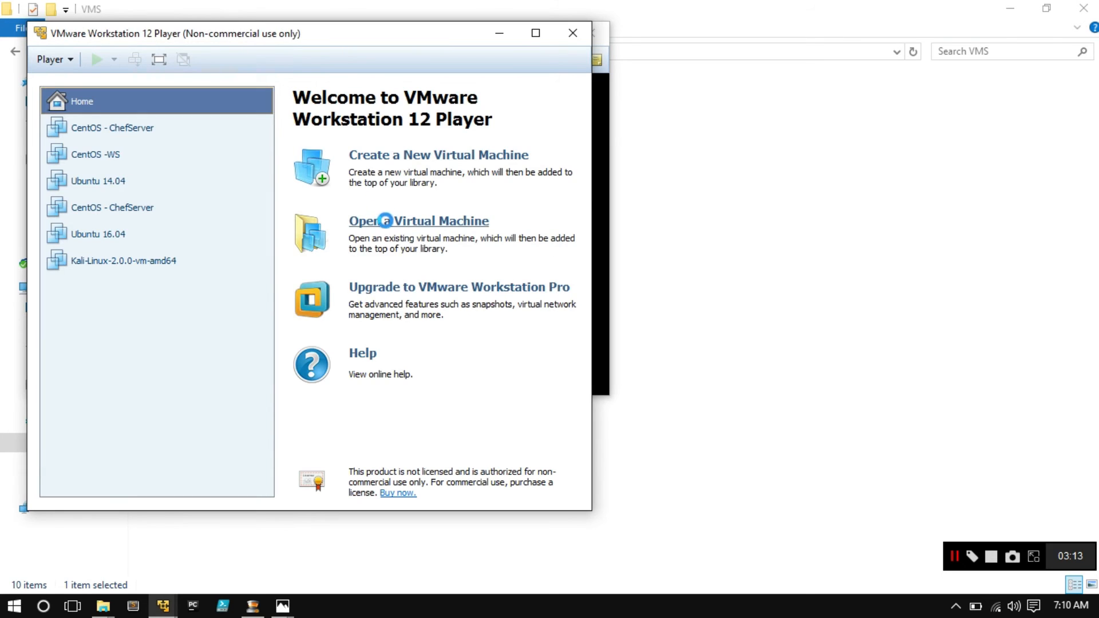
- Add the second CentOS - ChefServer machine, power it on as copied, and maximize its window
left_click(418, 221)
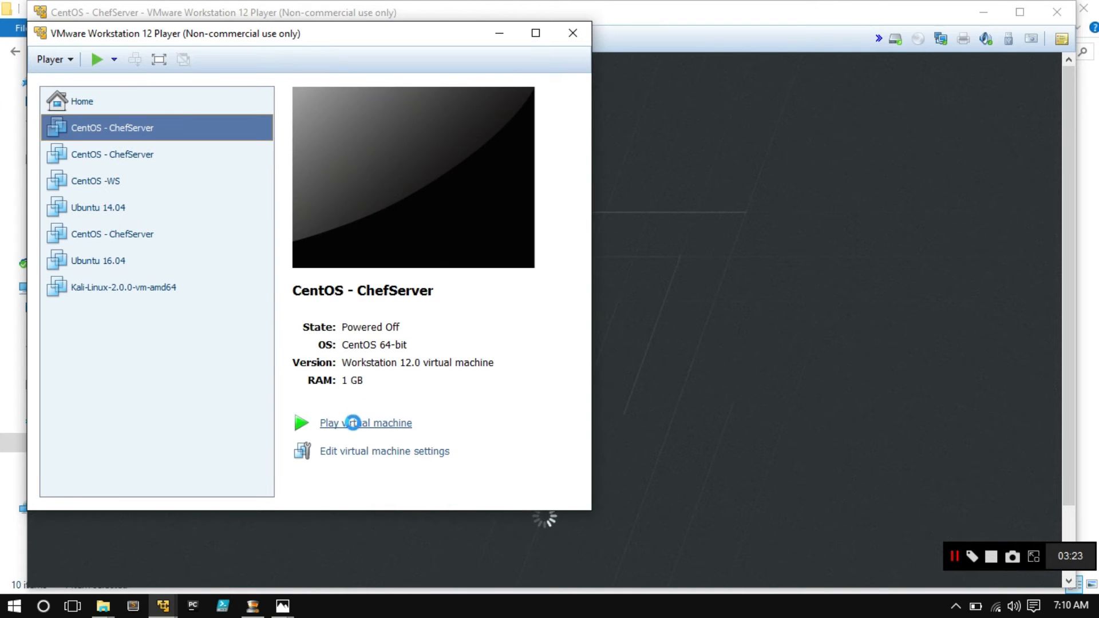
left_click(365, 422)
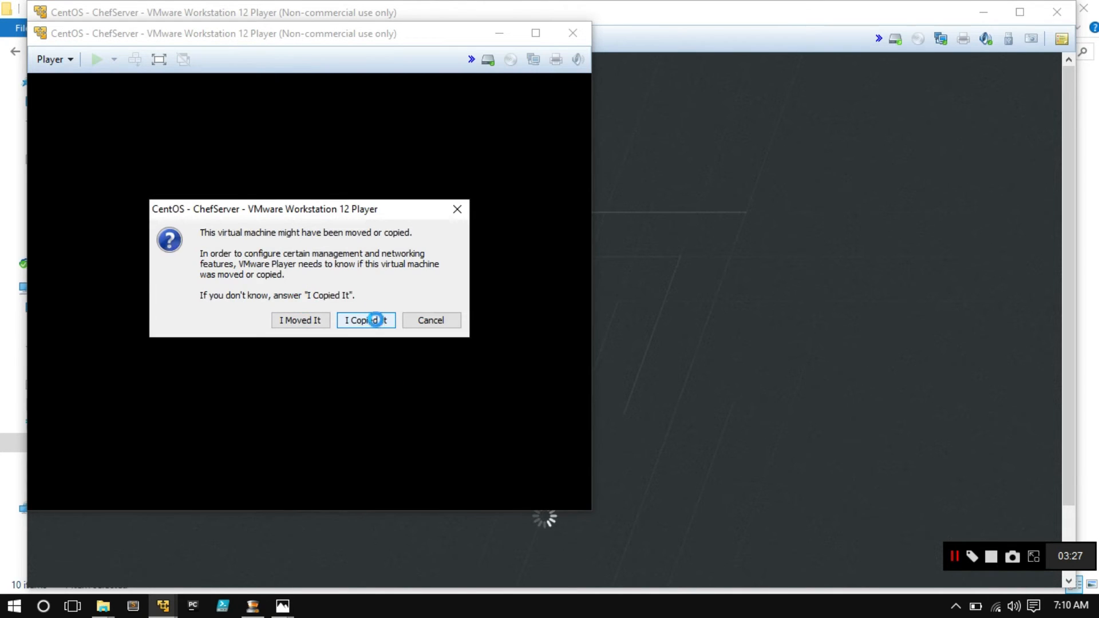
left_click(365, 320)
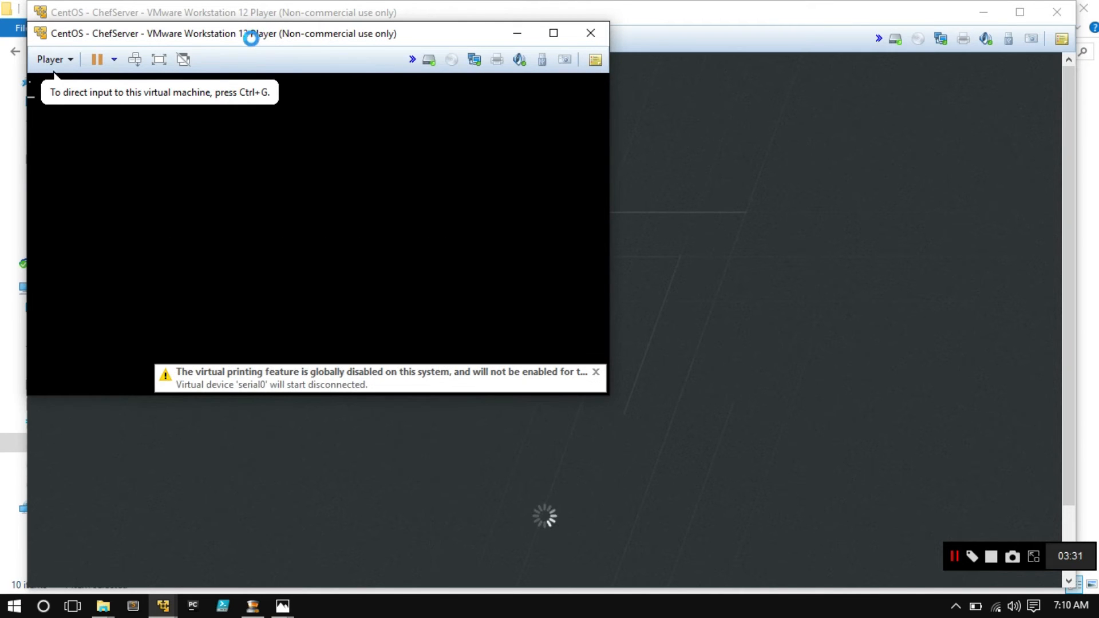
left_click_drag(221, 33, 294, 43)
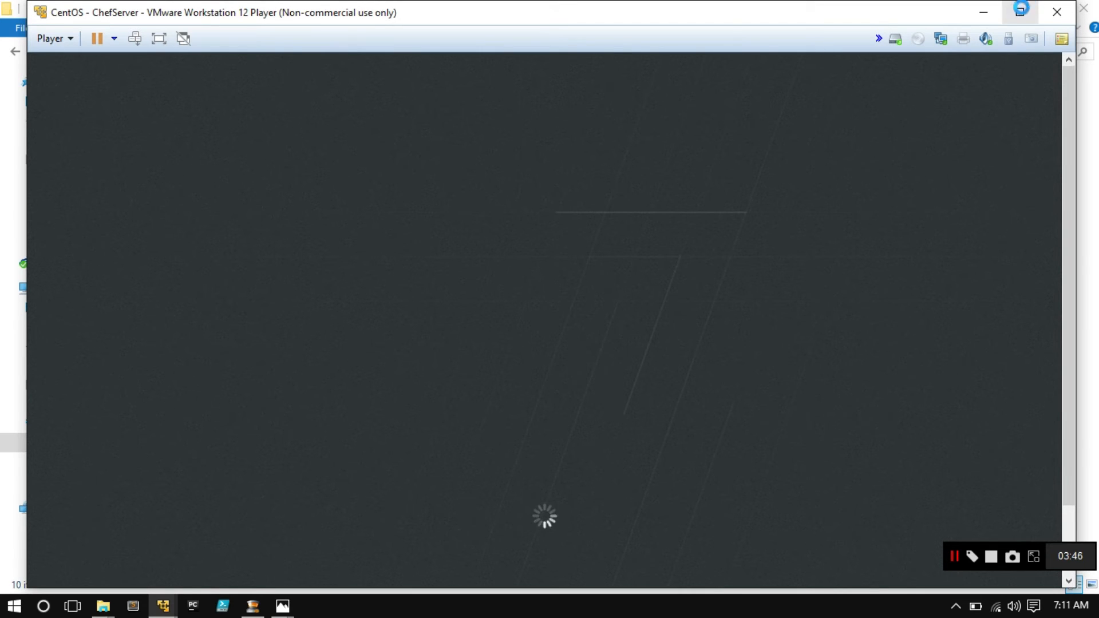
left_click(1019, 12)
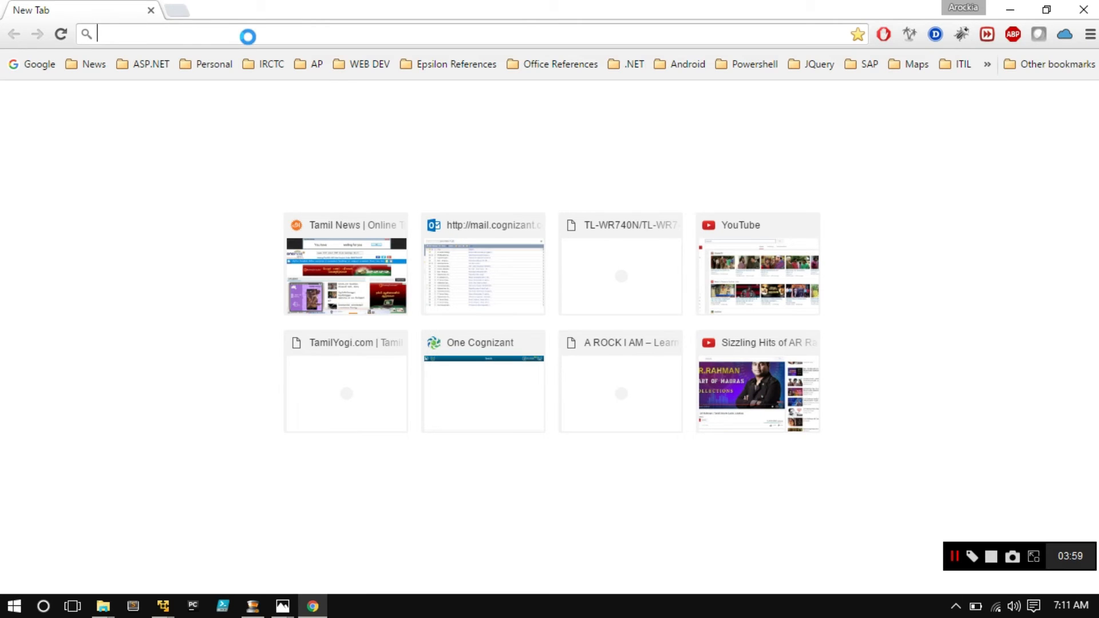
- Go to chef.io's Get Chef page and scroll to the Run Your Own Chef Server options
type("chef.io")
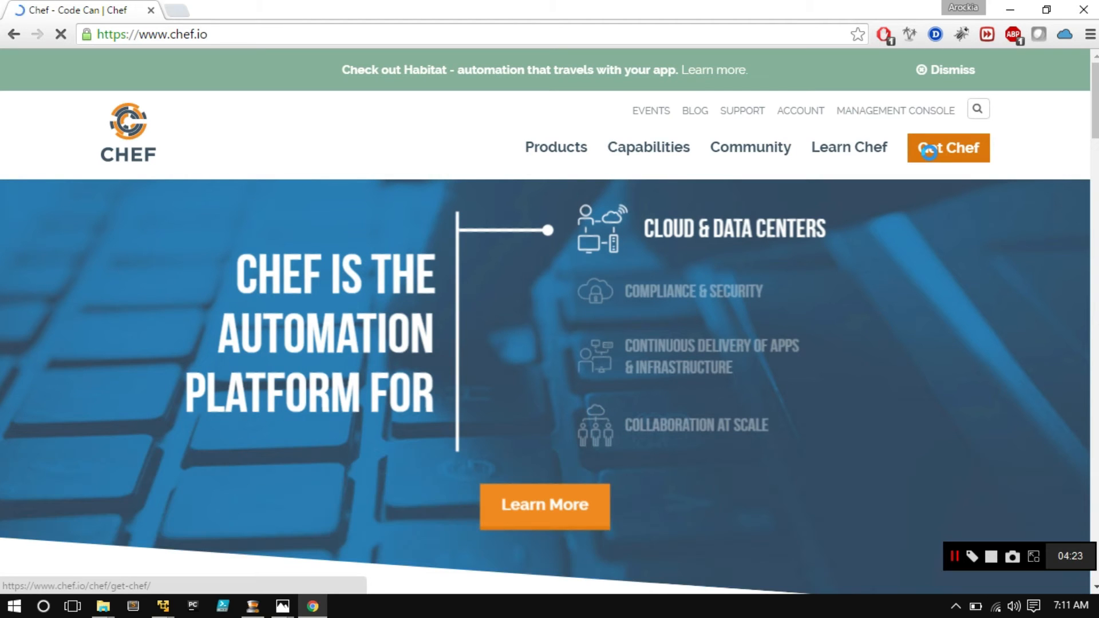
left_click(948, 148)
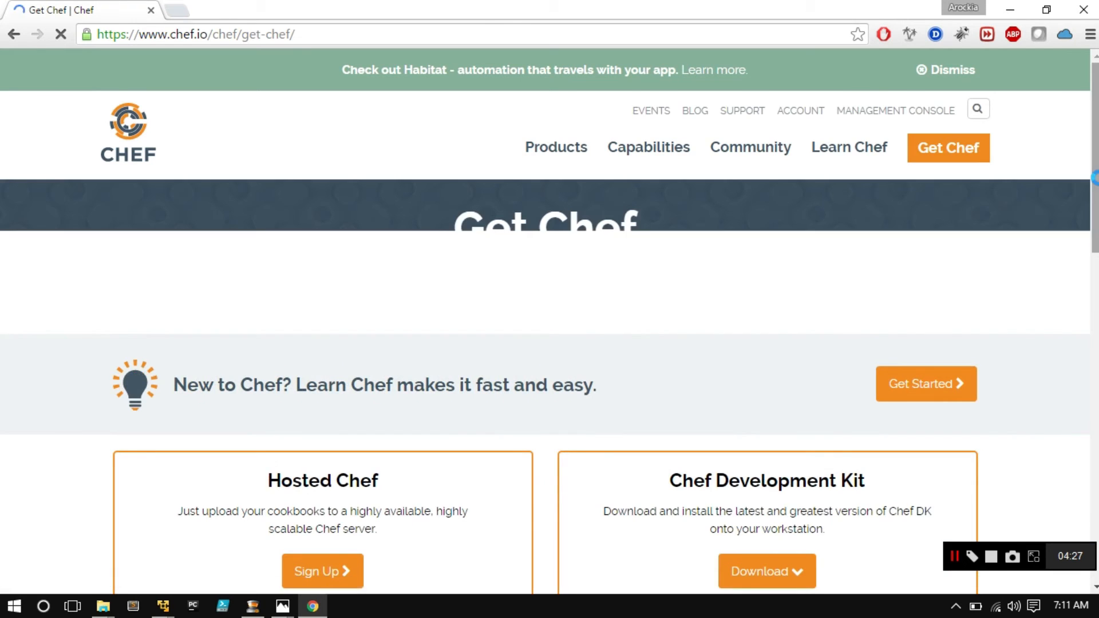
scroll("down", 3)
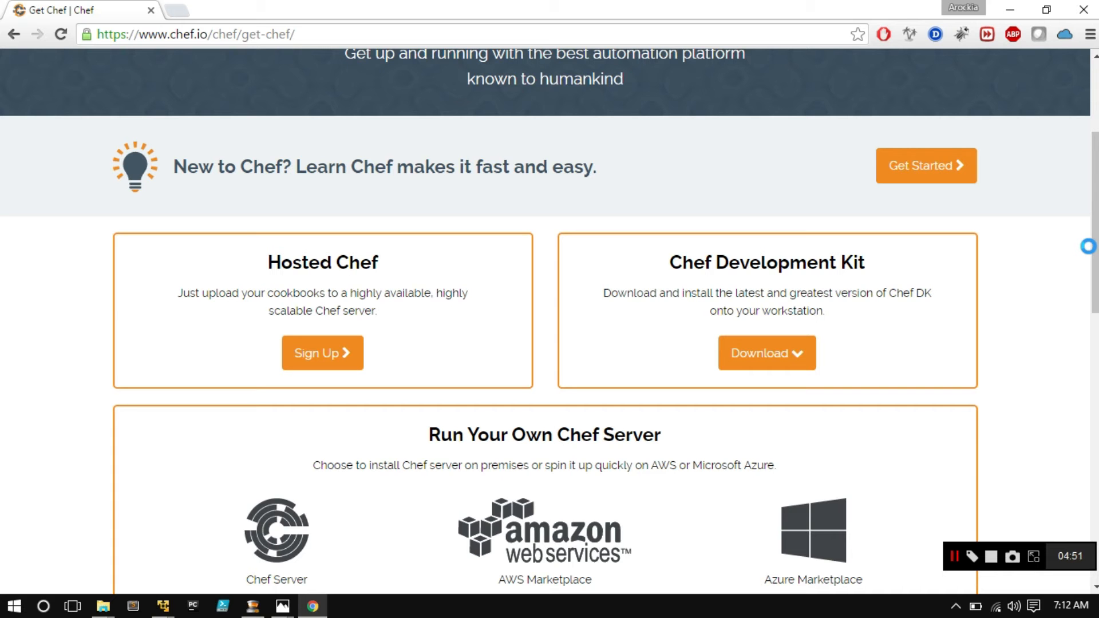
scroll("down", 3)
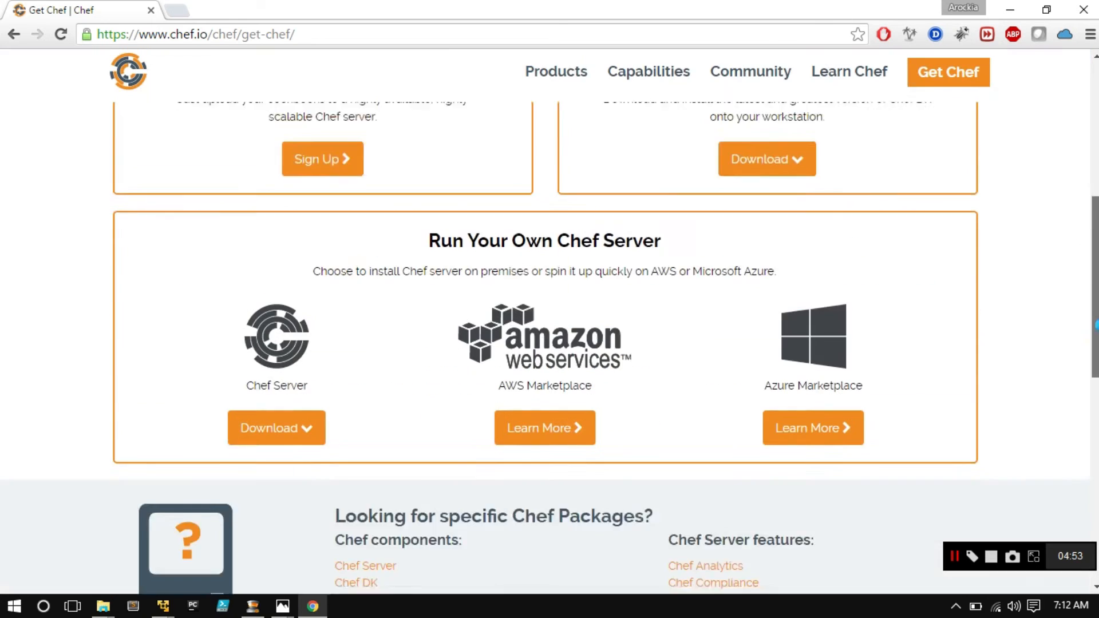
scroll("down", 3)
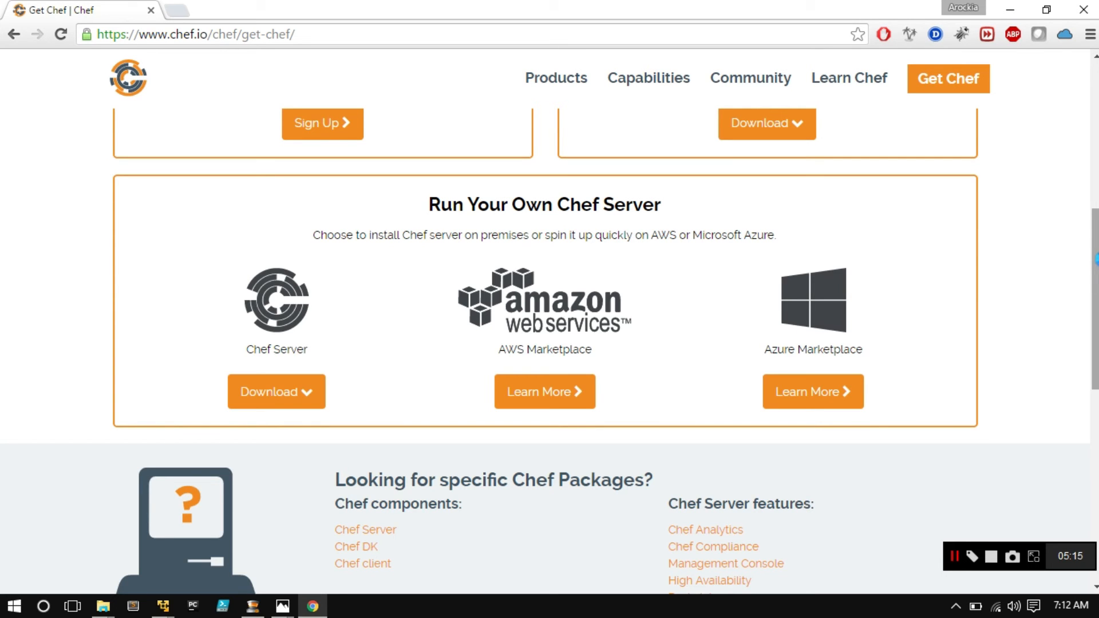
scroll("down", 3)
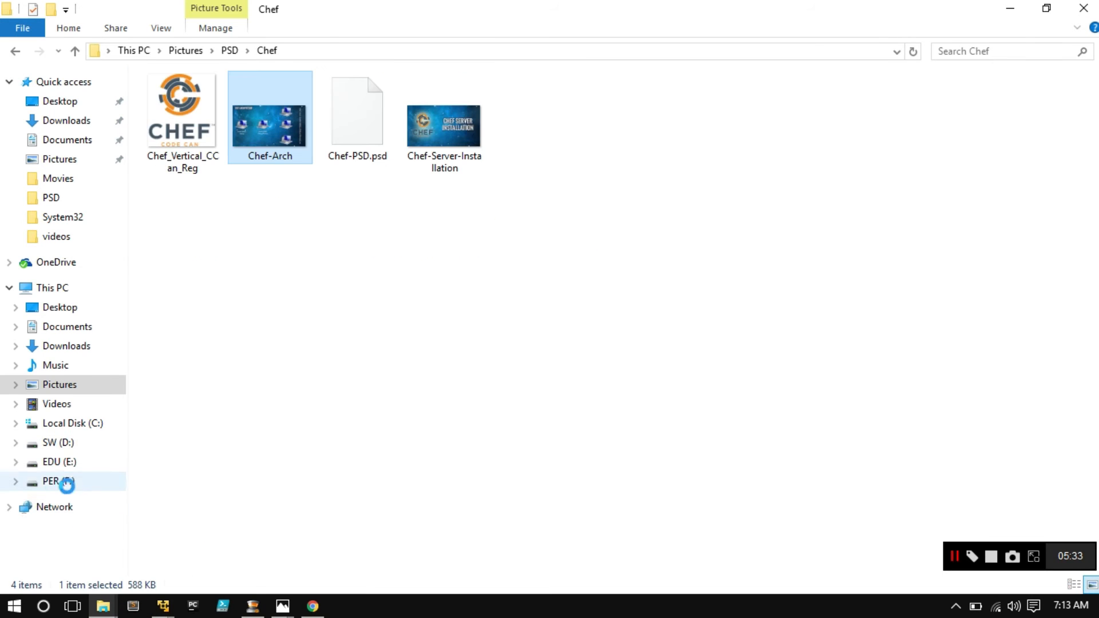
- Browse drive D's Chef Artifacts folder, selecting the chef-server-core and chefdk packages
left_click(59, 442)
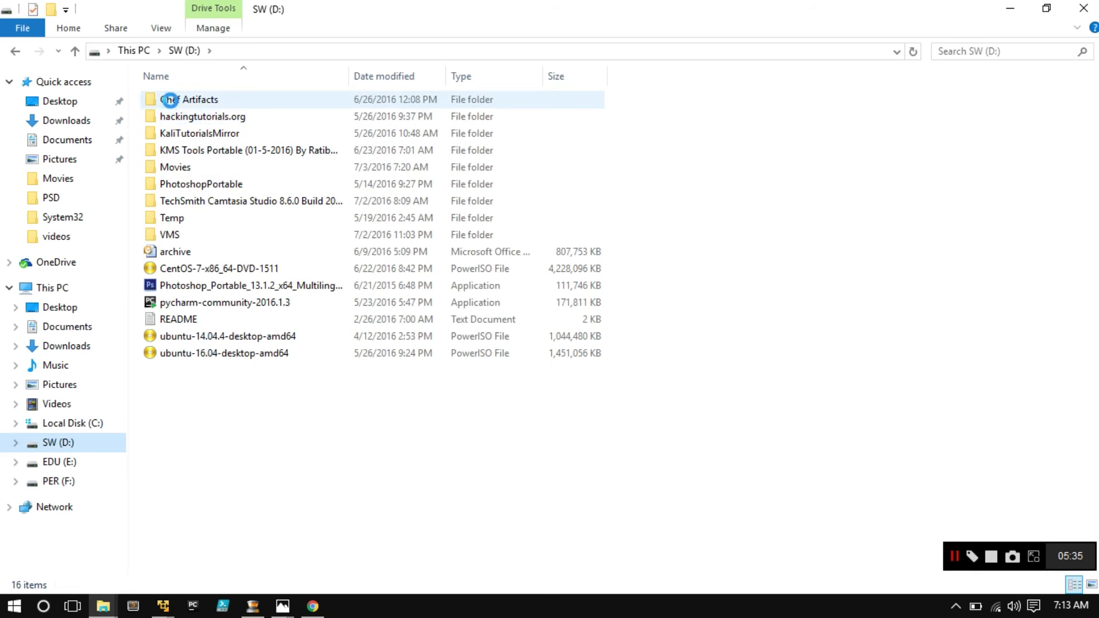
double_click(189, 99)
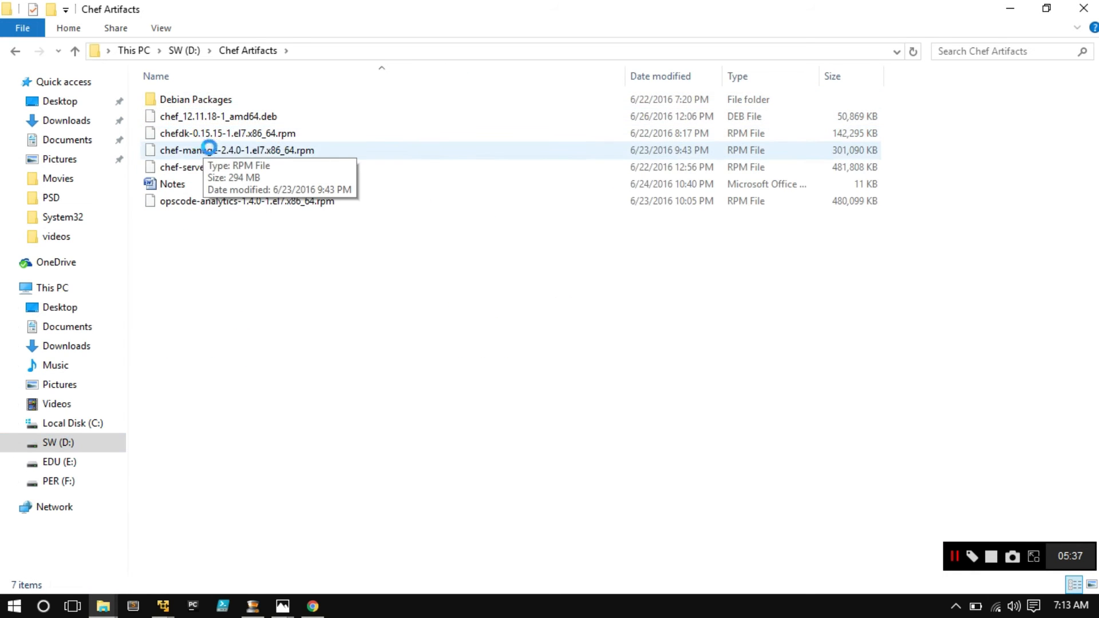
mouse_move(196, 167)
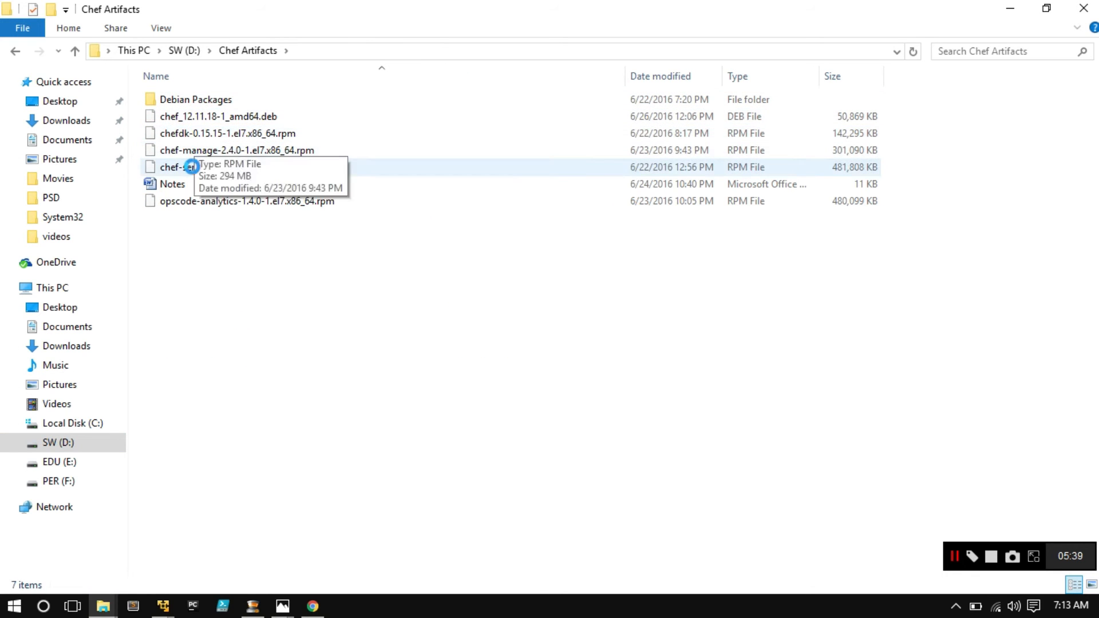
left_click(245, 166)
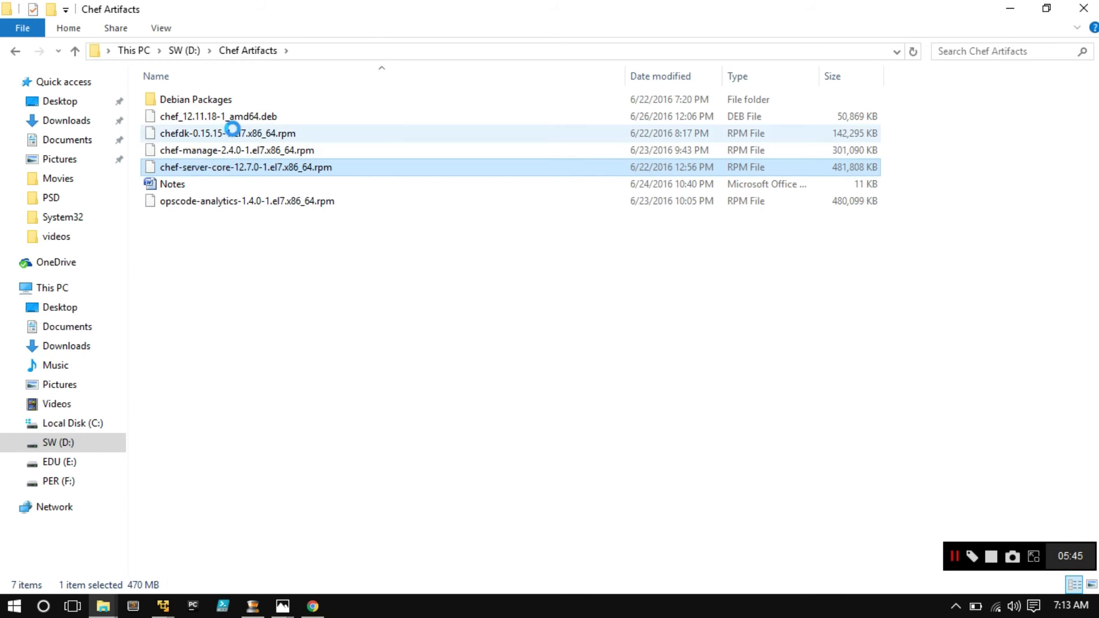
left_click(226, 133)
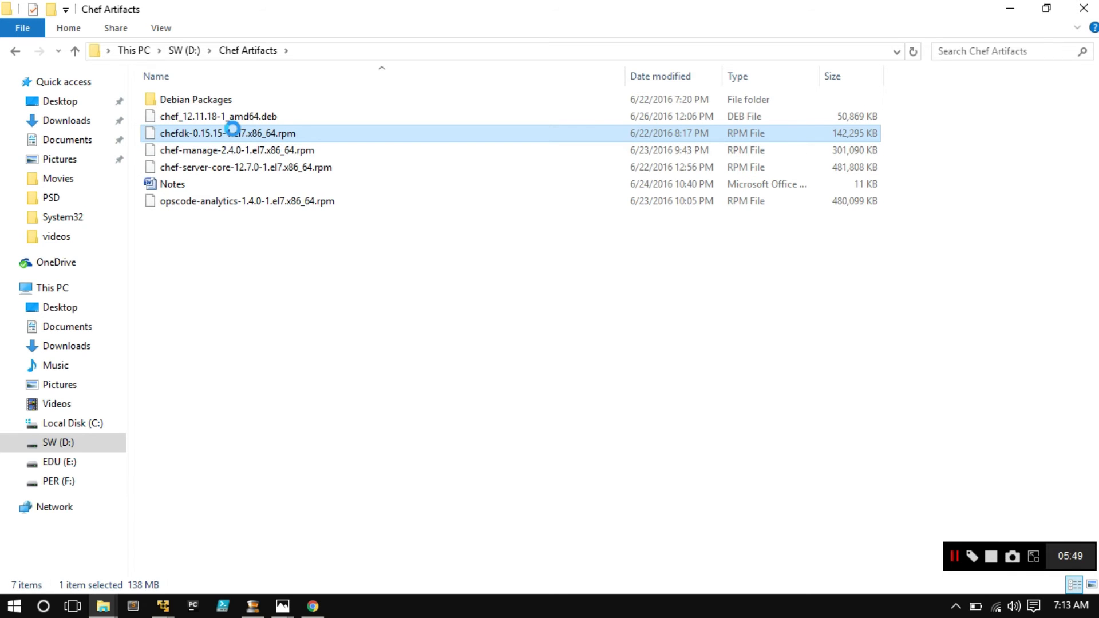
left_click(218, 116)
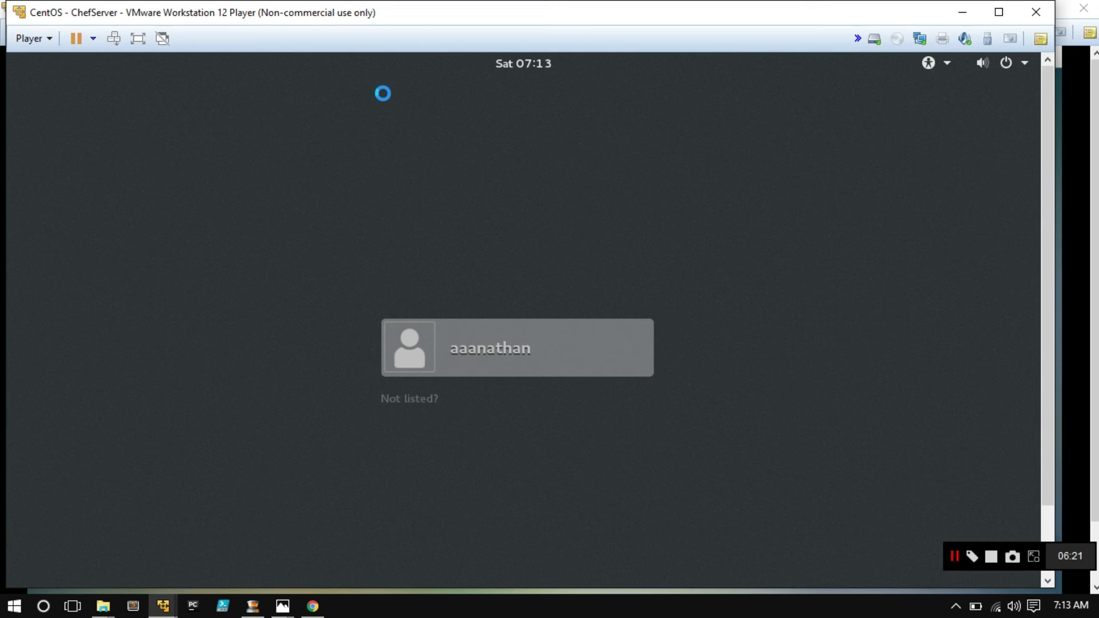
- Sign in to the CentOS ChefServer VM and bring up the virtual machine's options menu
left_click(1036, 12)
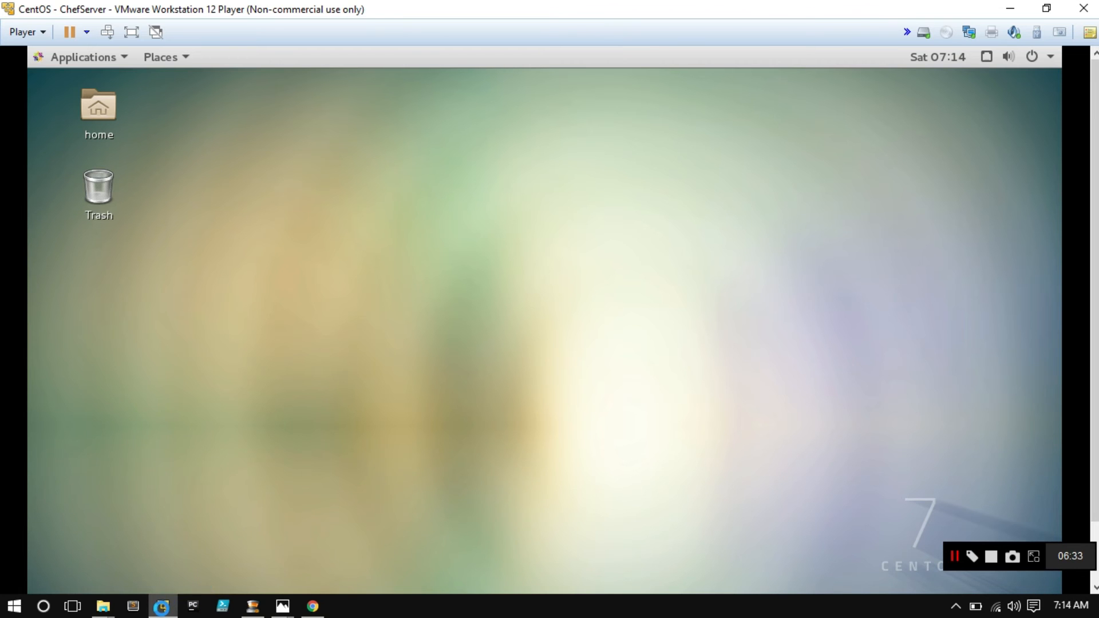
right_click(162, 605)
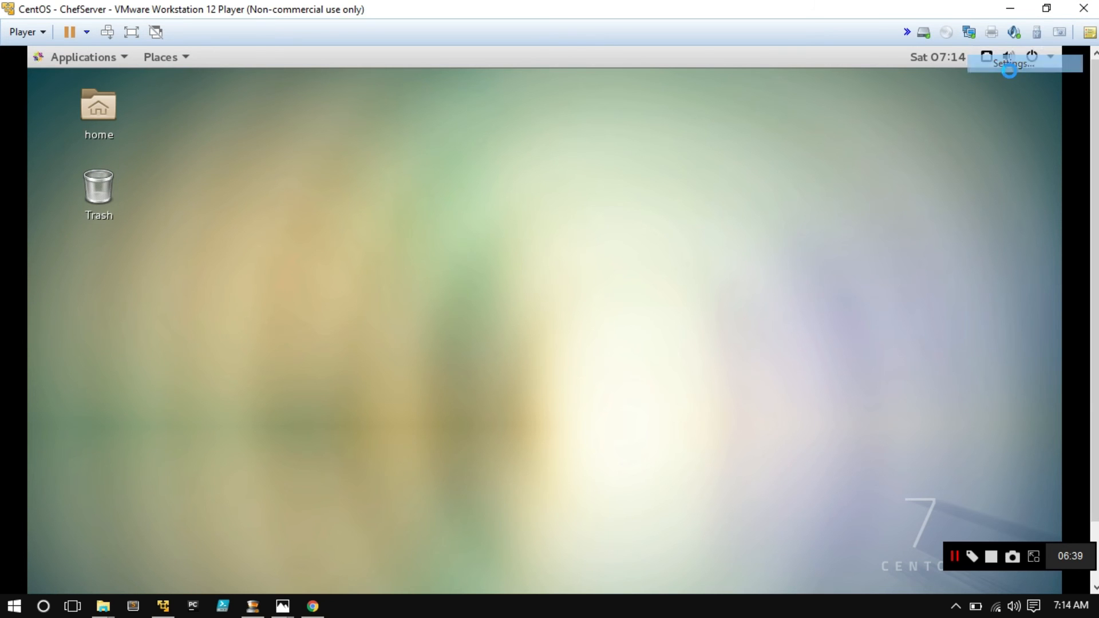
- In Virtual Machine Settings > Options > General, start renaming the machine to 'CentOS - ChefServer - D'
left_click(1011, 63)
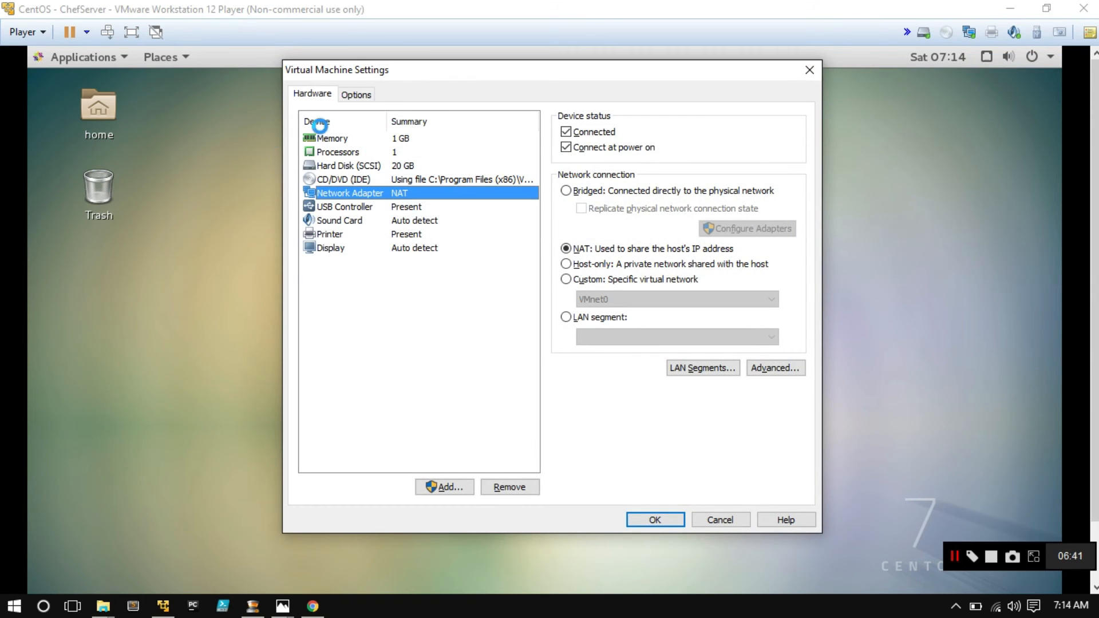
left_click(356, 94)
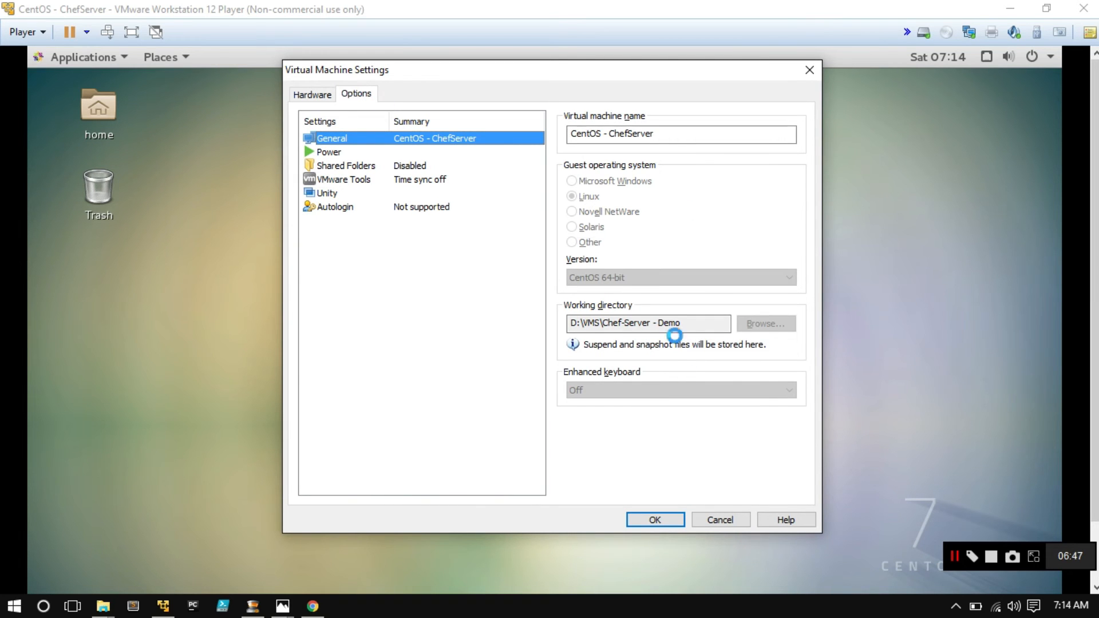
left_click(680, 134)
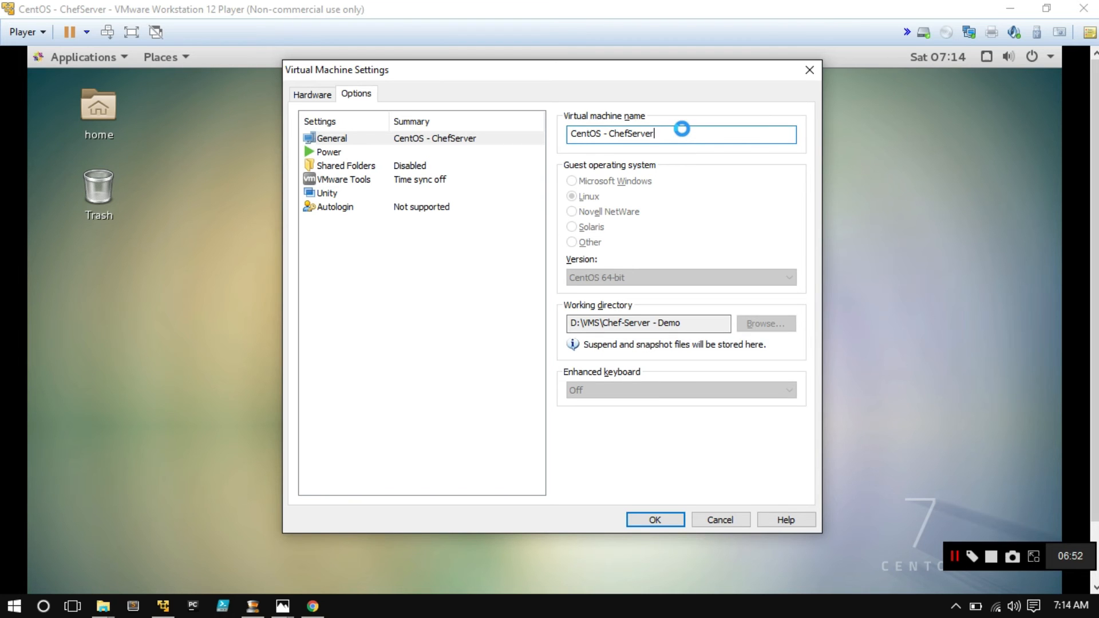
type("- D")
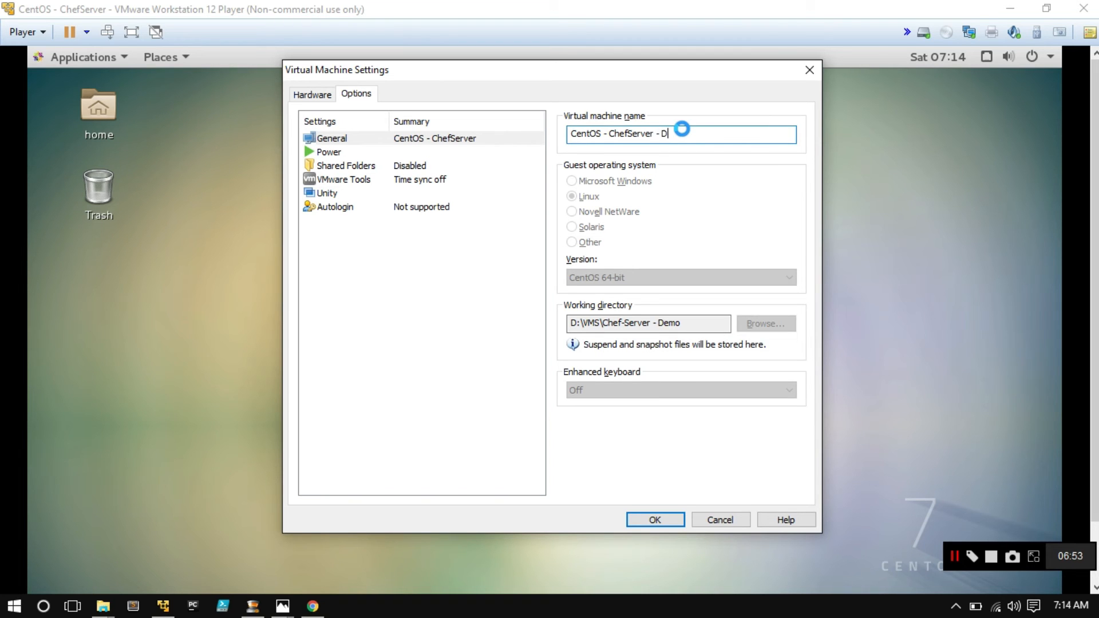
- Finish the name 'CentOS - ChefServer - Demo', add D:\ as an always-enabled shared folder, and apply
type("emo")
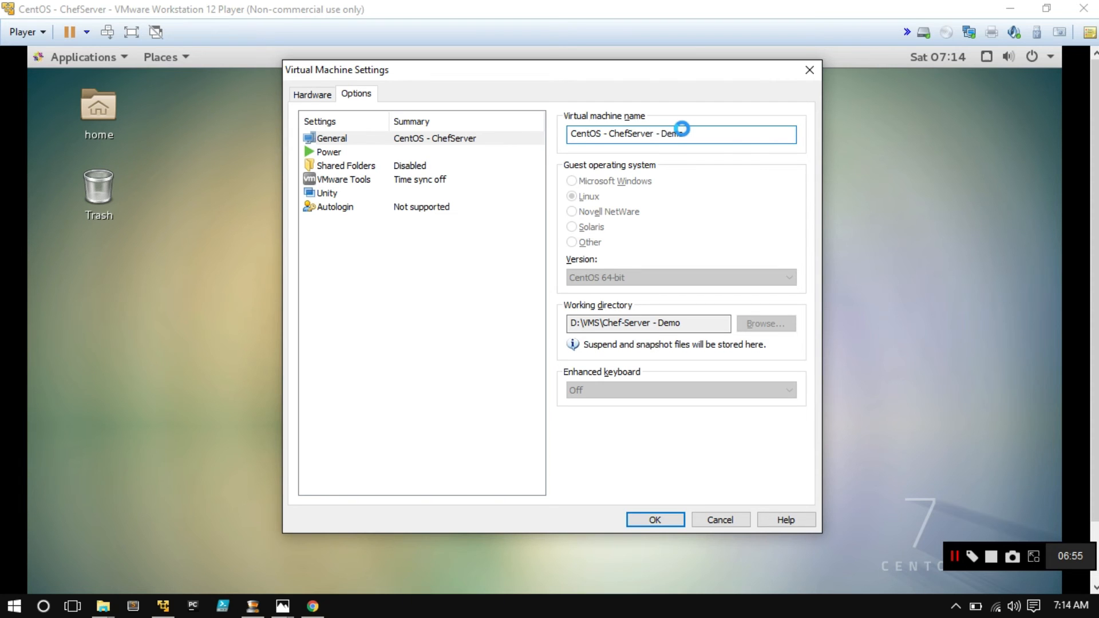
left_click(346, 166)
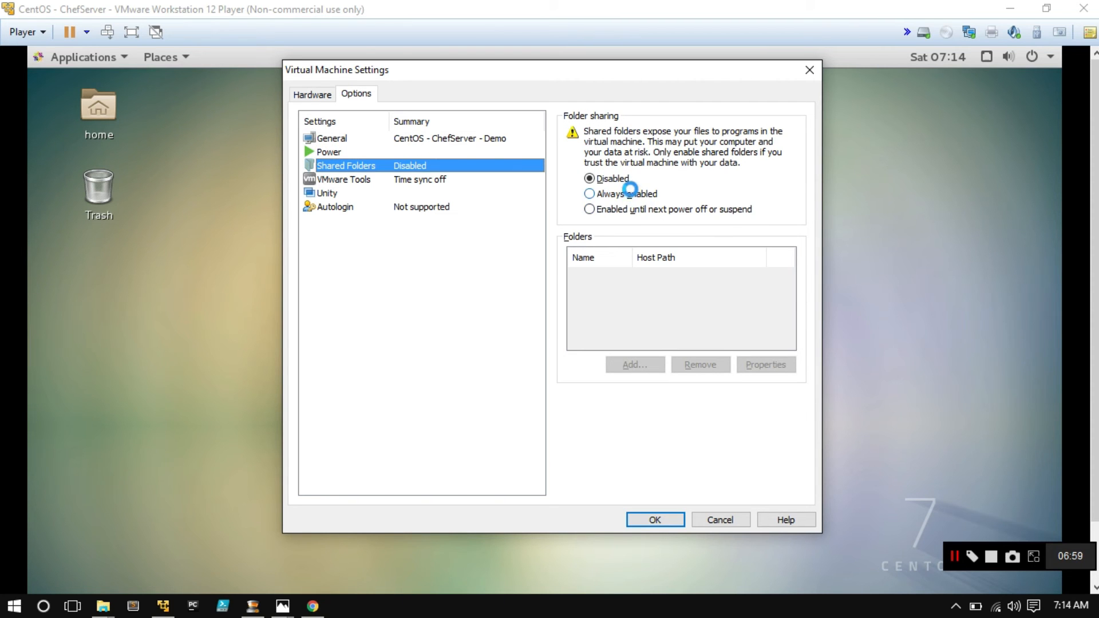
left_click(633, 364)
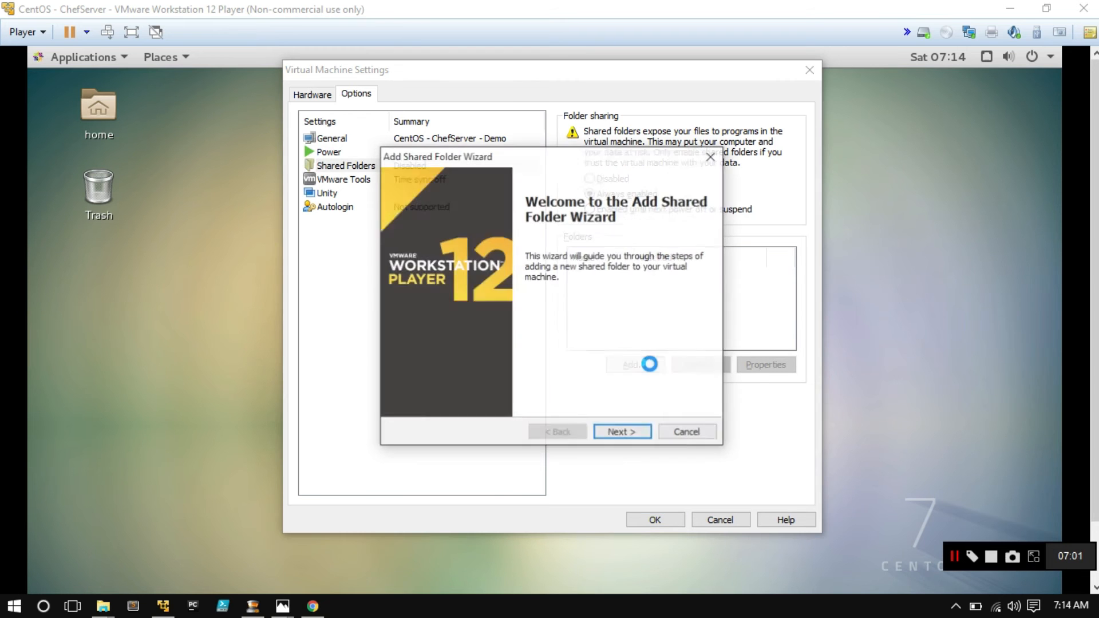
left_click(621, 431)
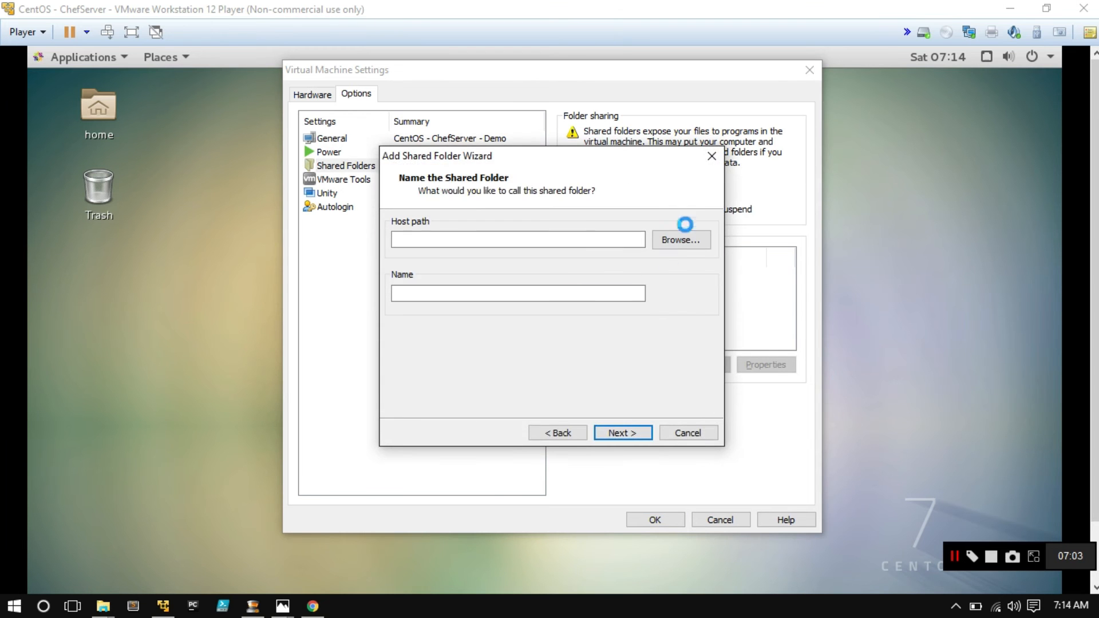
left_click(680, 240)
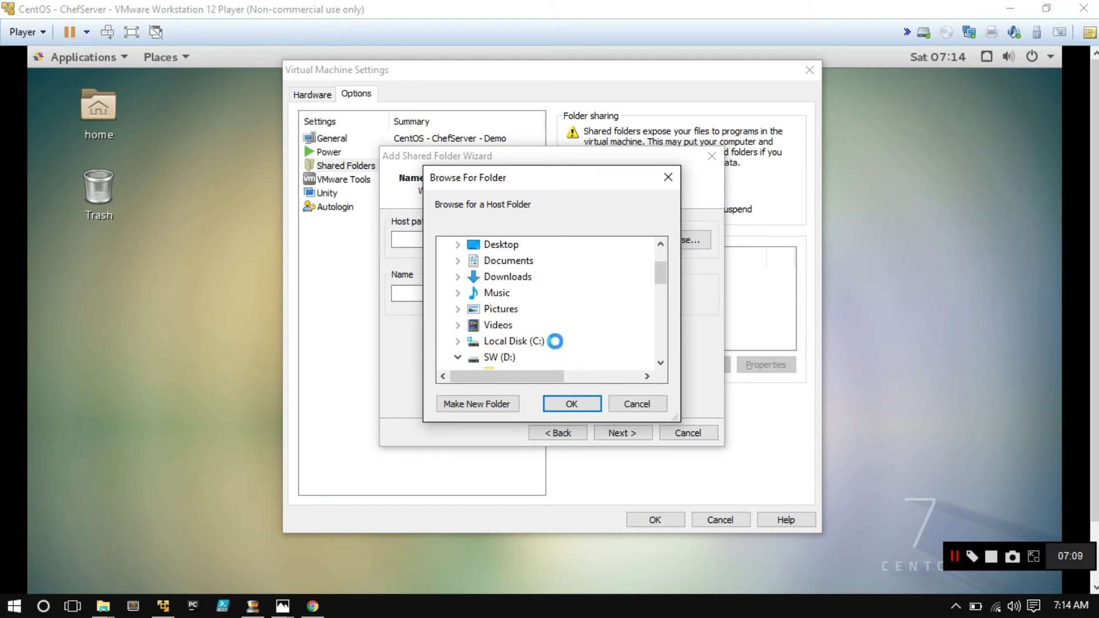
left_click(571, 404)
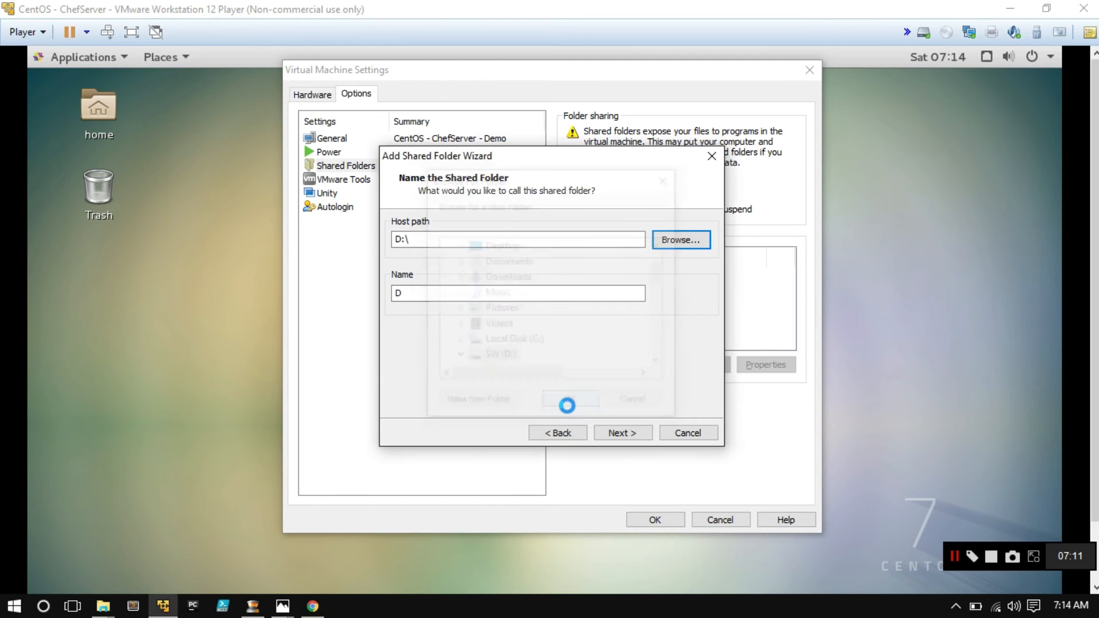
left_click(622, 432)
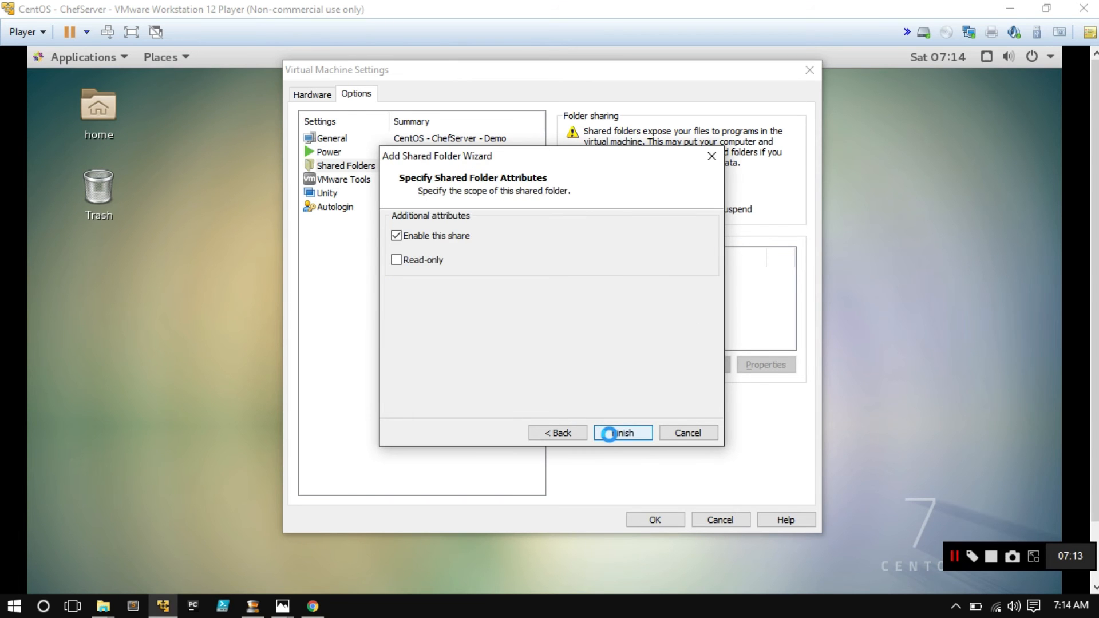
left_click(622, 432)
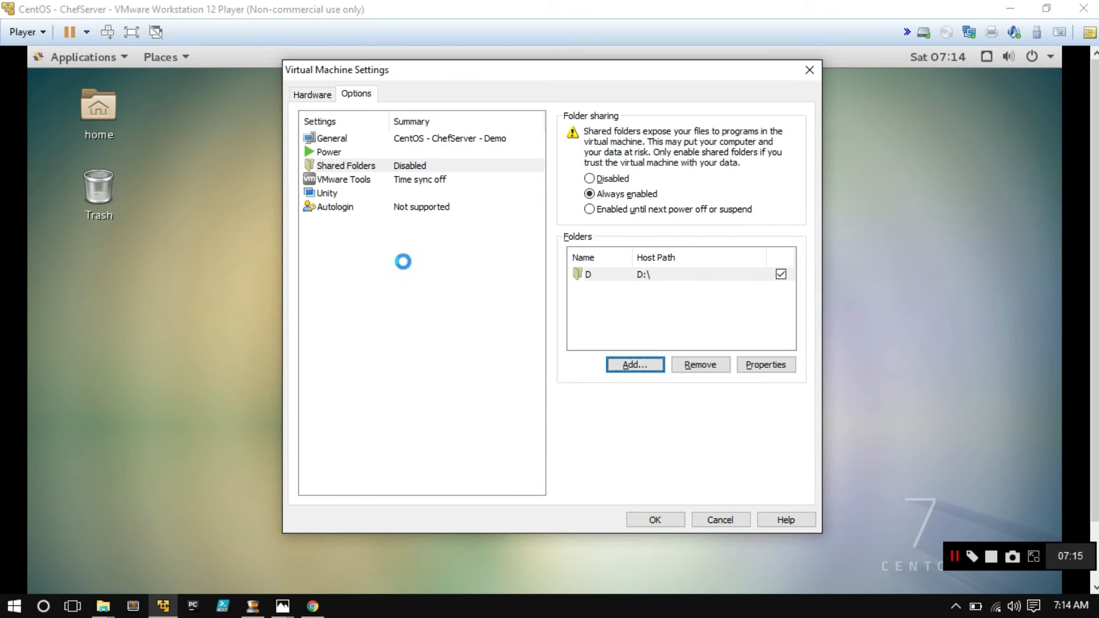
left_click(311, 94)
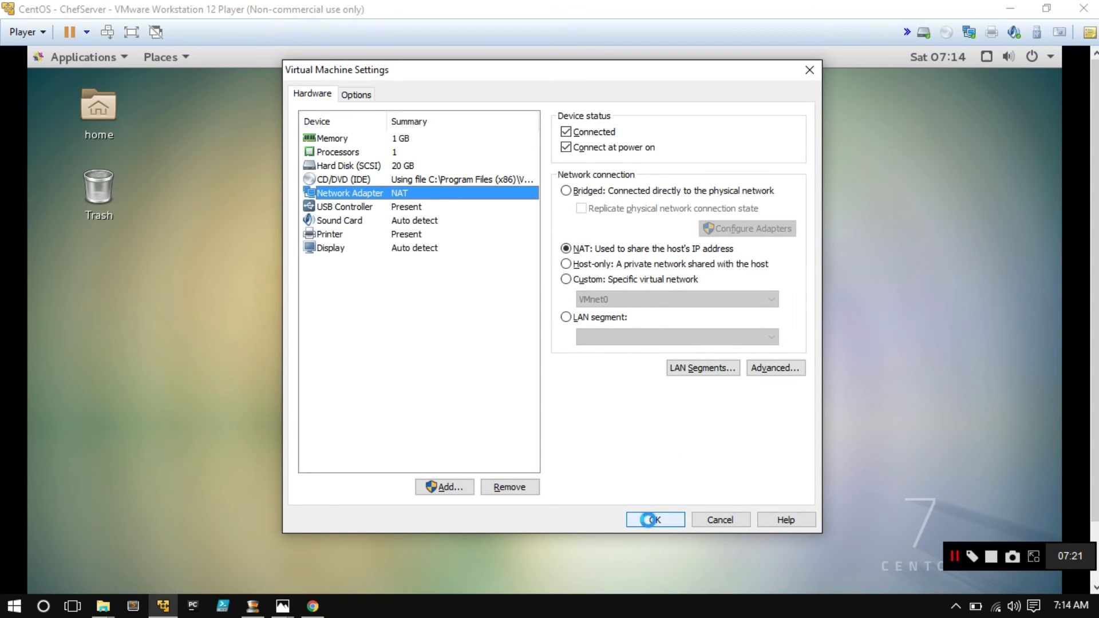
left_click(653, 519)
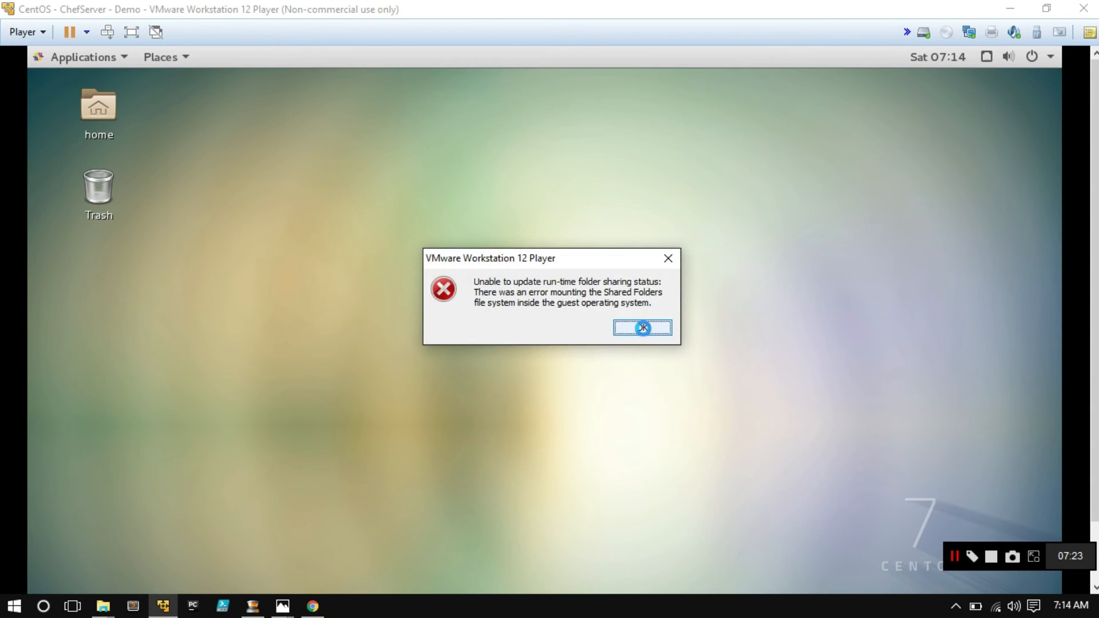
- Dismiss the shared-folder mounting error and view /etc/hosts in an enlarged terminal
left_click(641, 328)
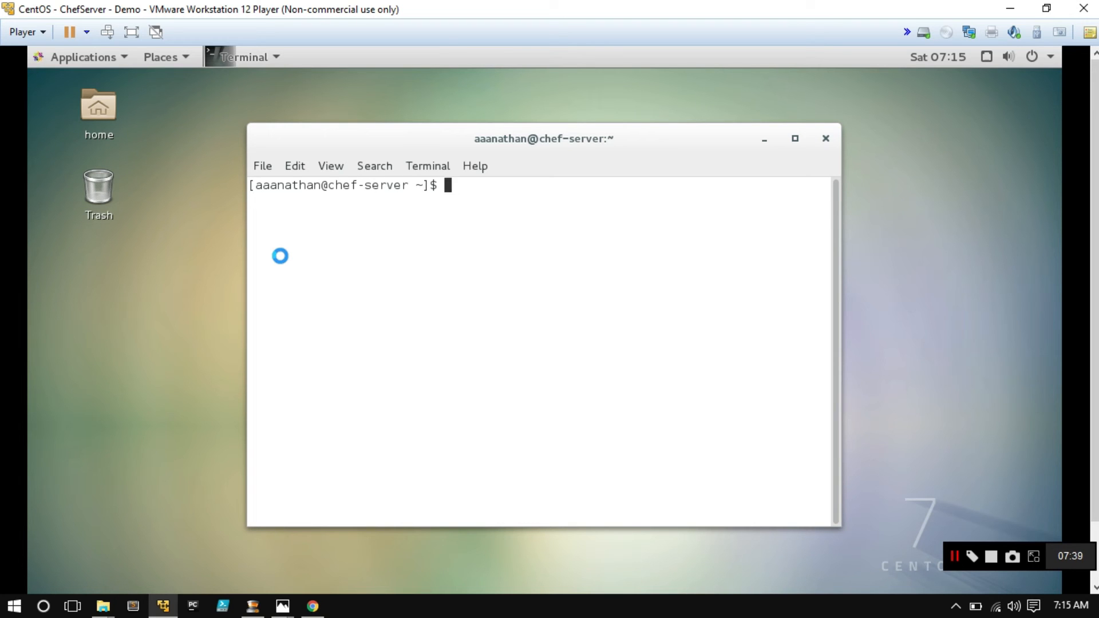
type("cat /etc/hostname")
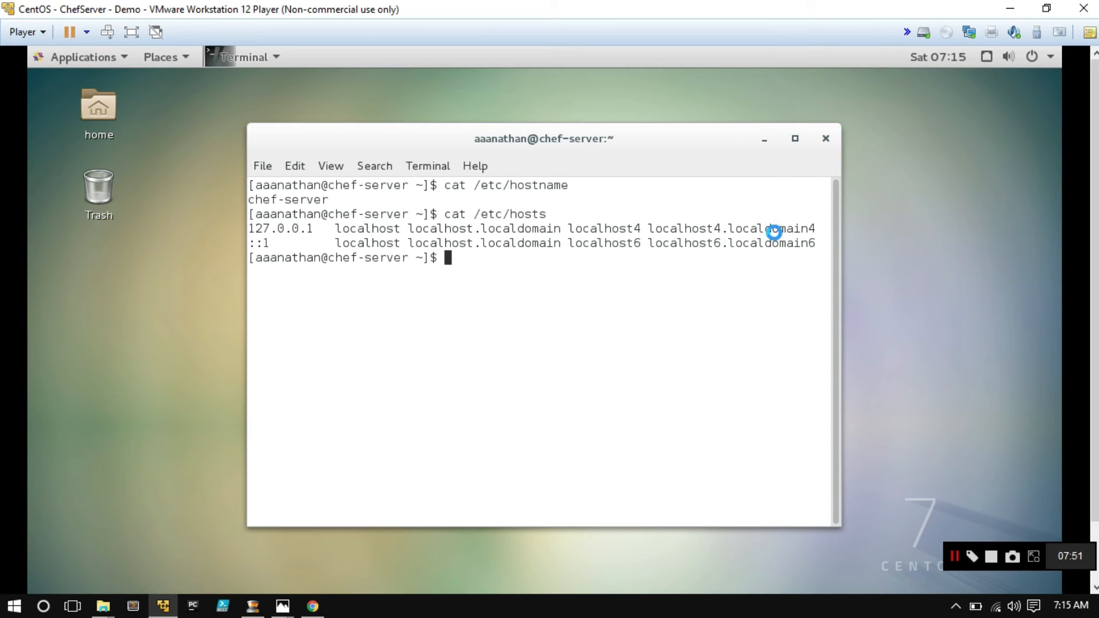
left_click(793, 138)
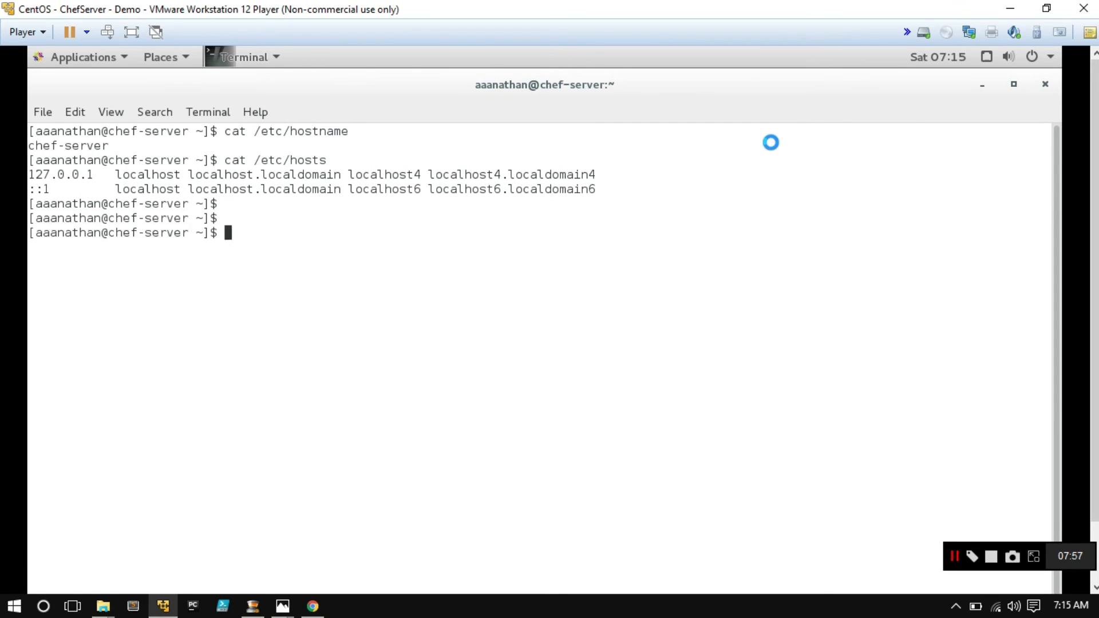
- Run ifconfig to show eno16777736 at 192.168.142.10, then make the VM full screen
type("ifconfig")
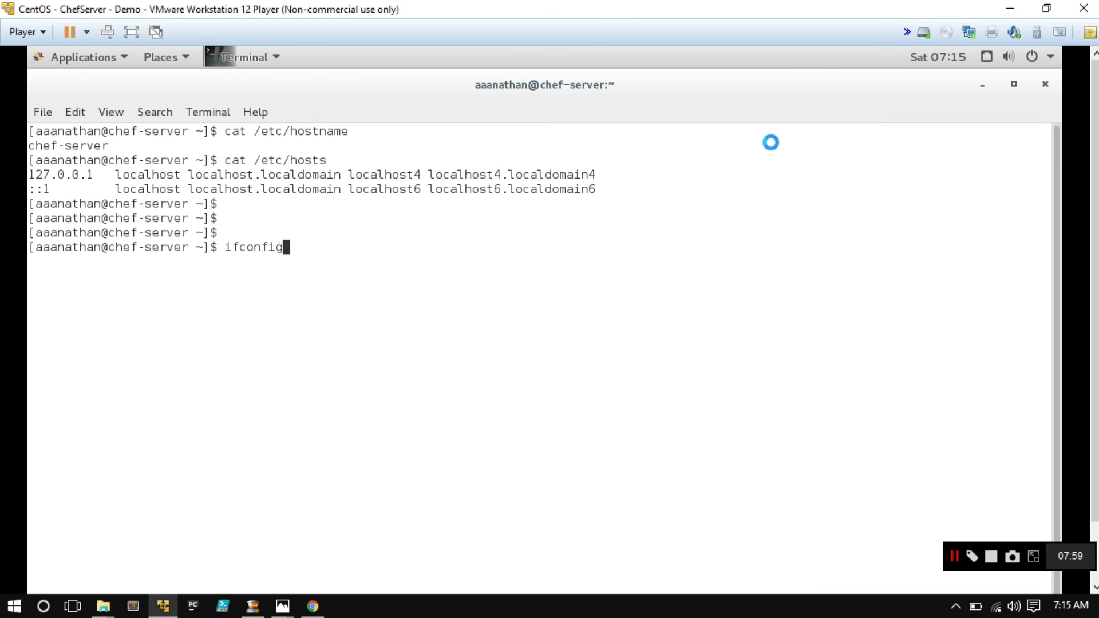
key("Return")
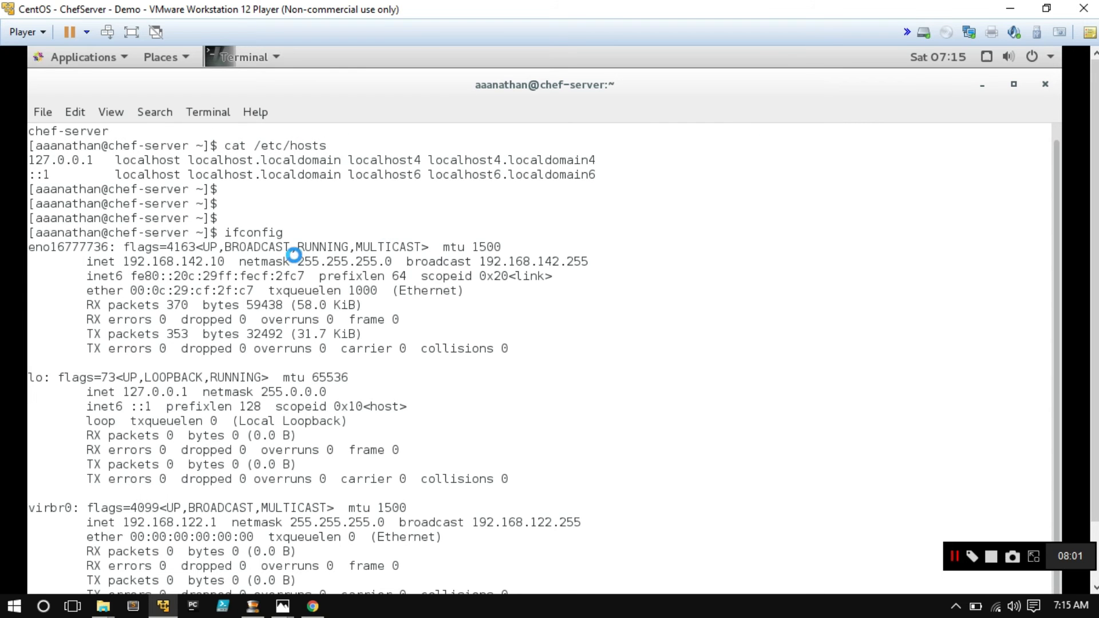
mouse_move(96, 257)
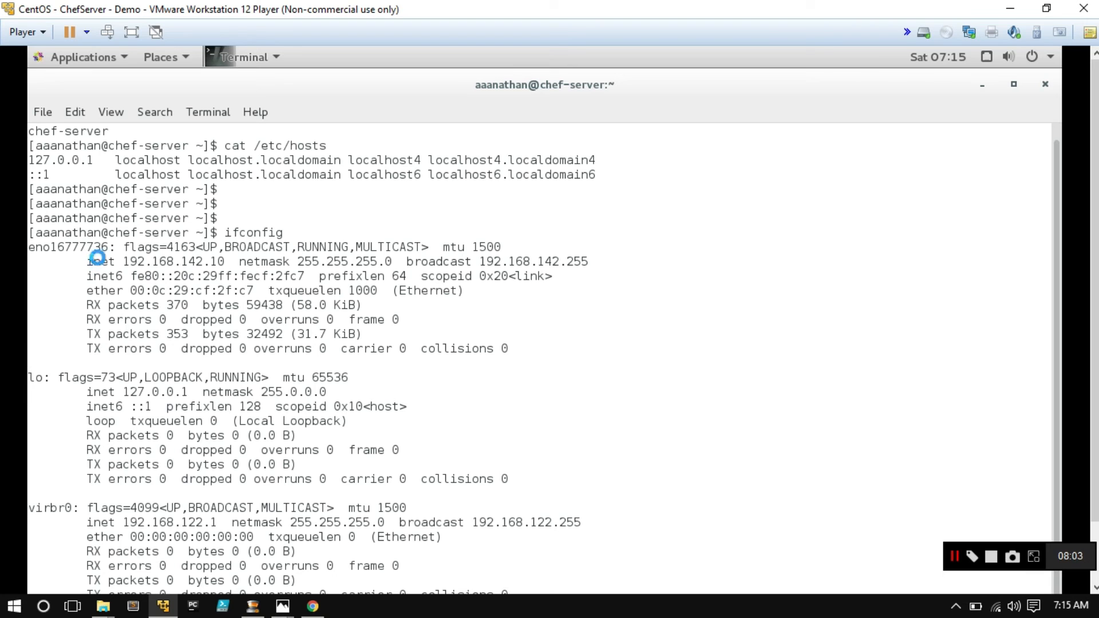
double_click(143, 261)
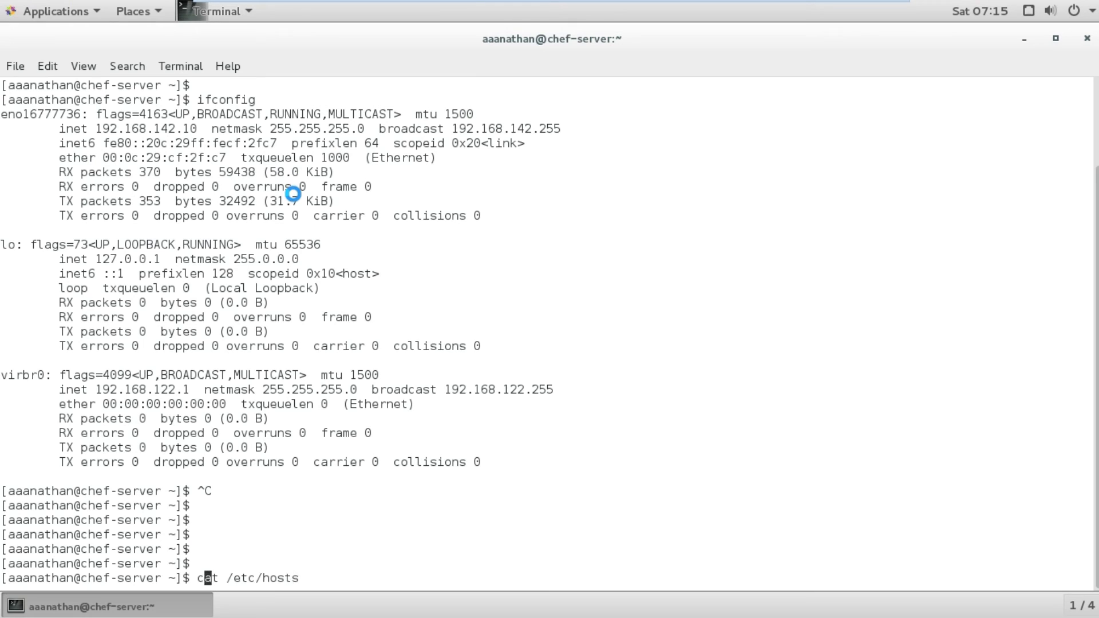
key("BackSpace")
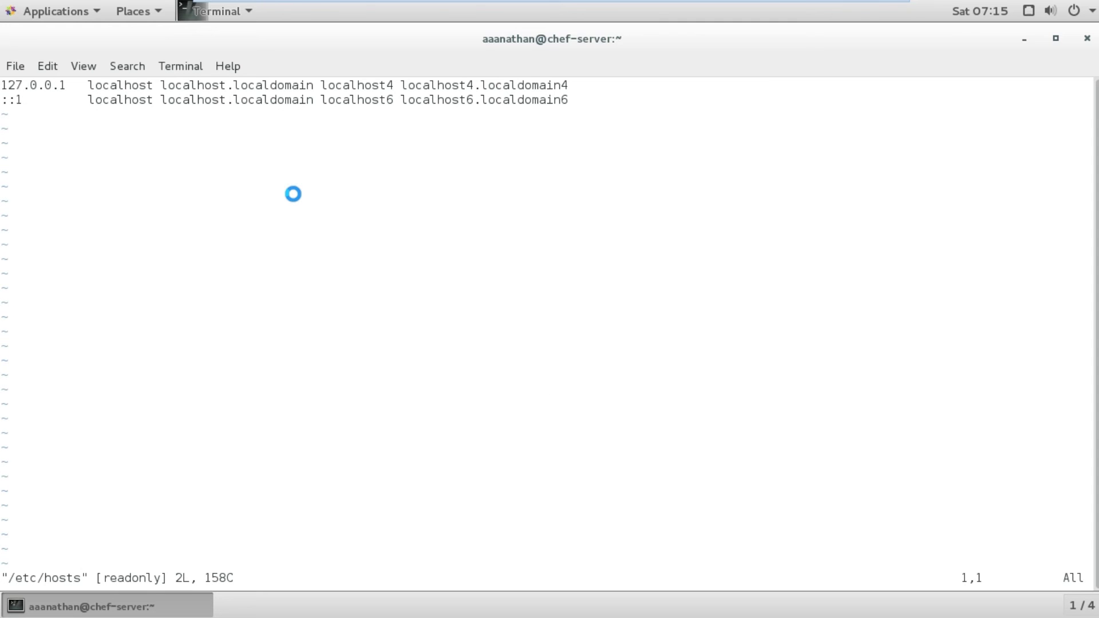
key("i")
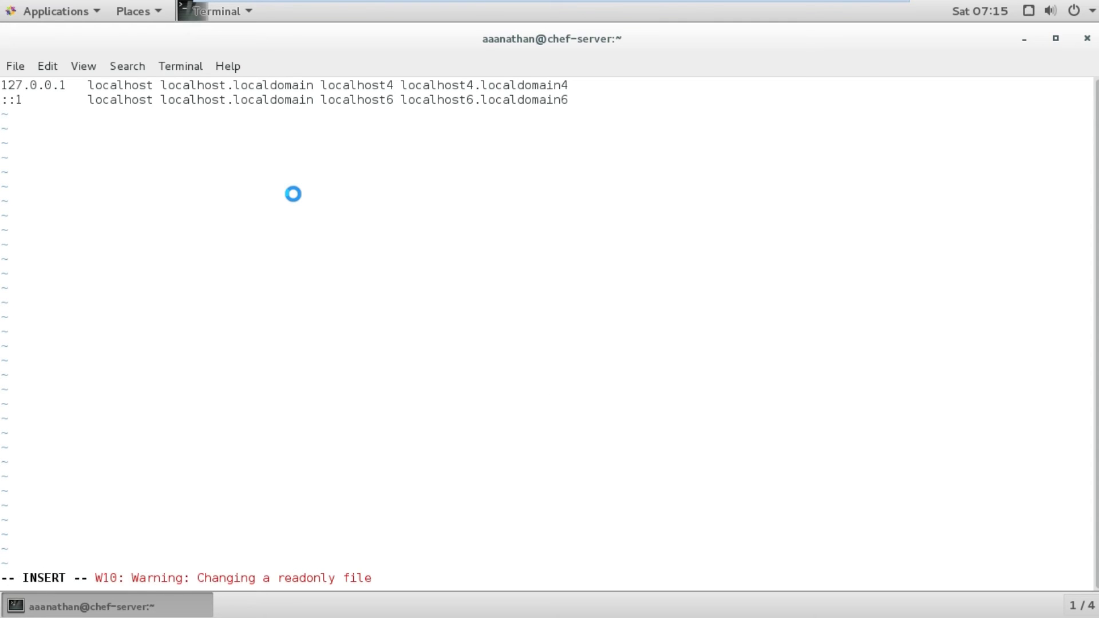
type("i")
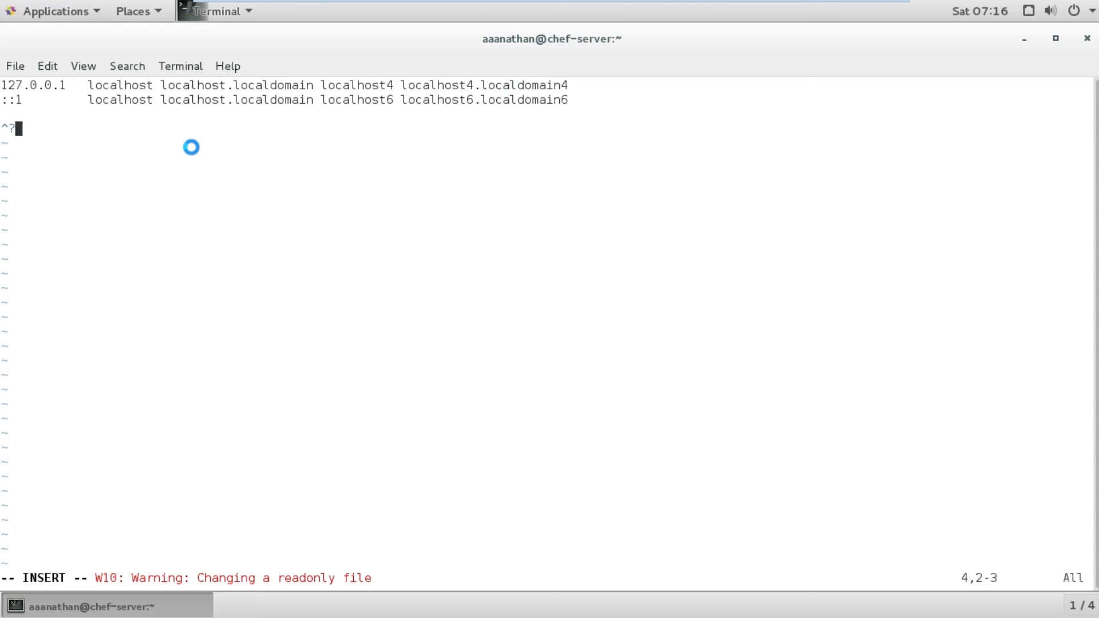
key("BackSpace")
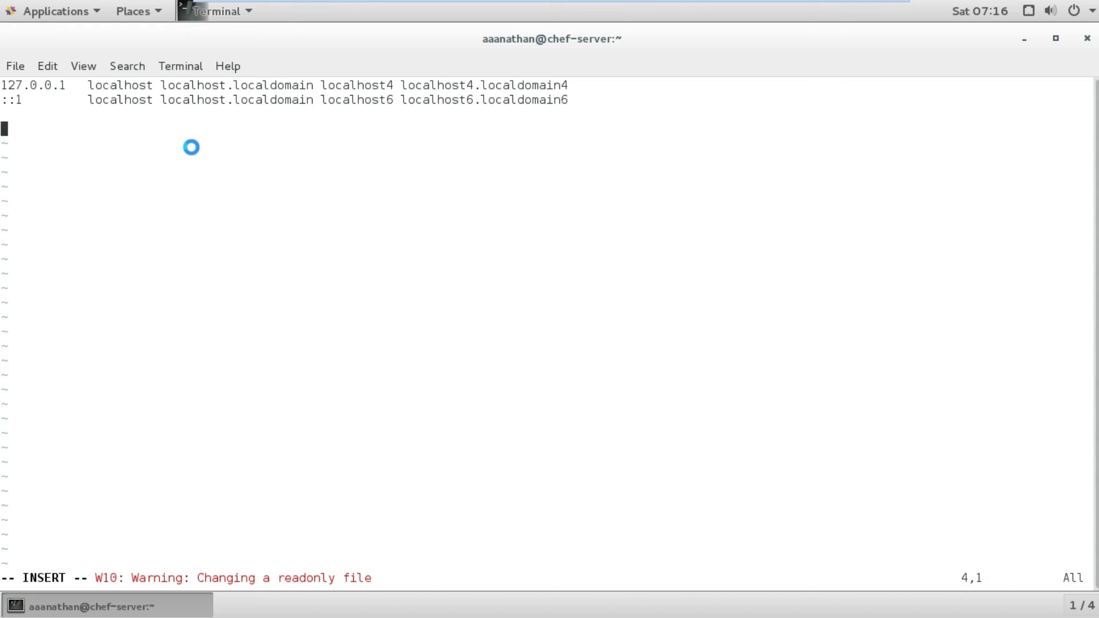
right_click(192, 147)
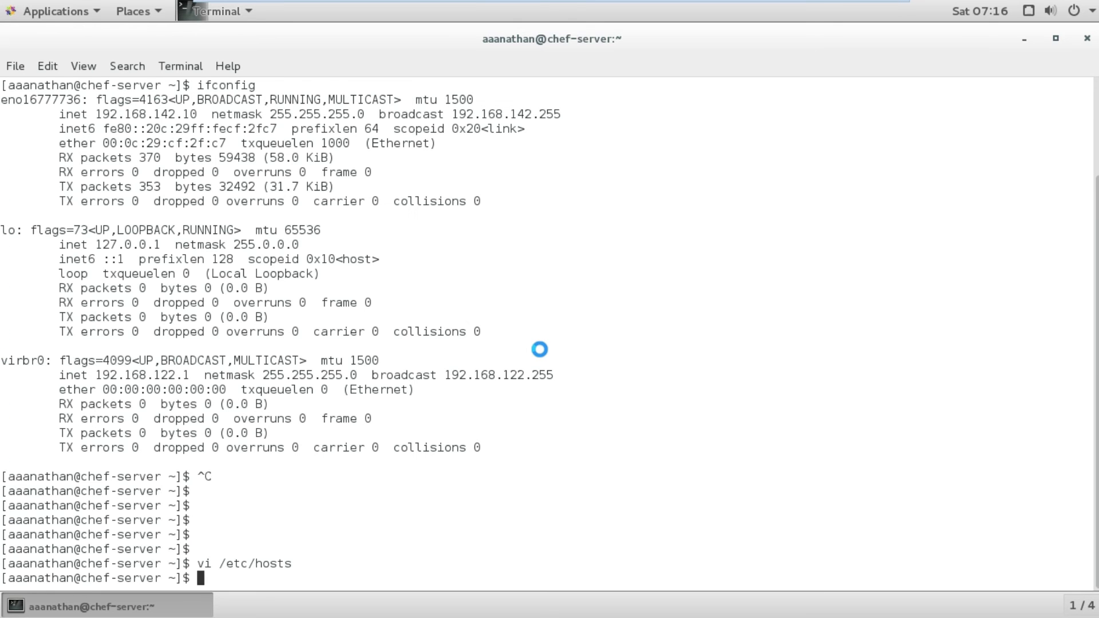
type("vi /etc/hosts")
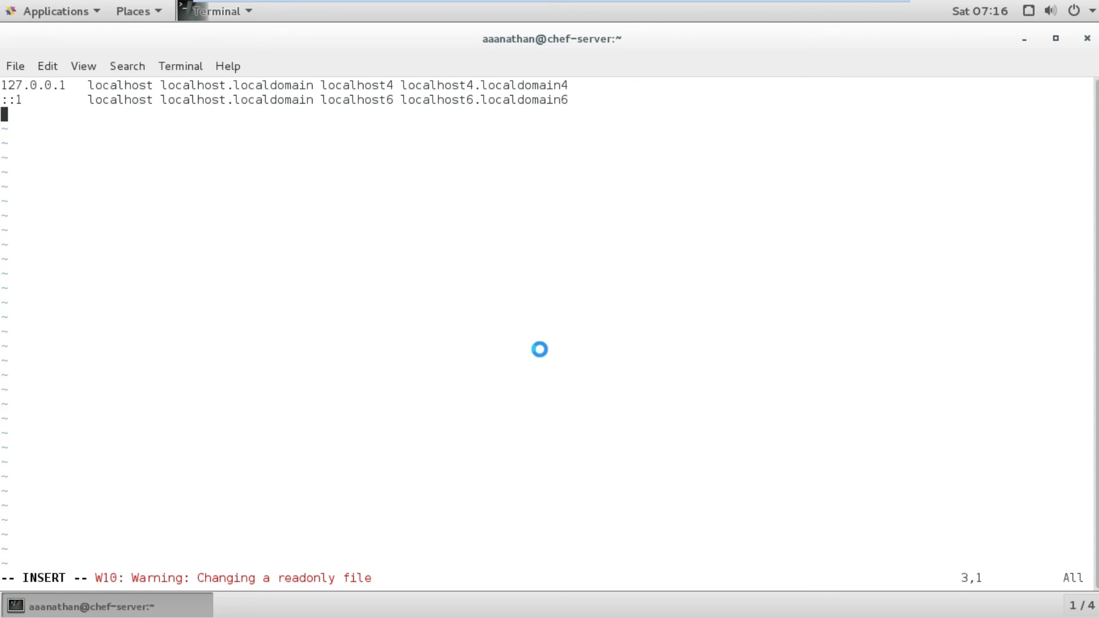
type("192")
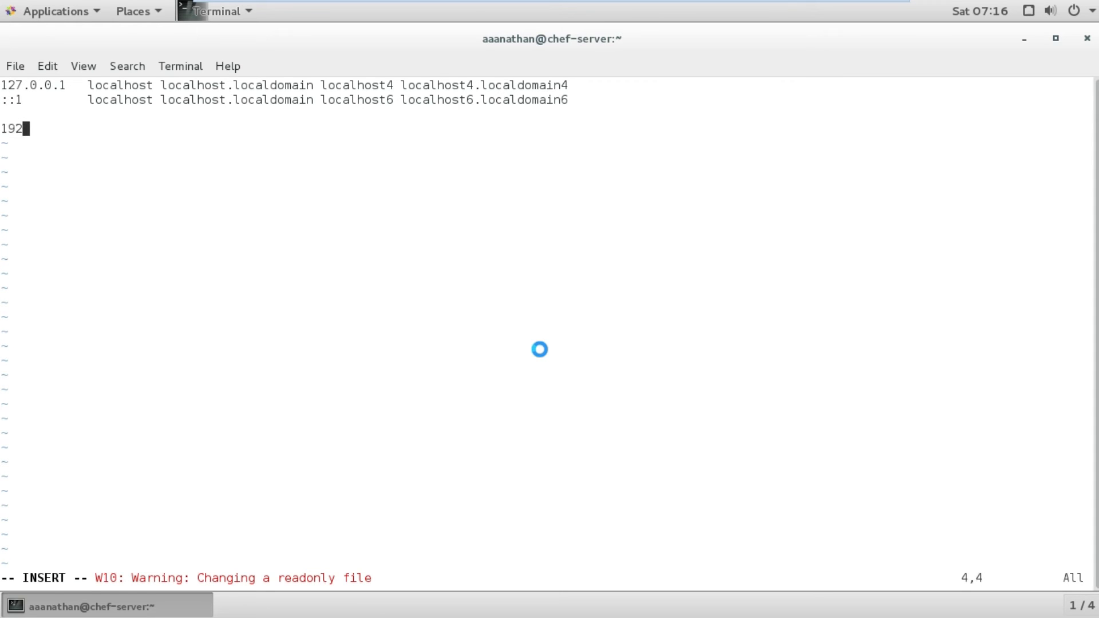
type(".168.1")
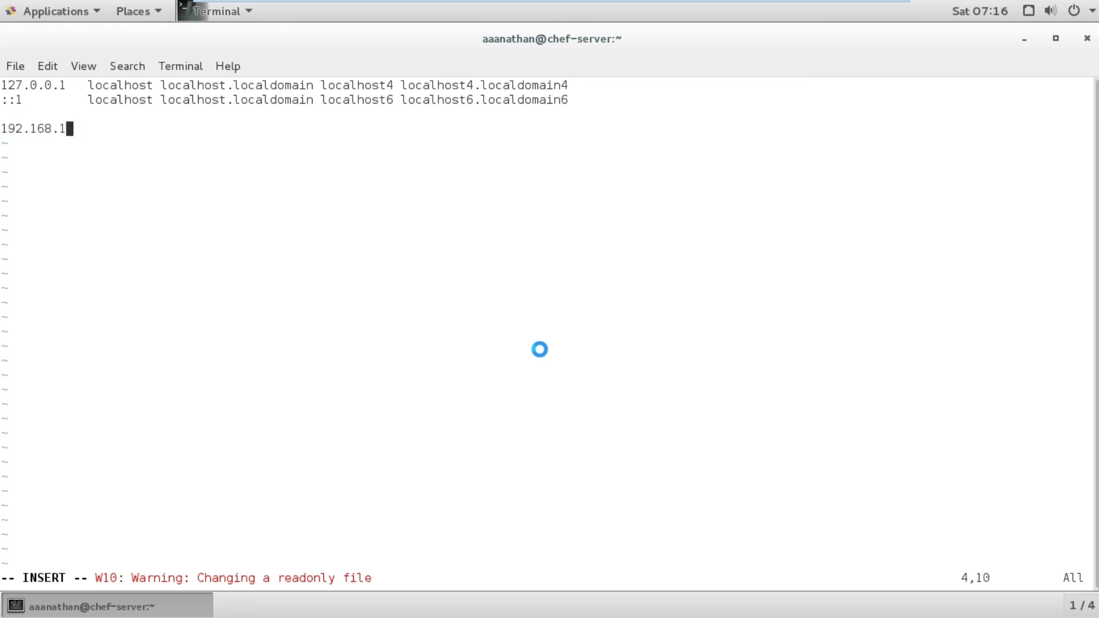
type("42.1")
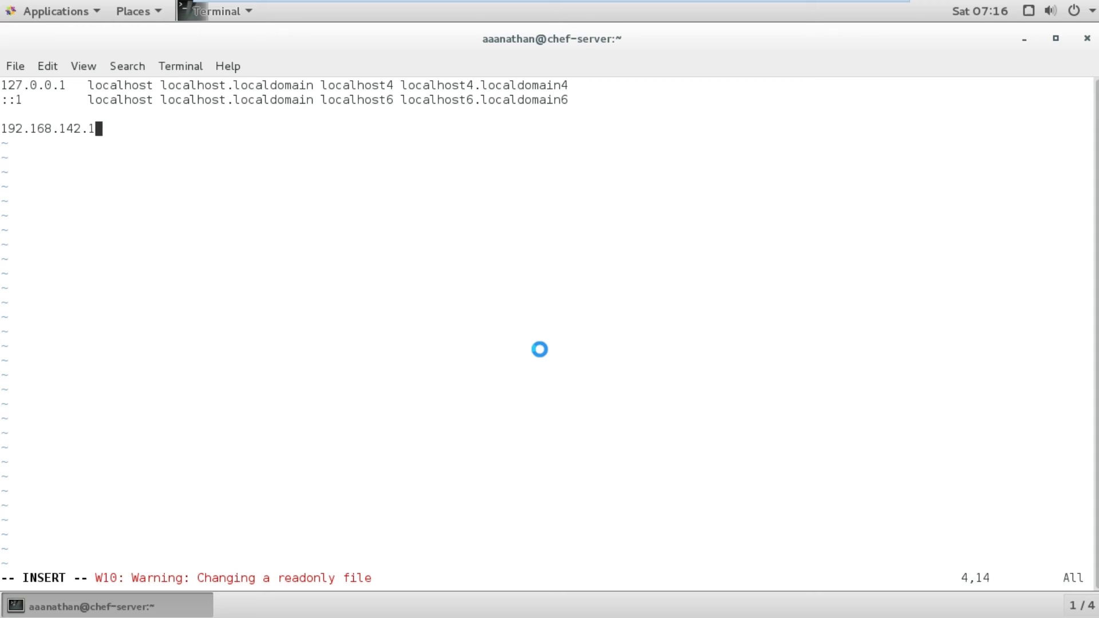
type("0  chef")
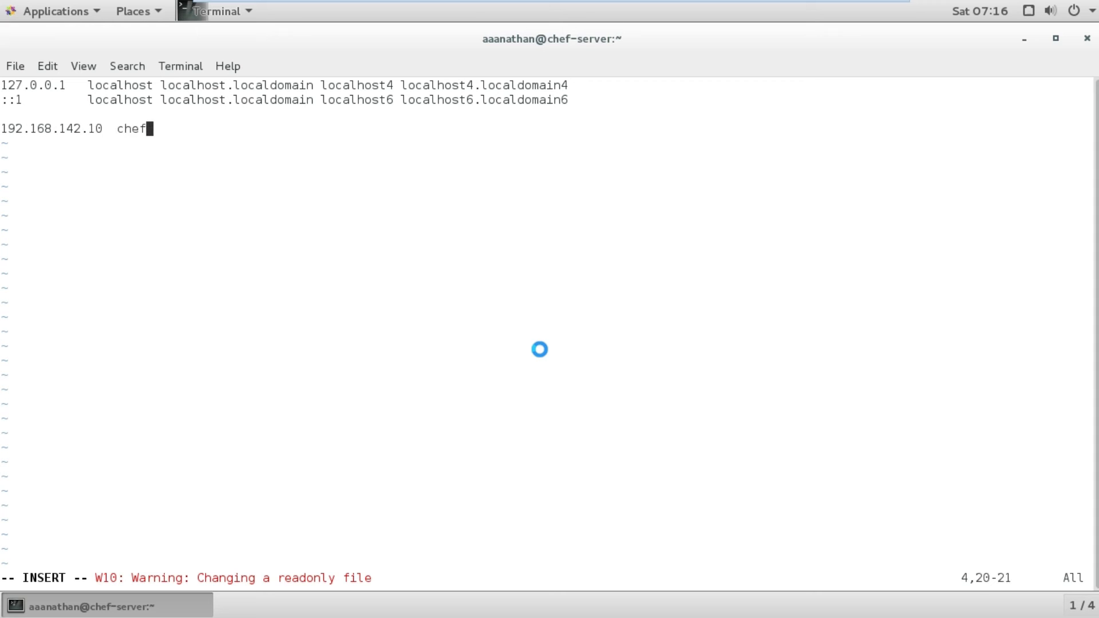
type("-server")
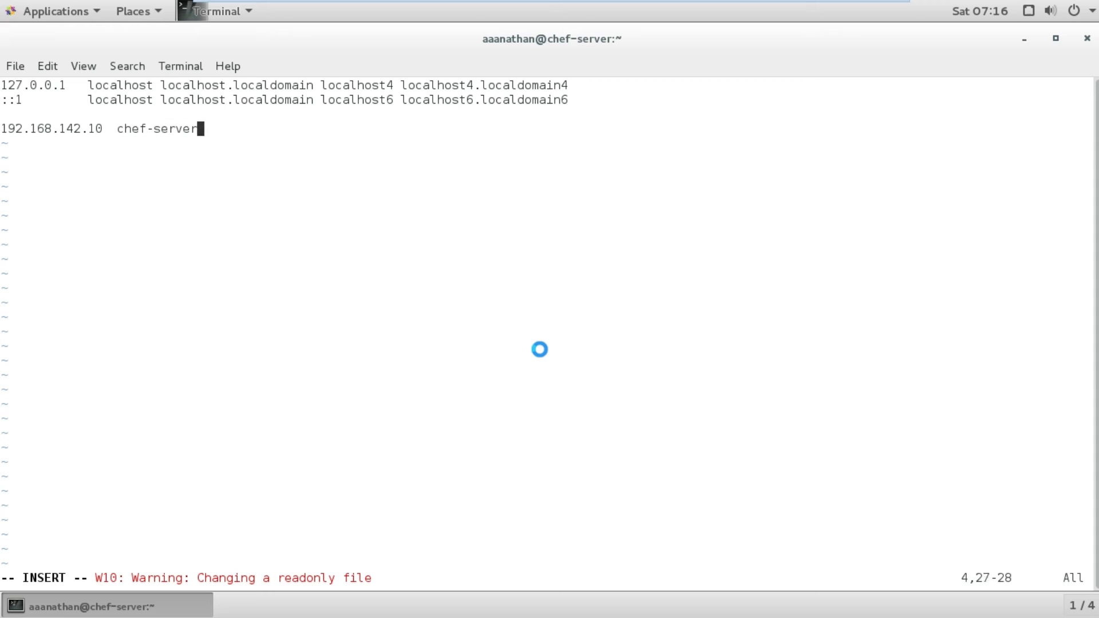
type(".")
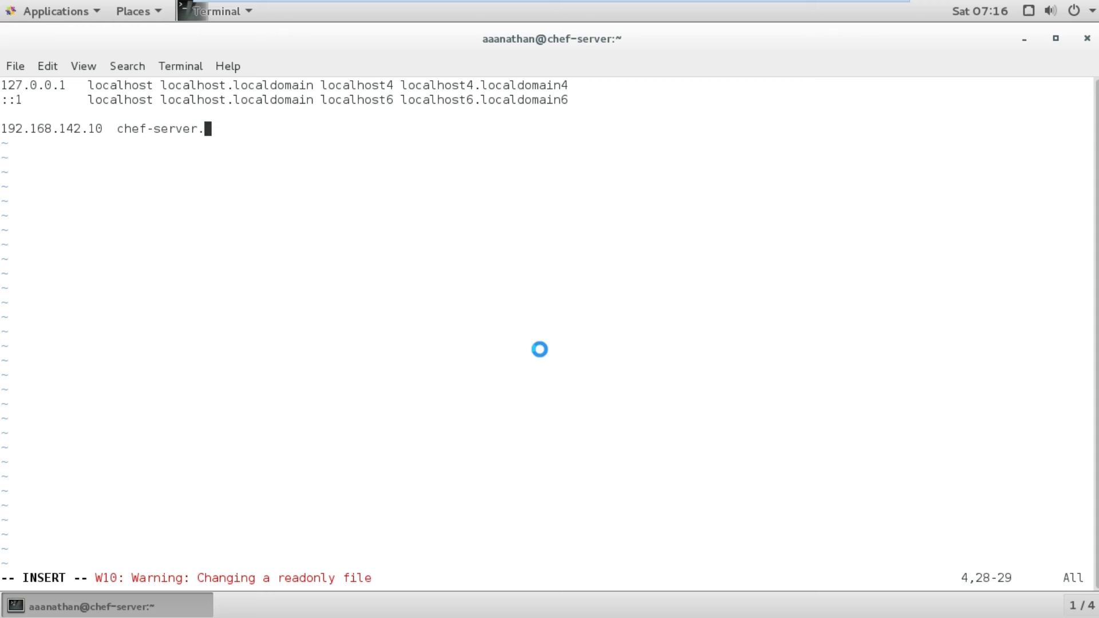
type("arock.in")
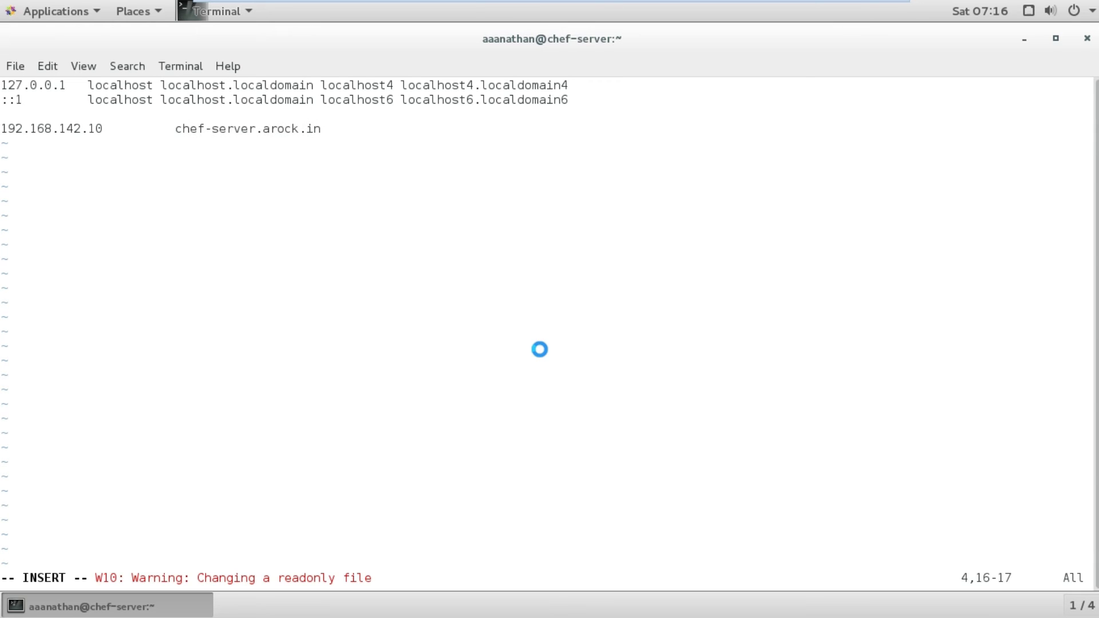
type("chef-server")
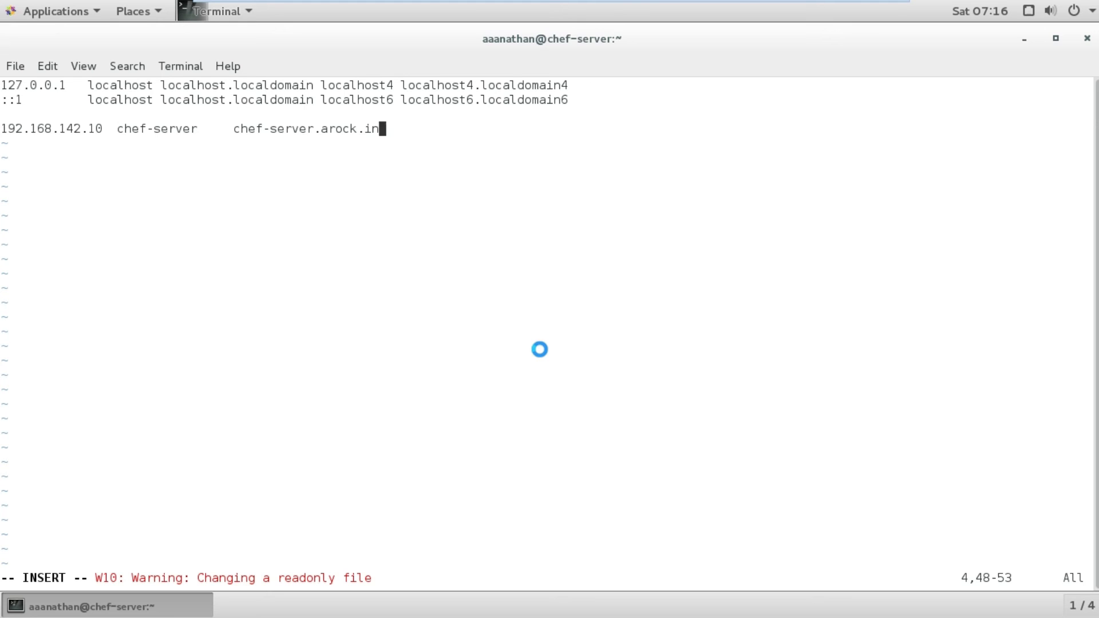
key("Escape")
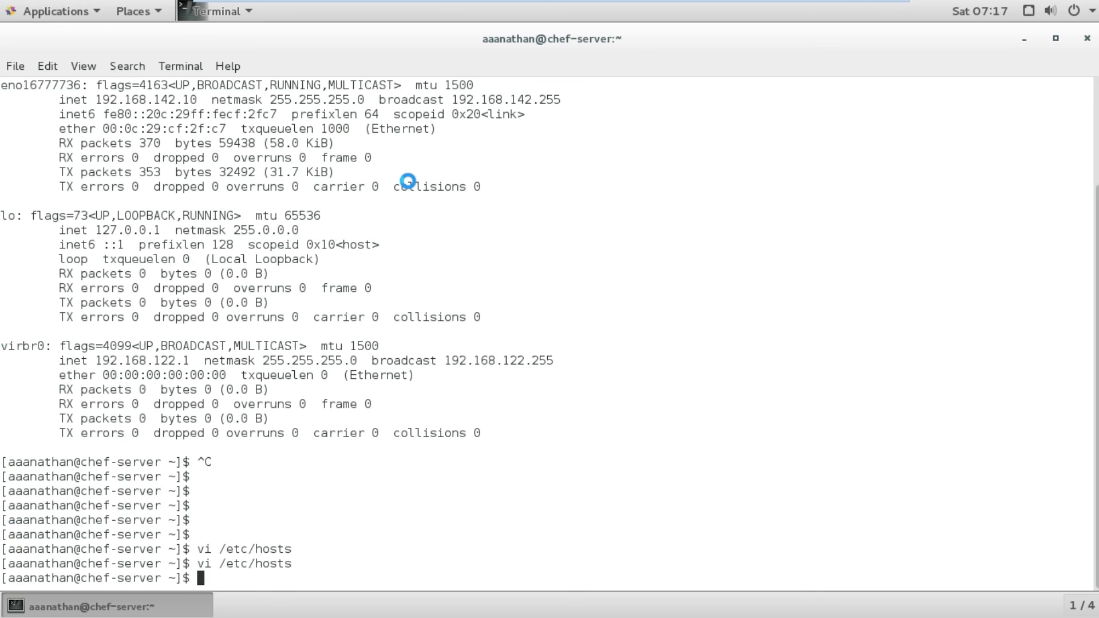
- Switch to root and reopen /etc/hosts in vi
type("su root")
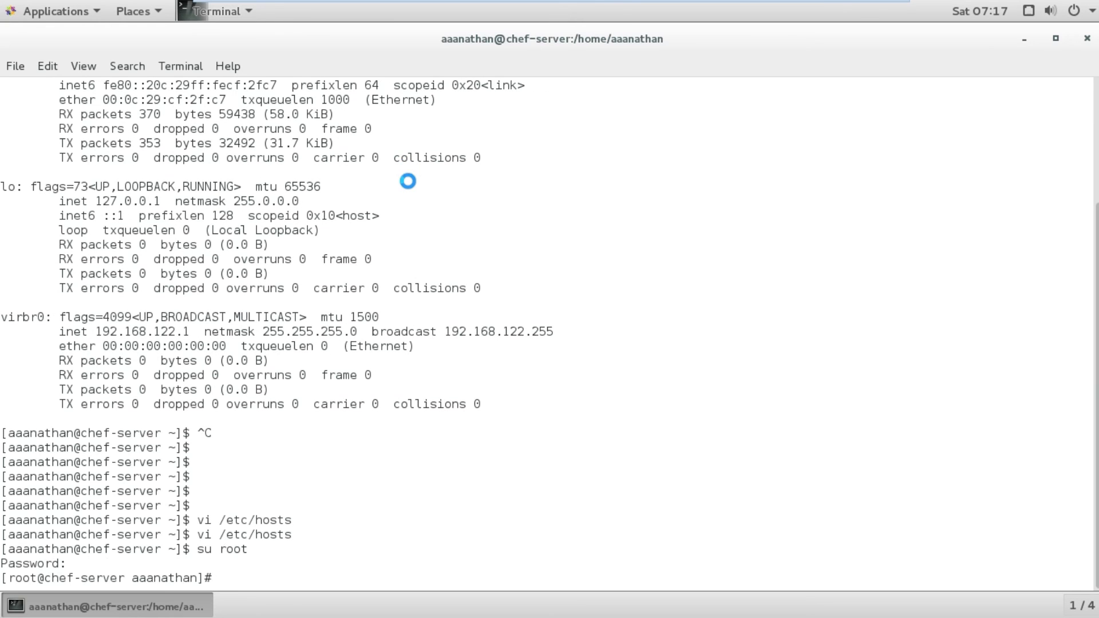
type("vi")
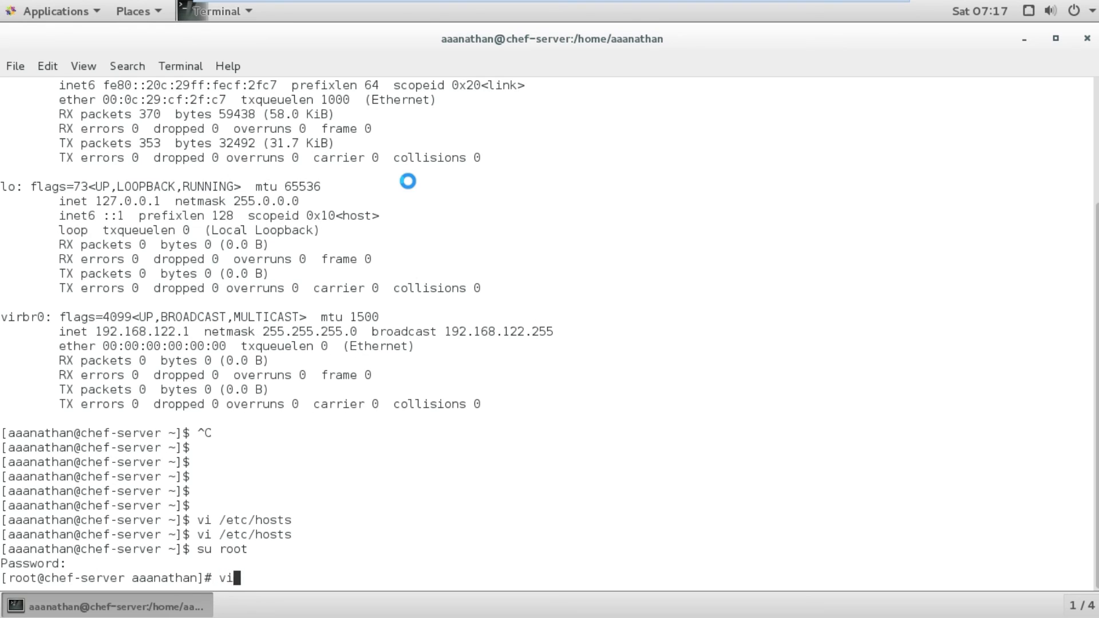
type("/etc/hosts")
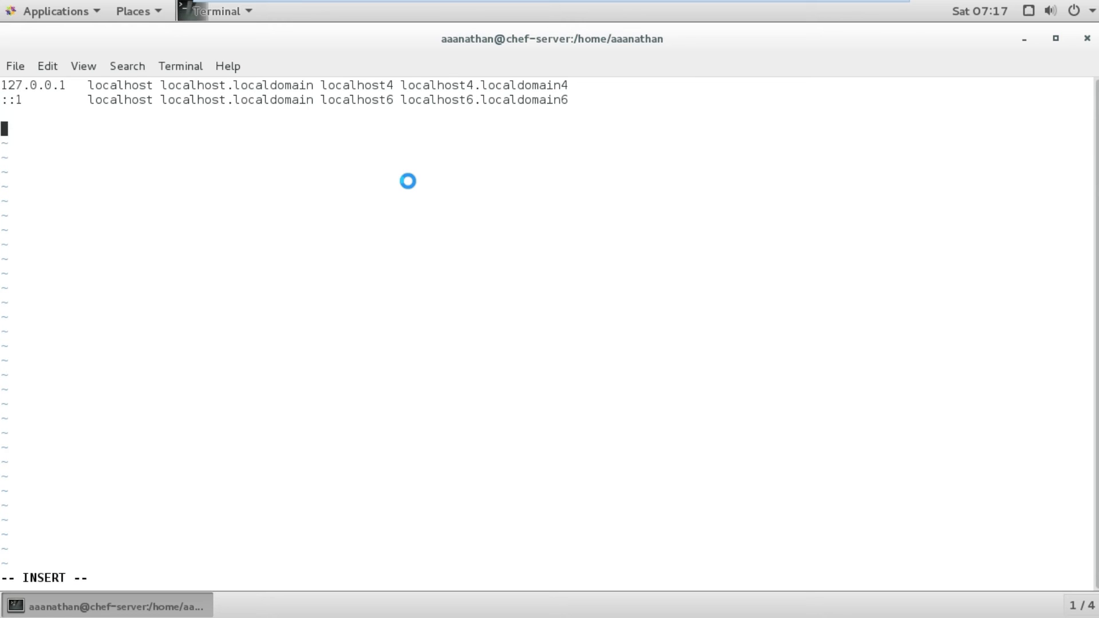
- Paste the chef-server entry into the hosts file, then close the terminal
right_click(407, 181)
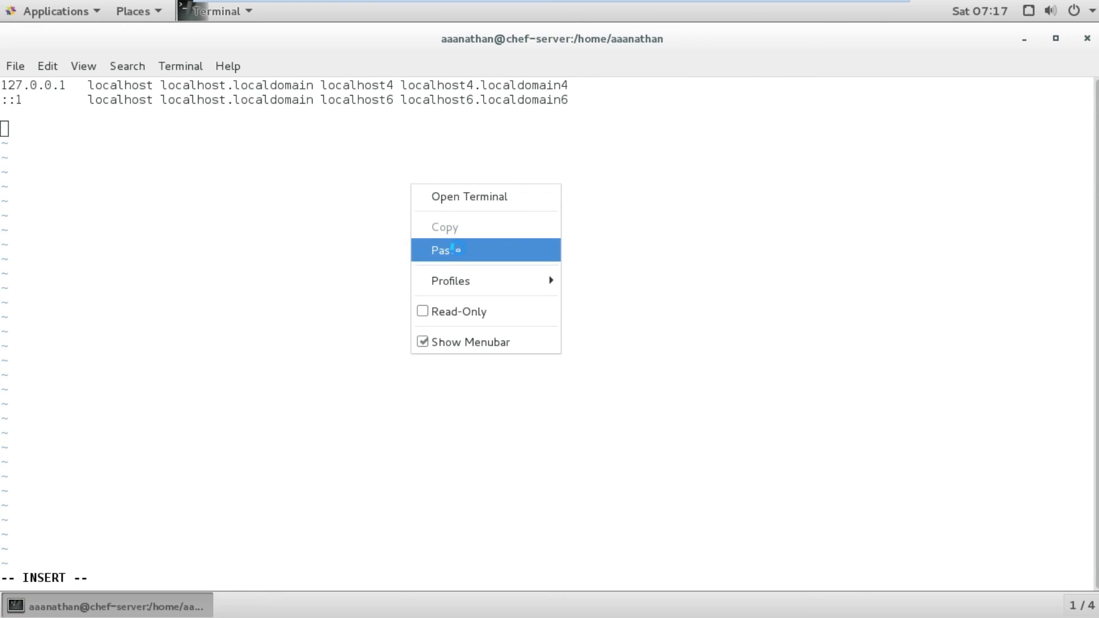
left_click(445, 249)
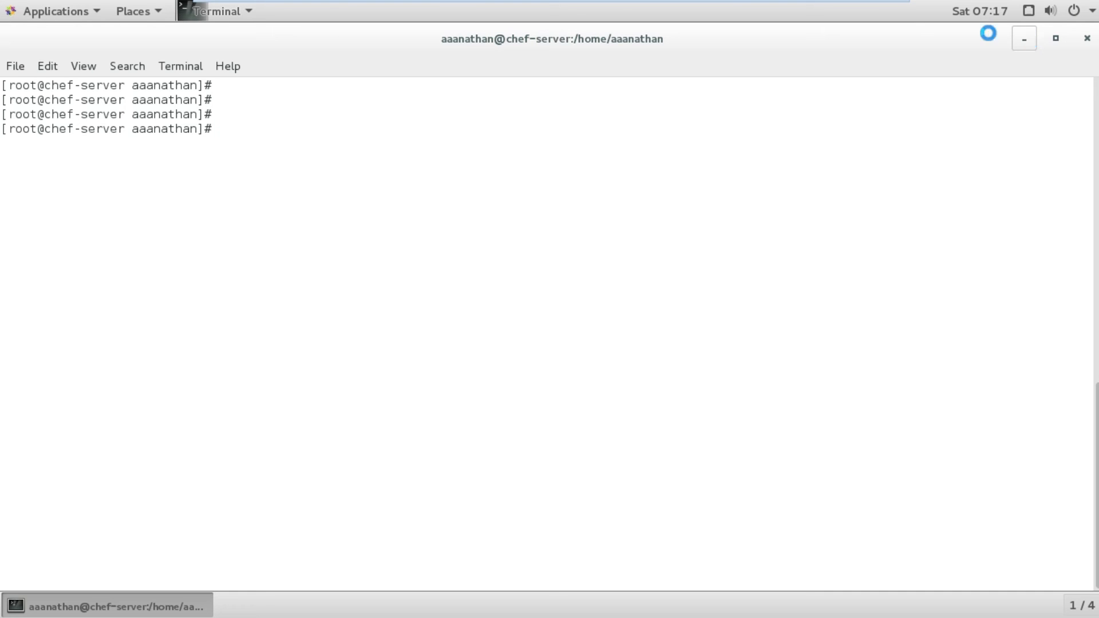
left_click(1086, 38)
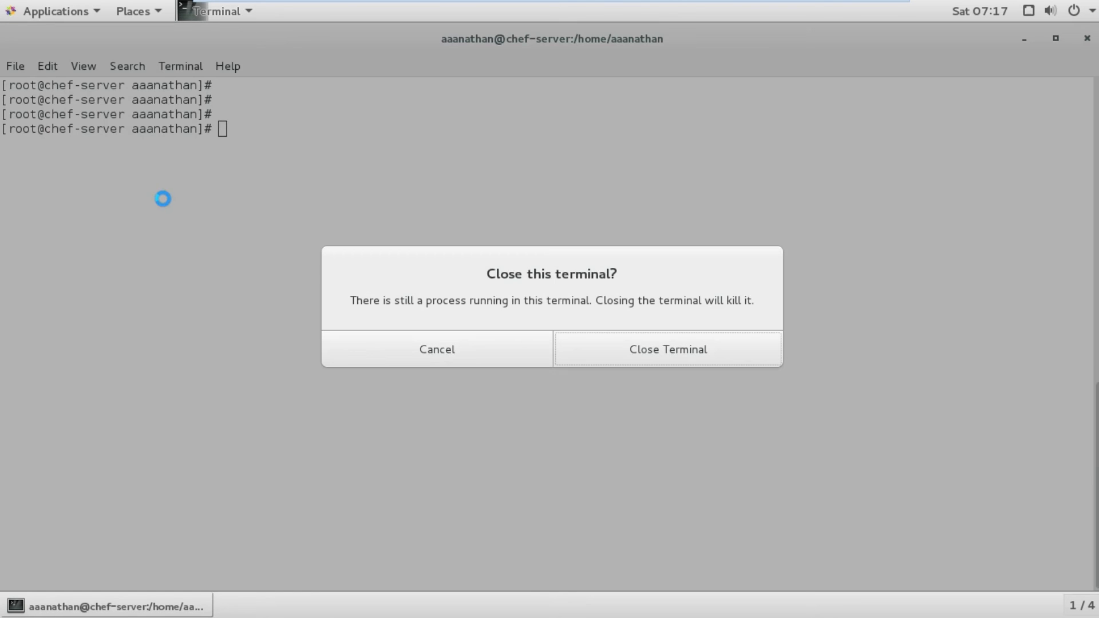
left_click(665, 349)
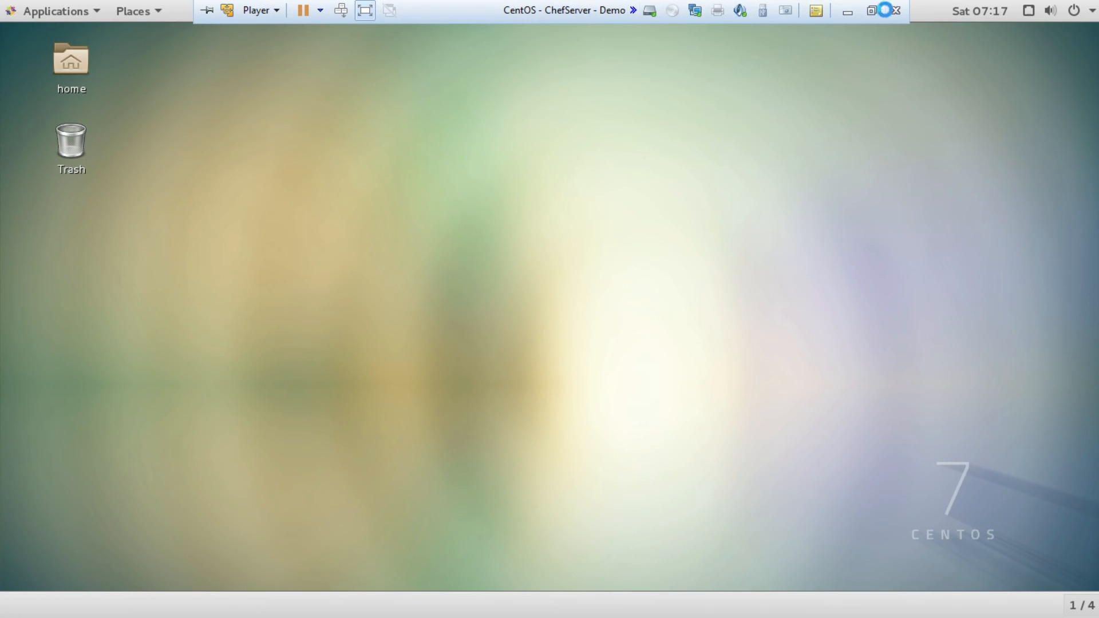
mouse_move(893, 10)
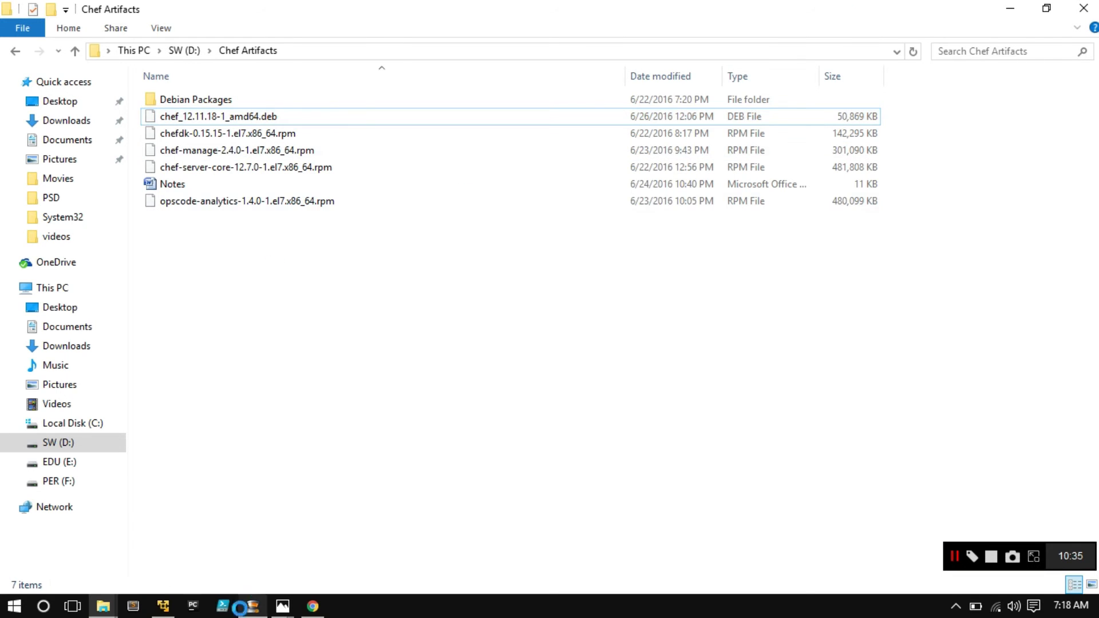
- Restore the CentOS - ChefServer VM window from the taskbar and pick the user account at login
right_click(162, 605)
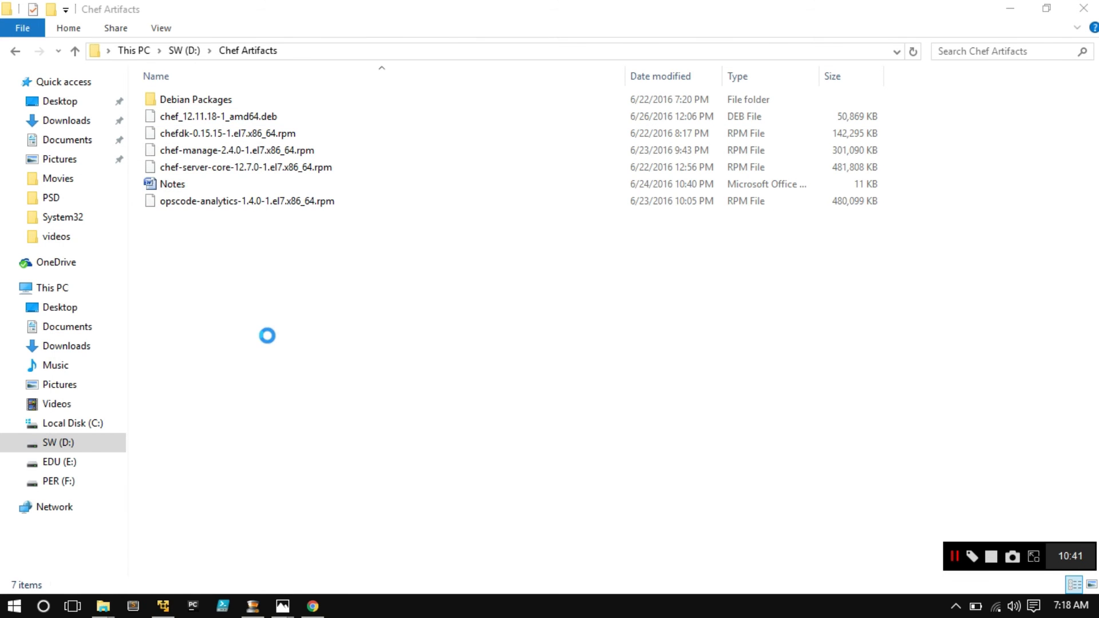
left_click(162, 605)
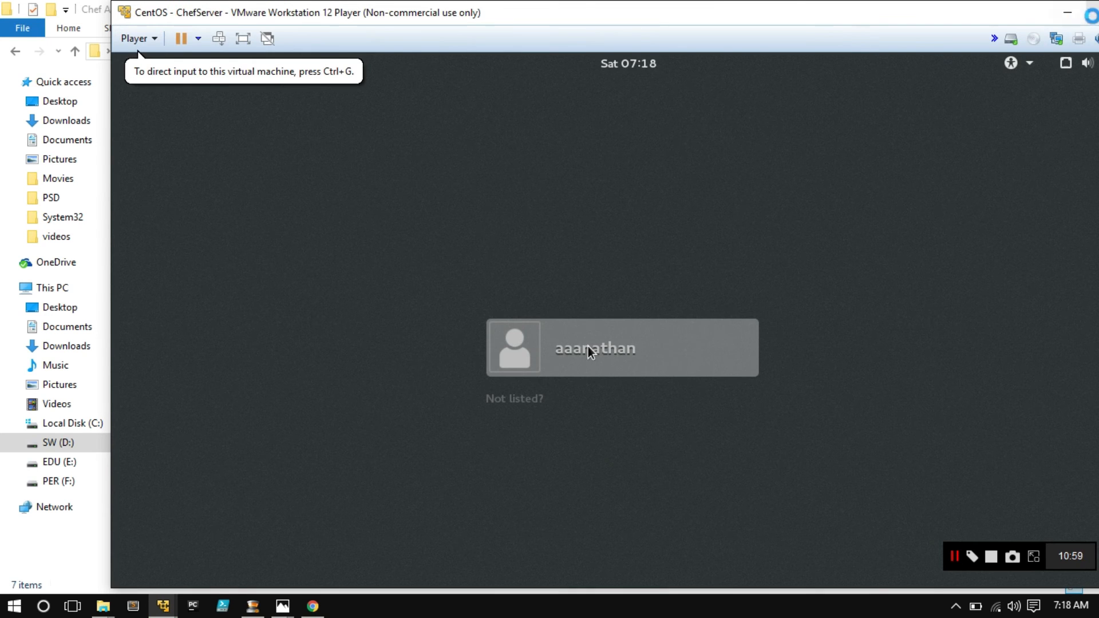
left_click(1064, 12)
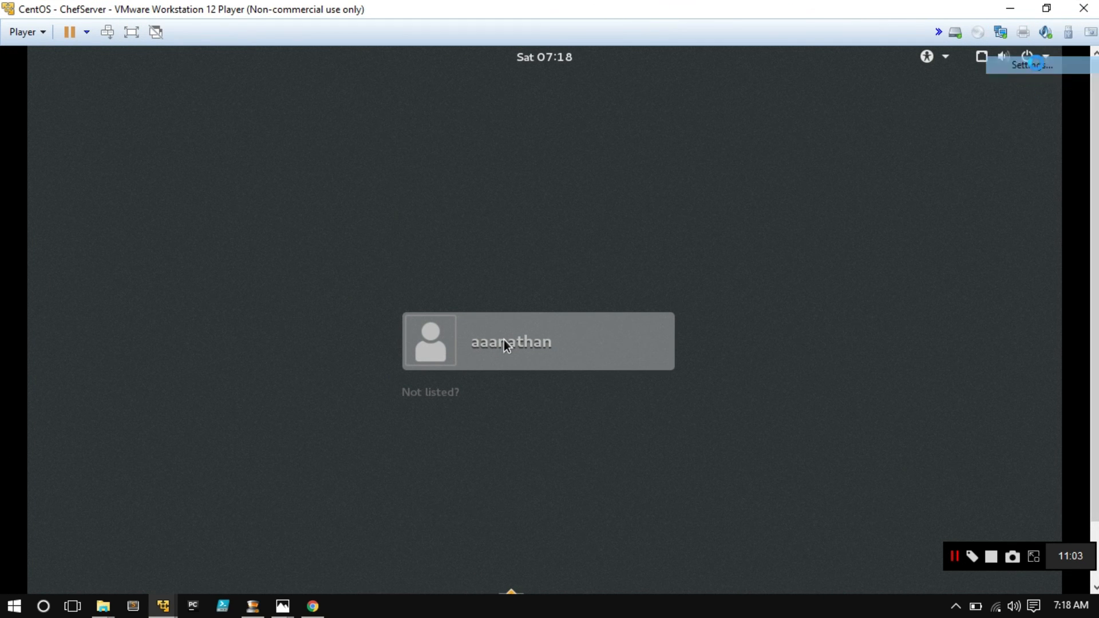
- In VM Settings, set Shared Folders to Always enabled and add a browsed host folder
left_click(1031, 64)
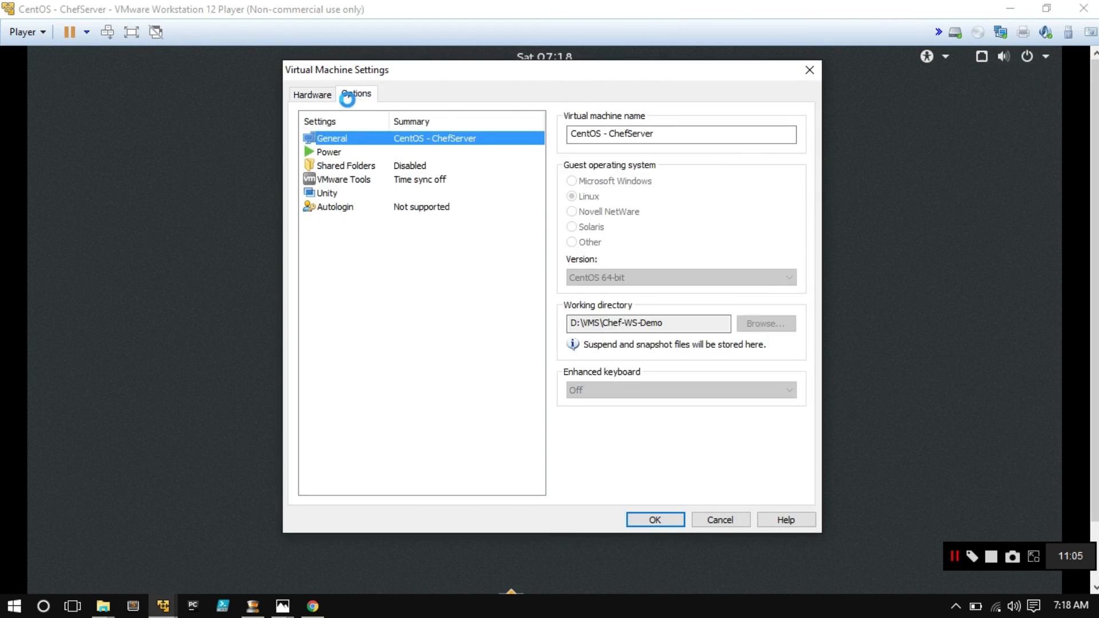
left_click(344, 166)
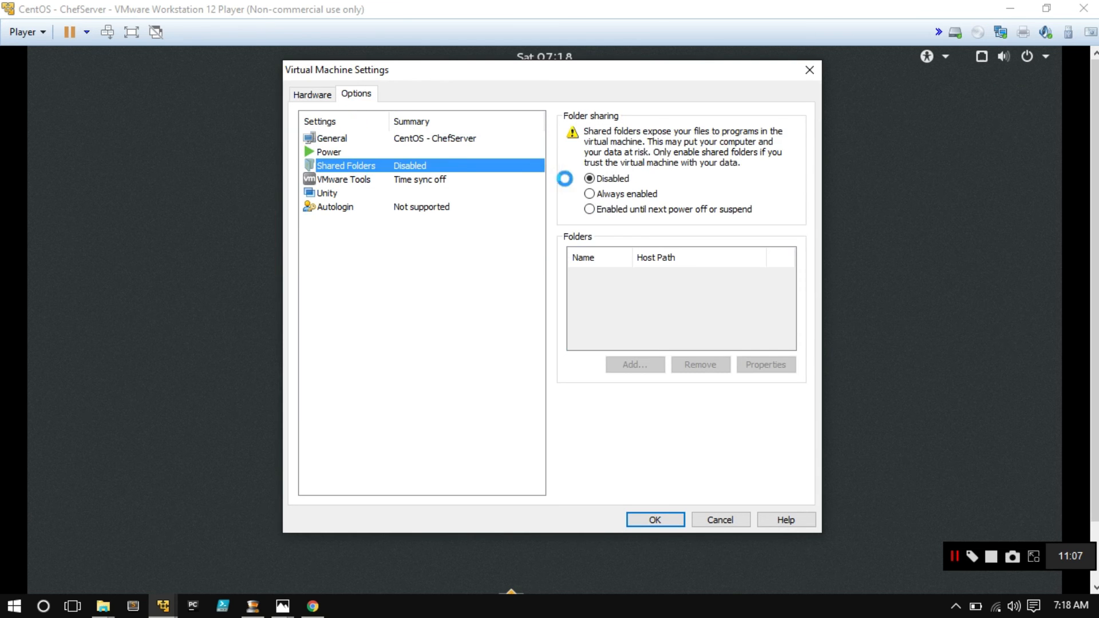
left_click(590, 194)
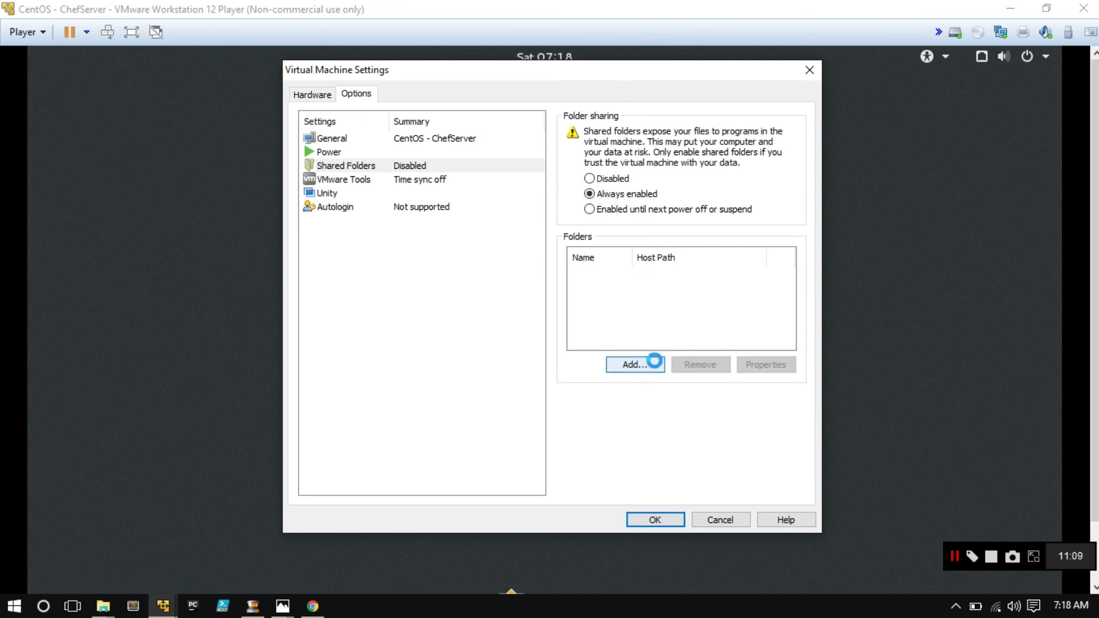
left_click(634, 365)
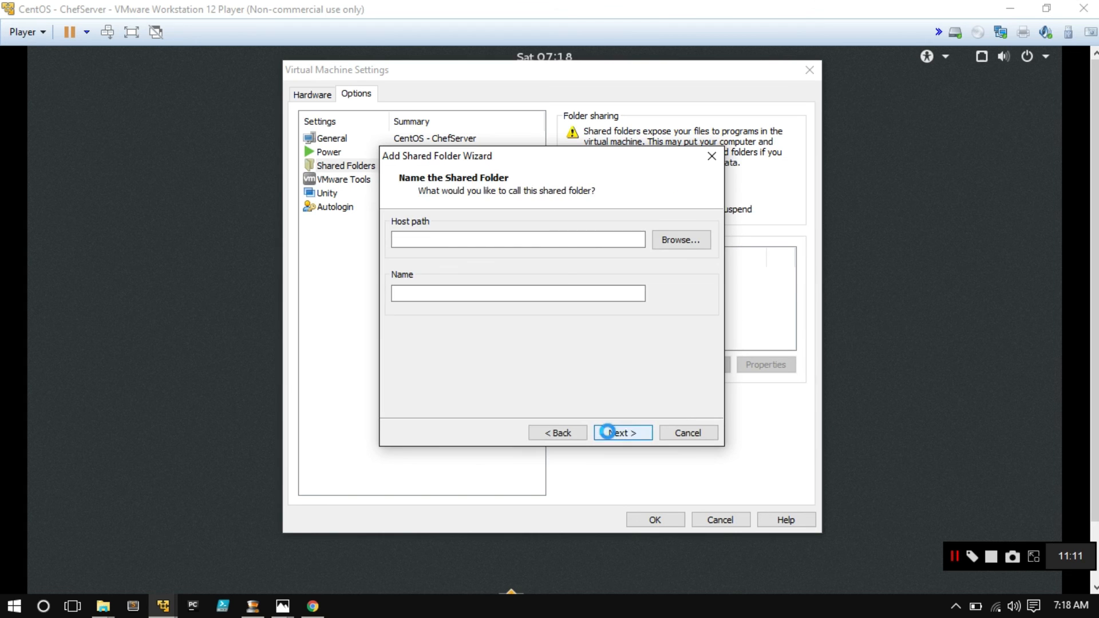
left_click(680, 240)
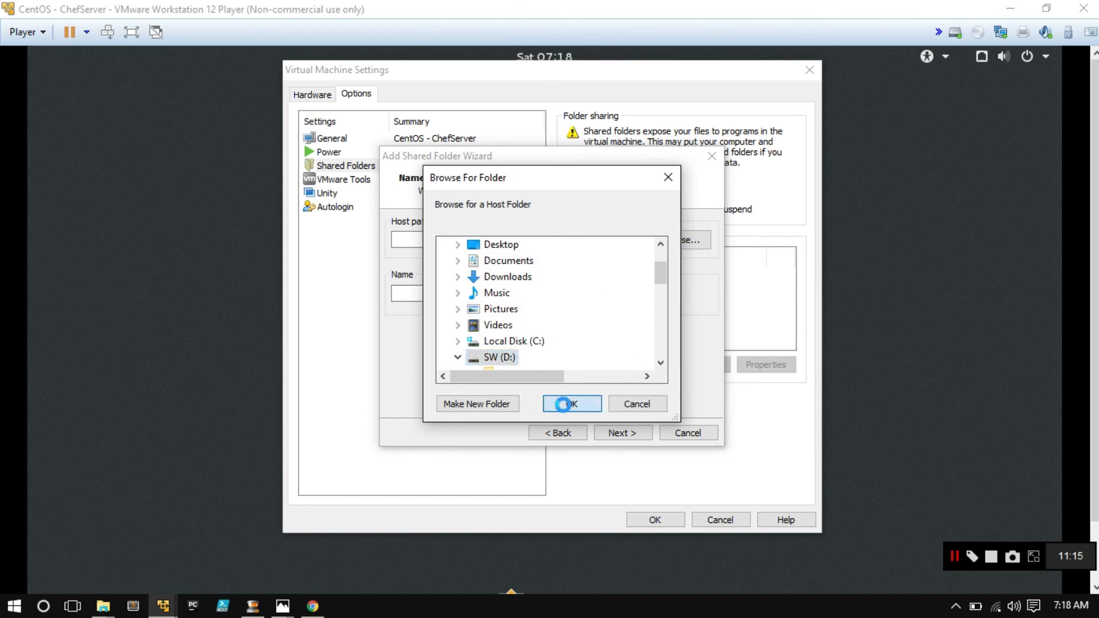
left_click(571, 404)
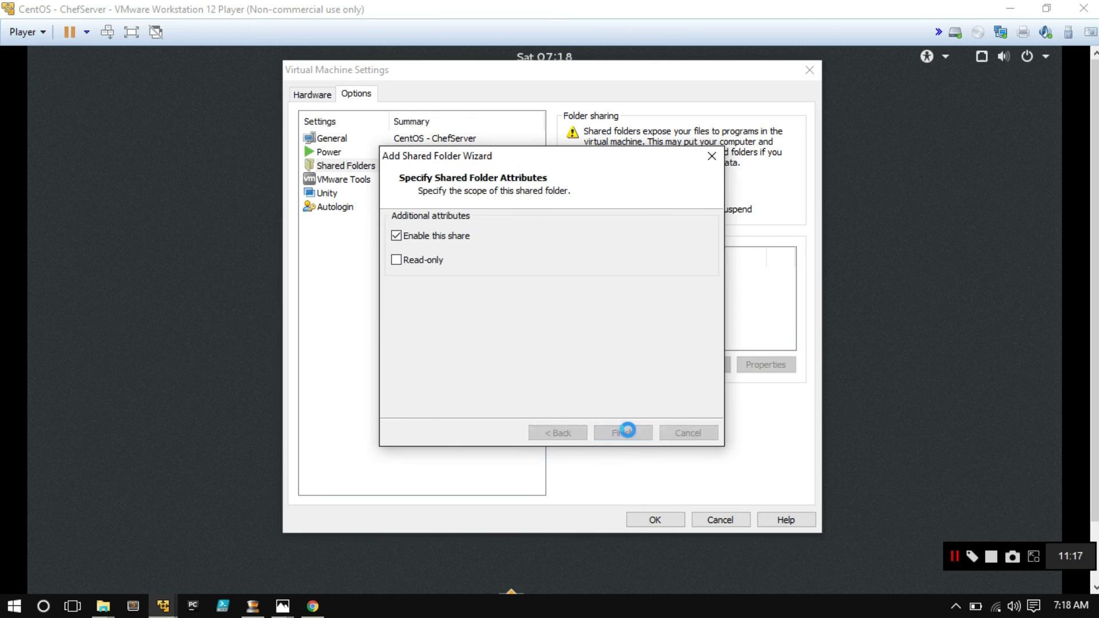
left_click(622, 433)
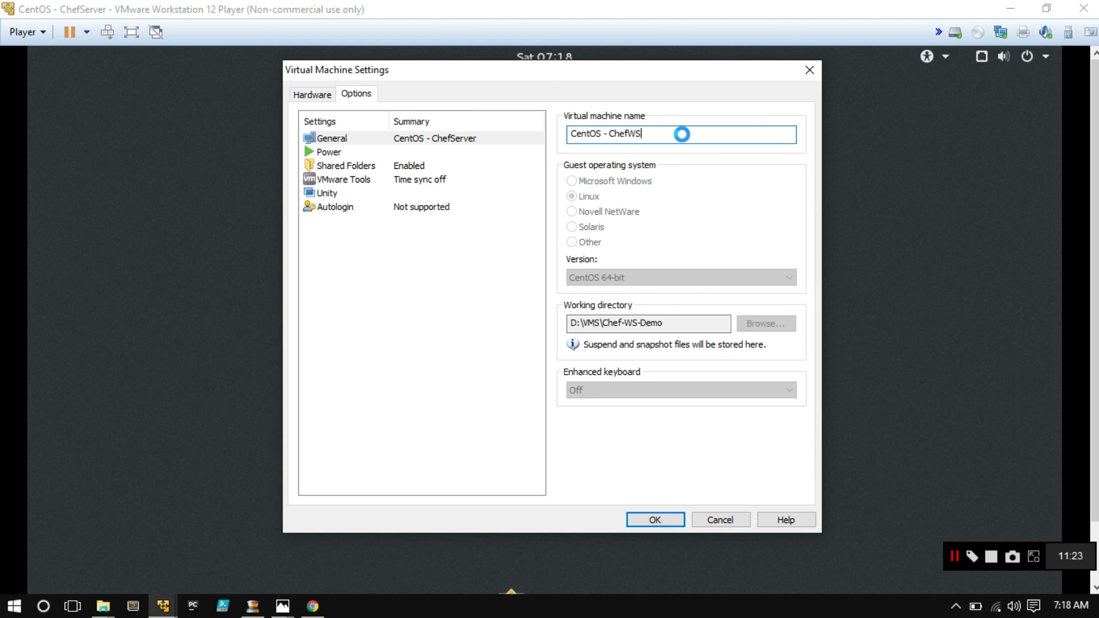
- Rename the VM to 'CentOS - ChefWS - Demo', dismiss the mount error, and sign in with the password
type("- Demo")
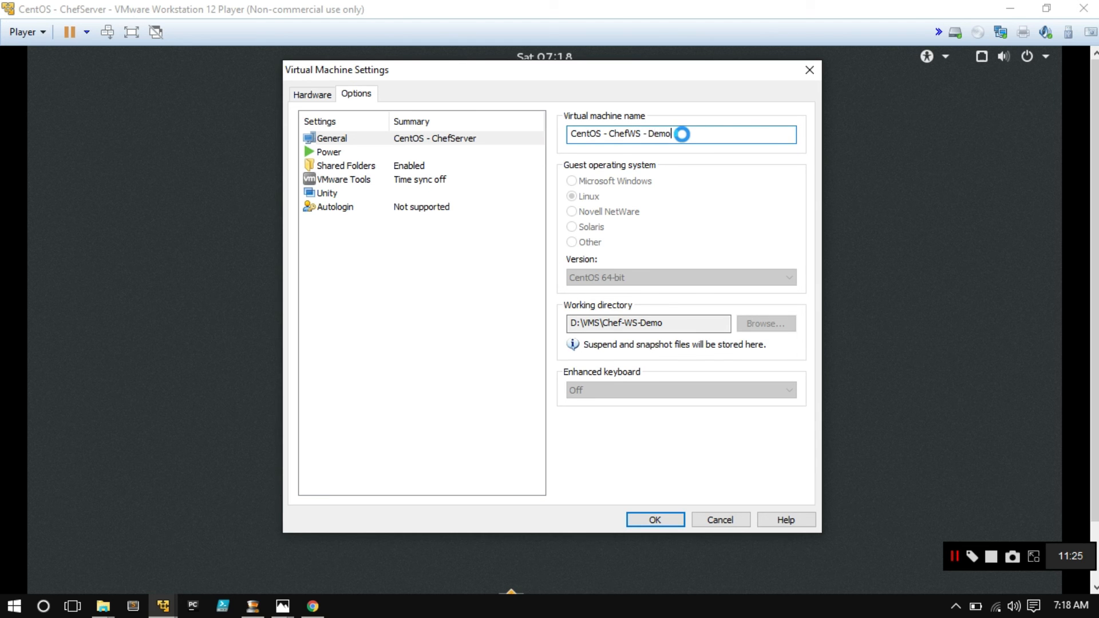
left_click(654, 519)
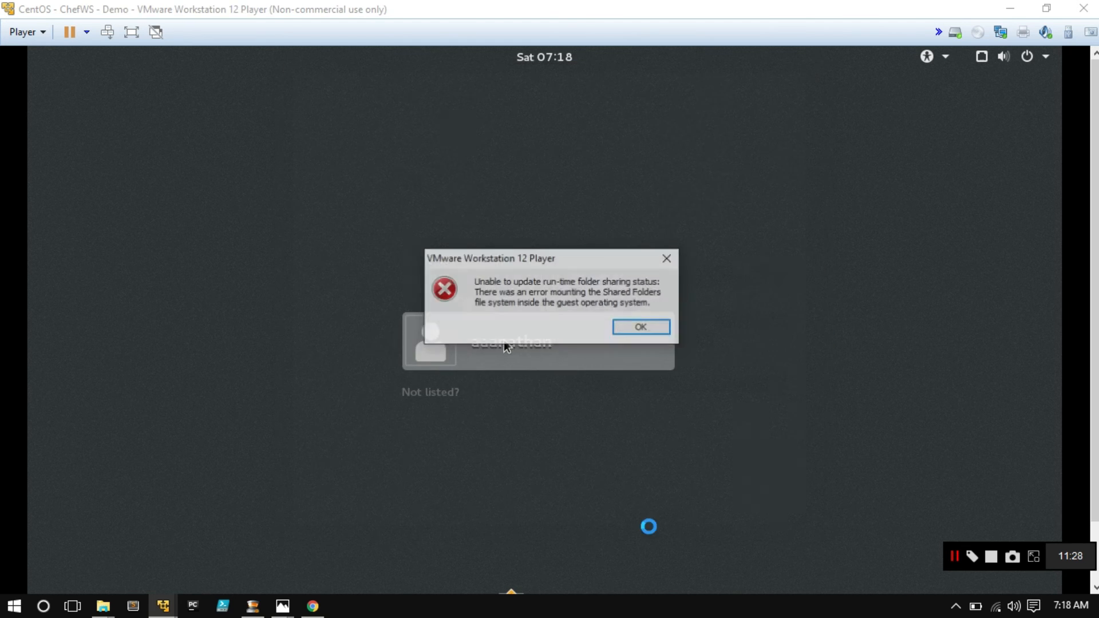
left_click(639, 327)
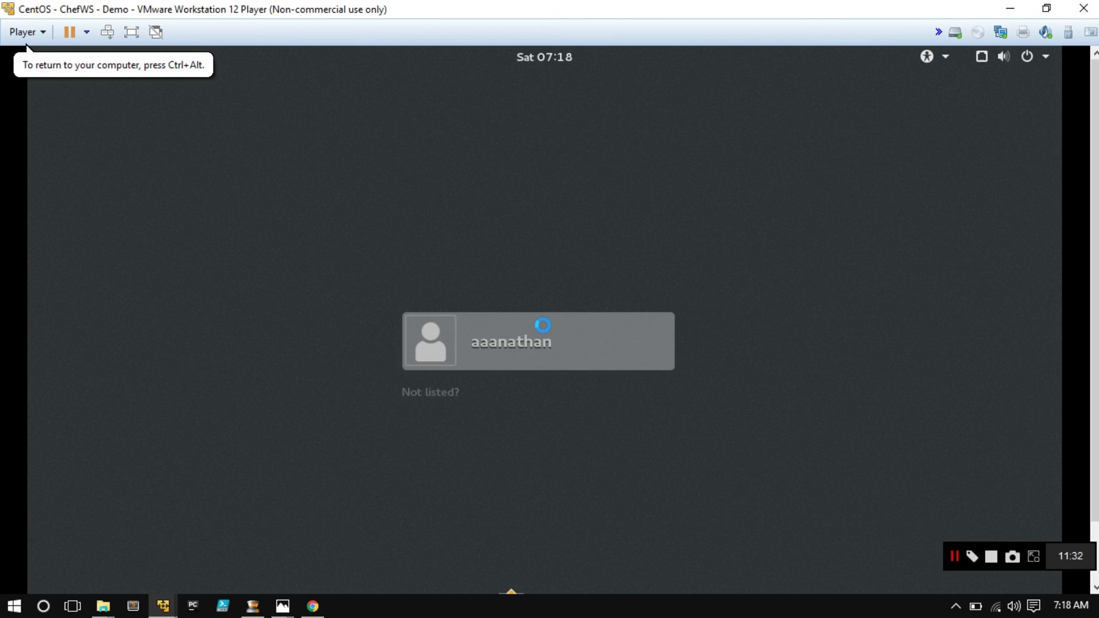
type("password")
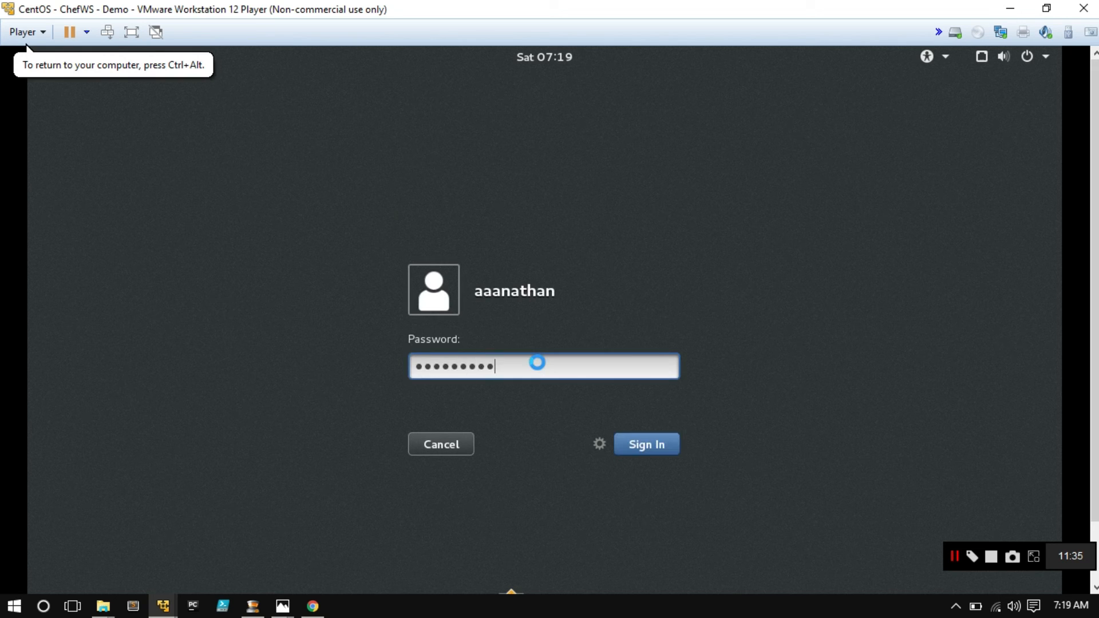
left_click(645, 443)
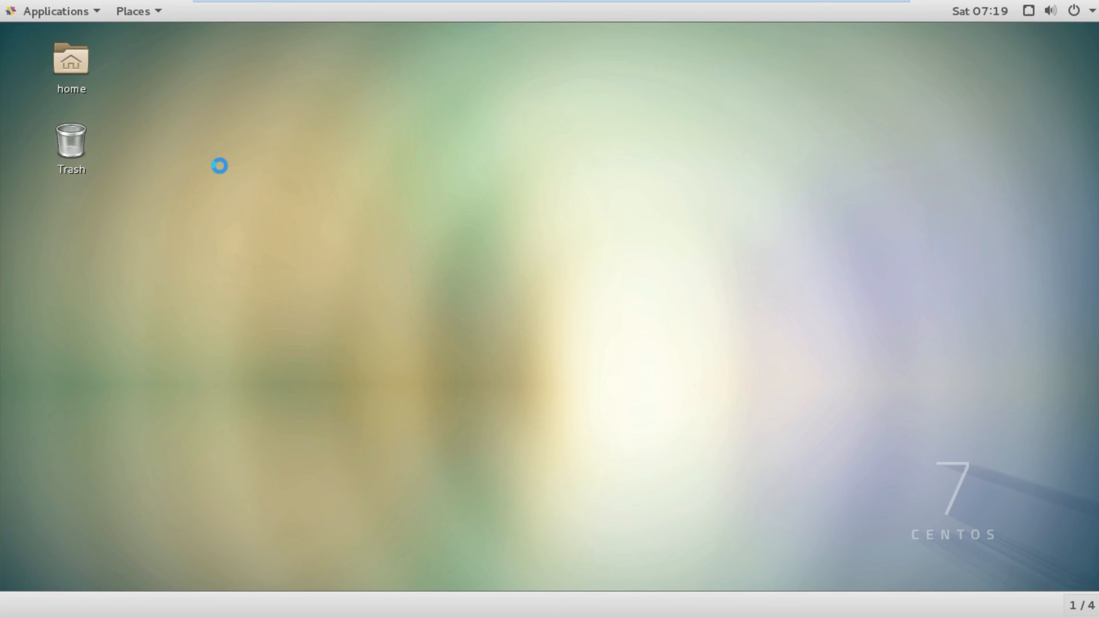
- Launch a terminal from Applications and switch to root with su root
left_click(55, 10)
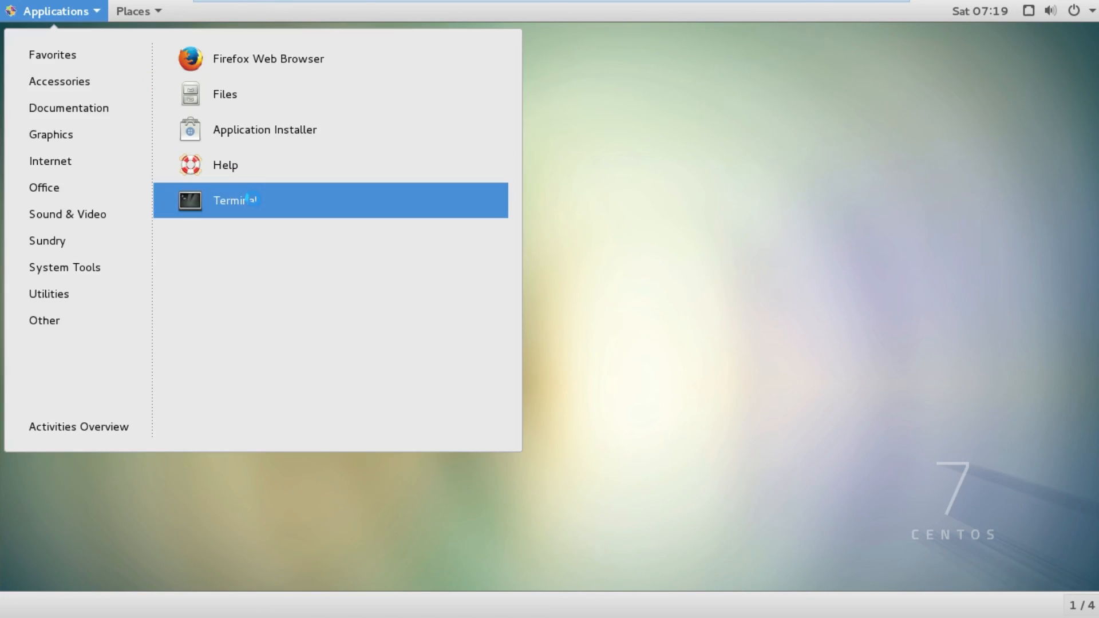
left_click(234, 200)
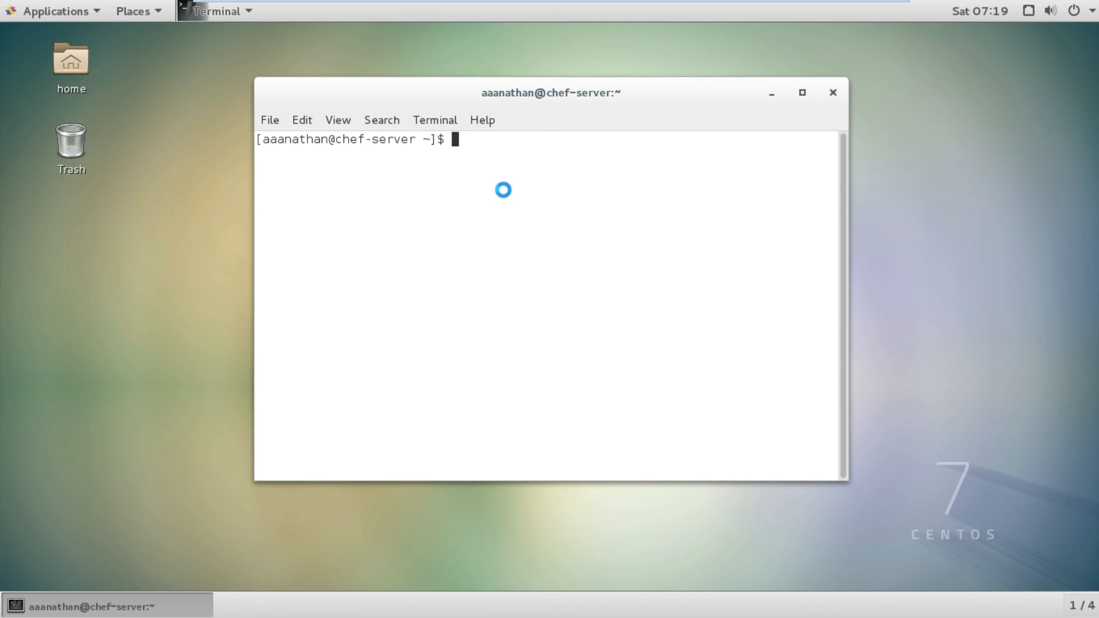
type("su root")
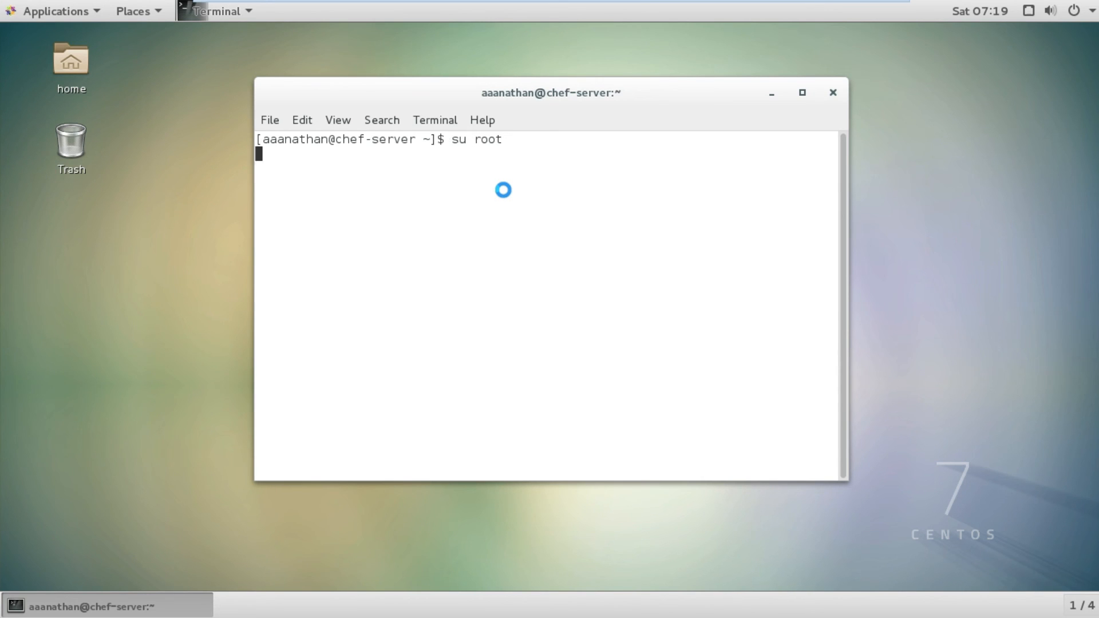
key("Return")
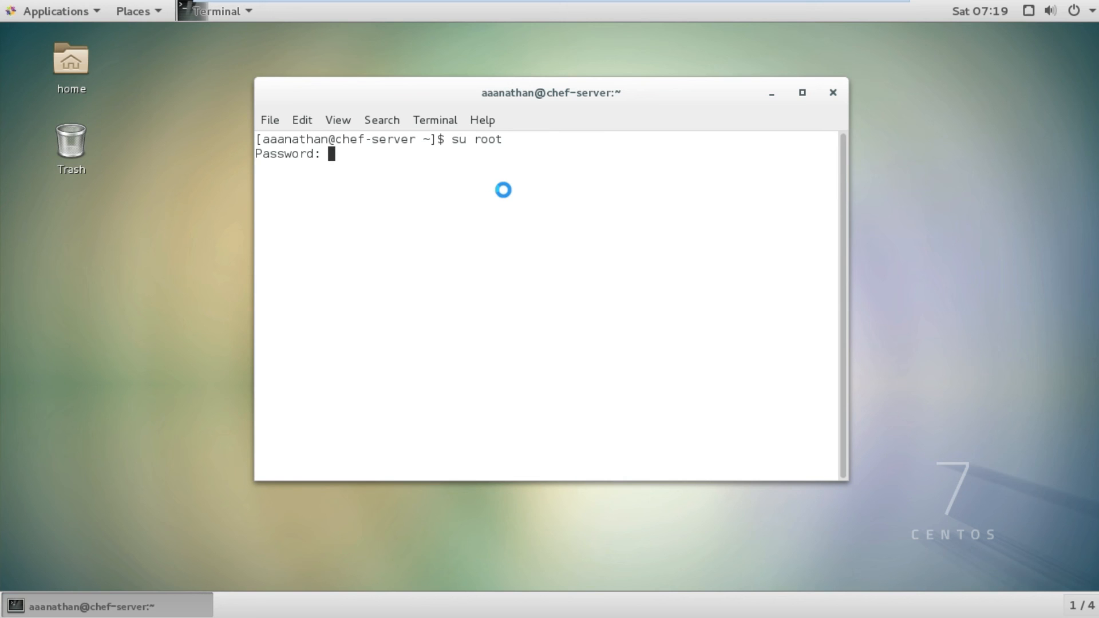
- Open /etc/hostname in vi, then start opening /etc/hosts
type("vi /")
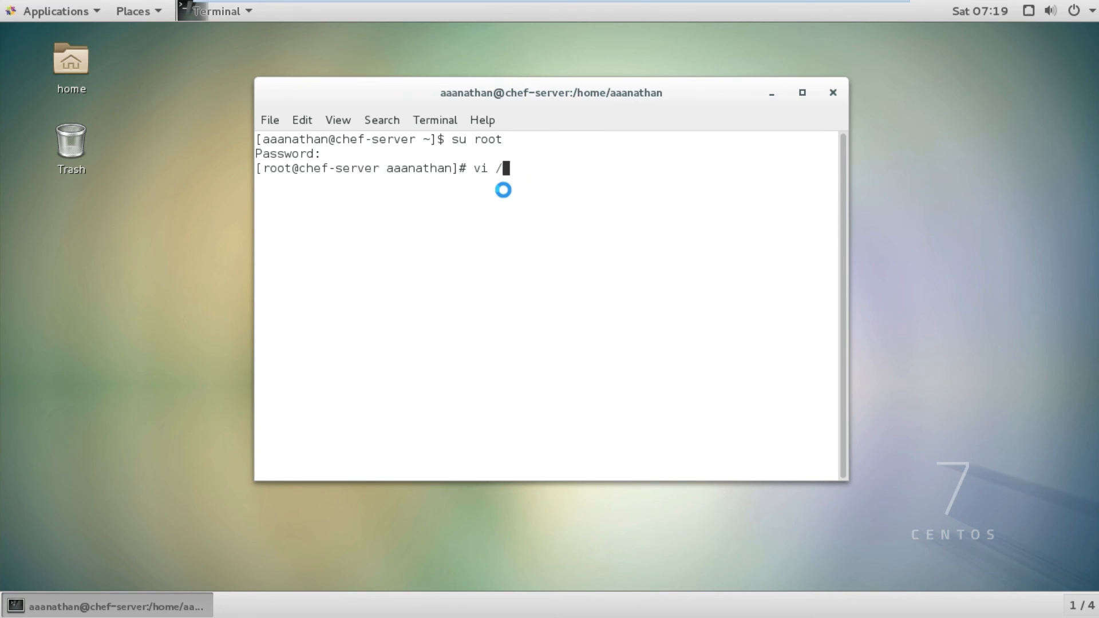
type("etc/hostsn")
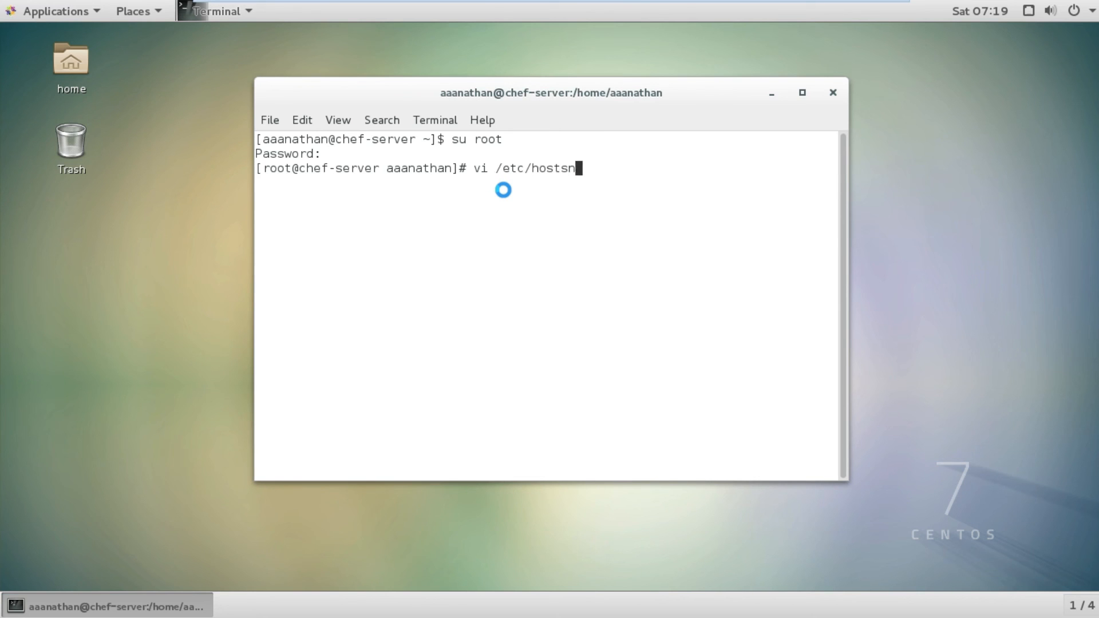
type("ame")
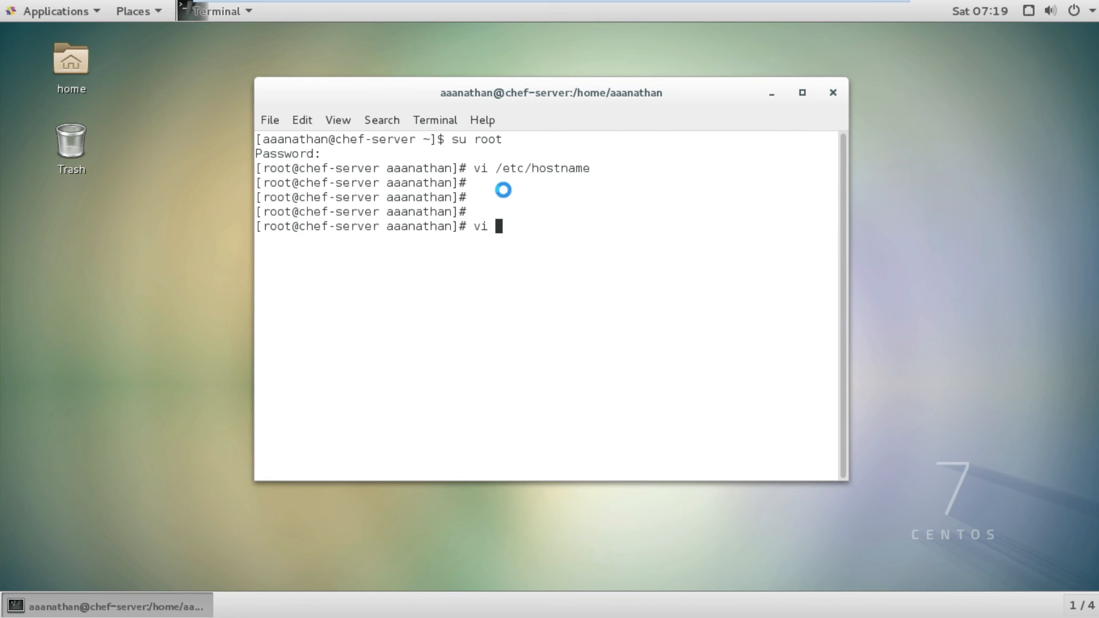
type("/etc/hosts")
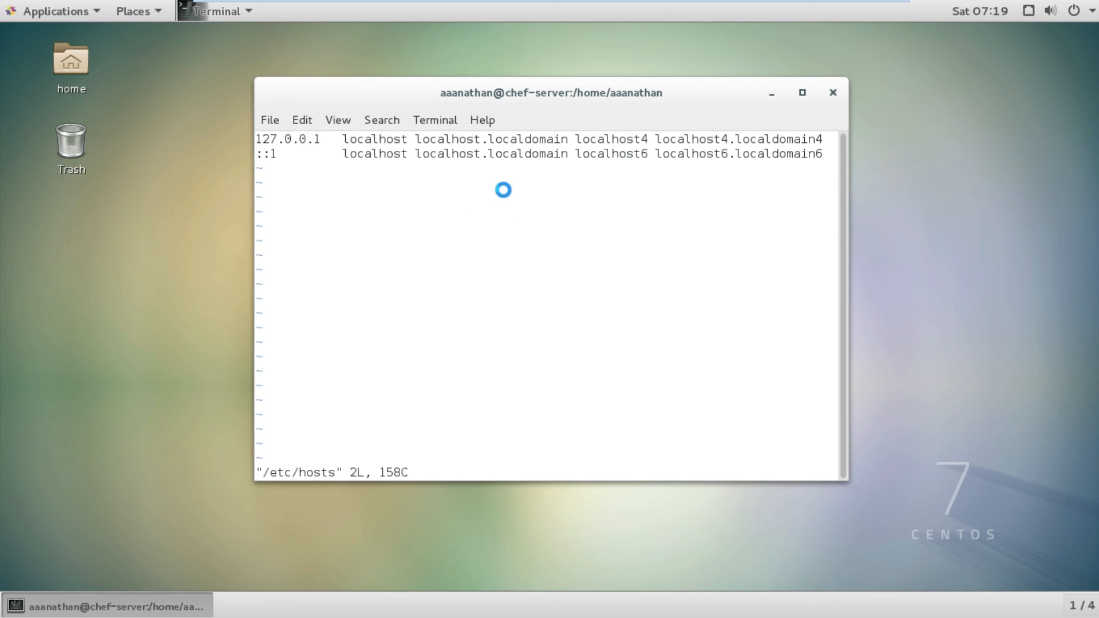
- Insert '192.168.142.10 chef-server chef-server.arock.in' into /etc/hosts and save
key("i")
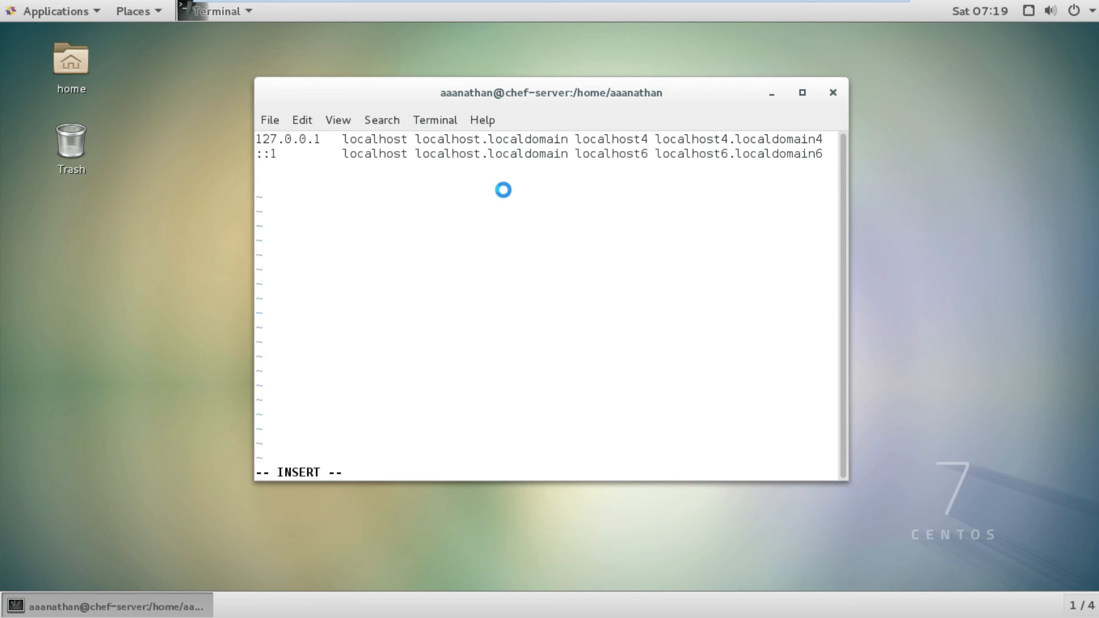
type("192.168")
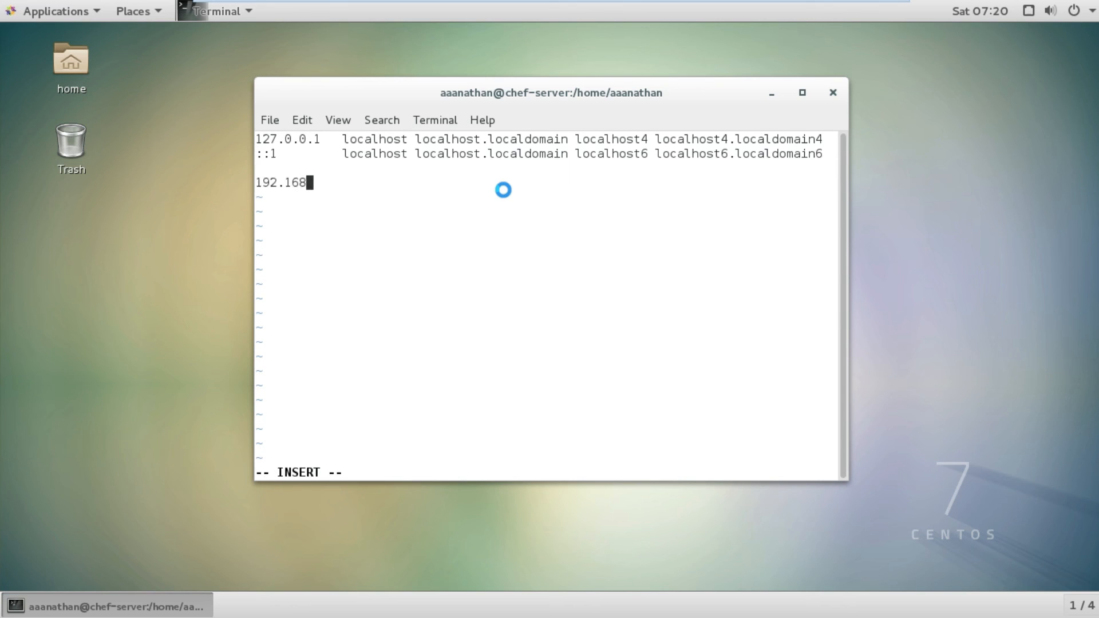
type(".")
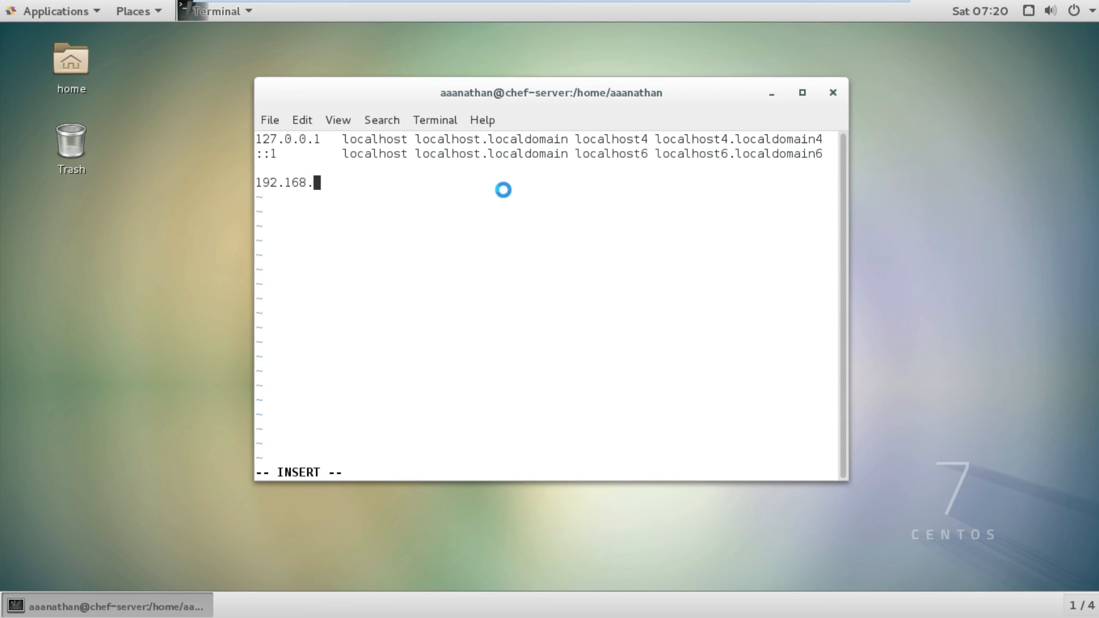
type("14")
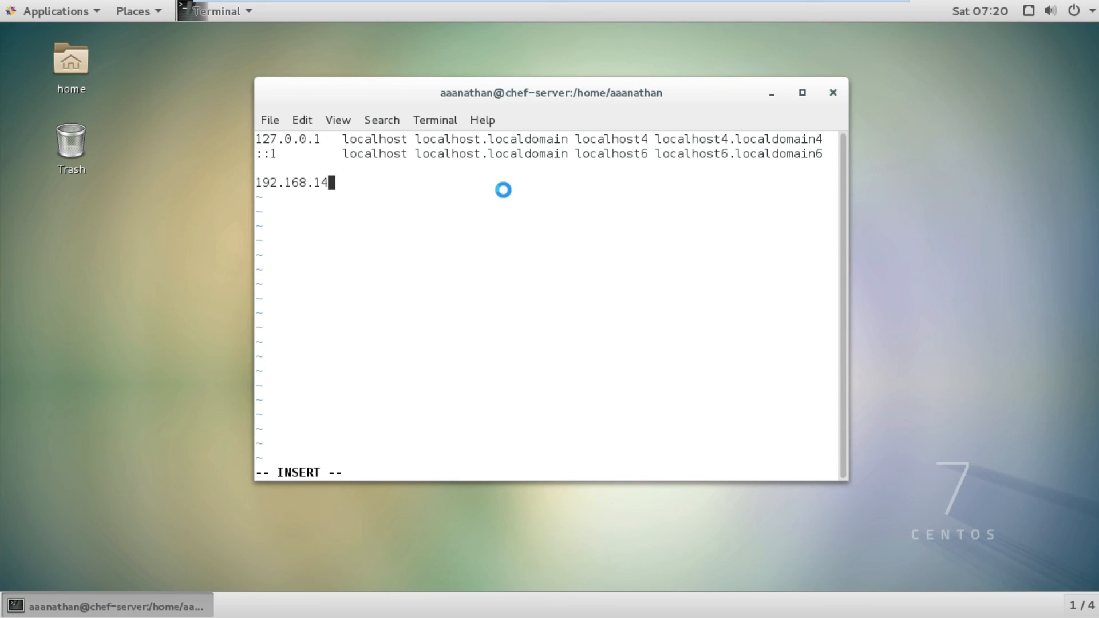
type("2.10")
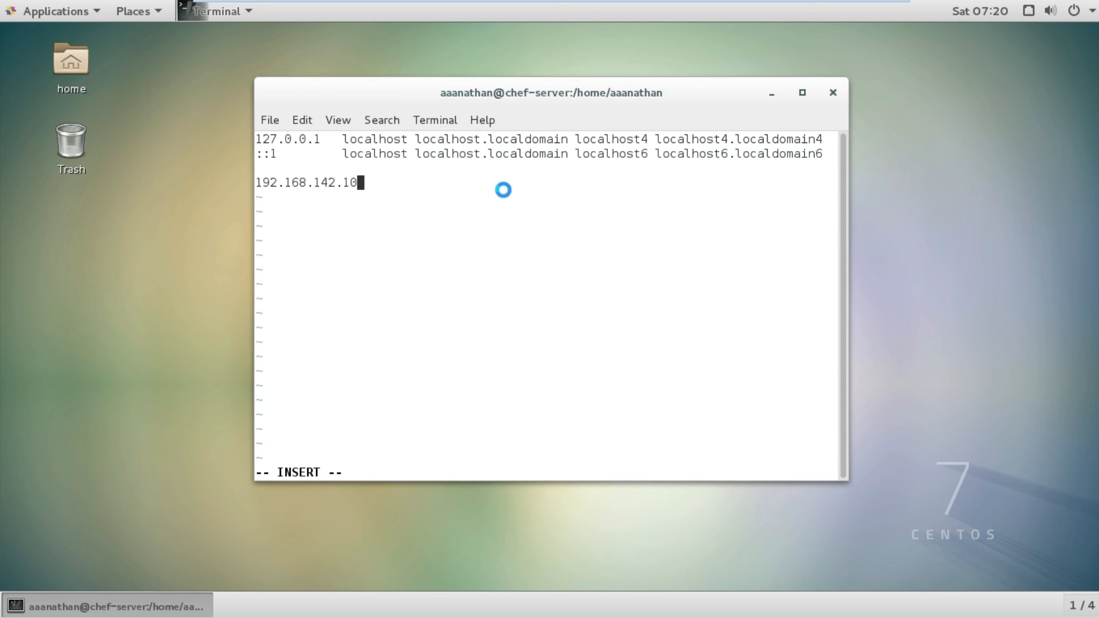
type("chef")
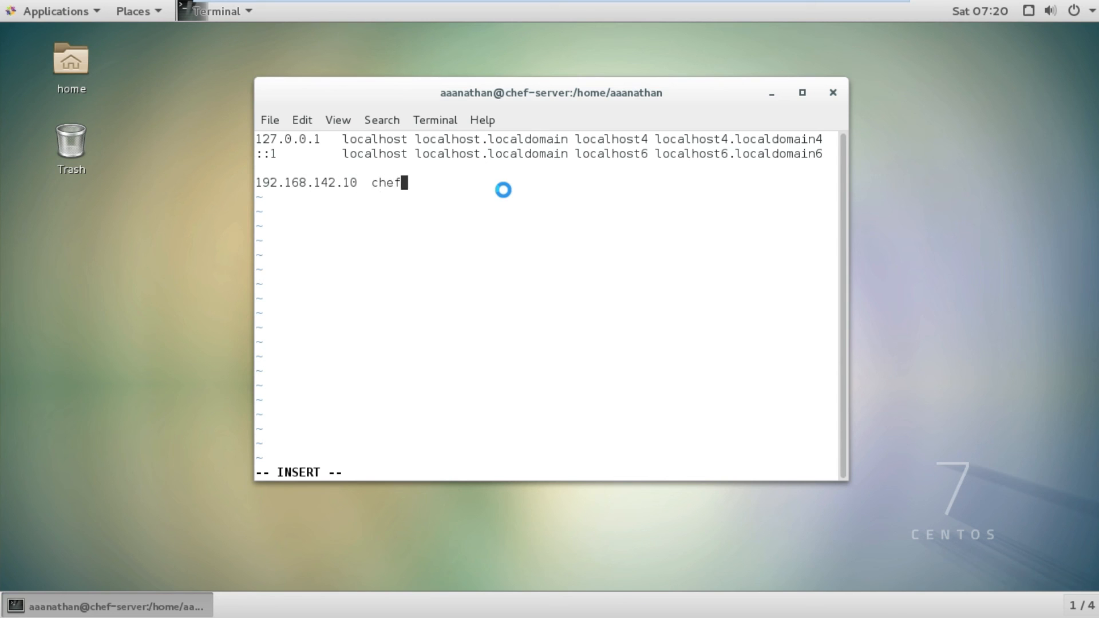
type("-server     chef-server.arock.")
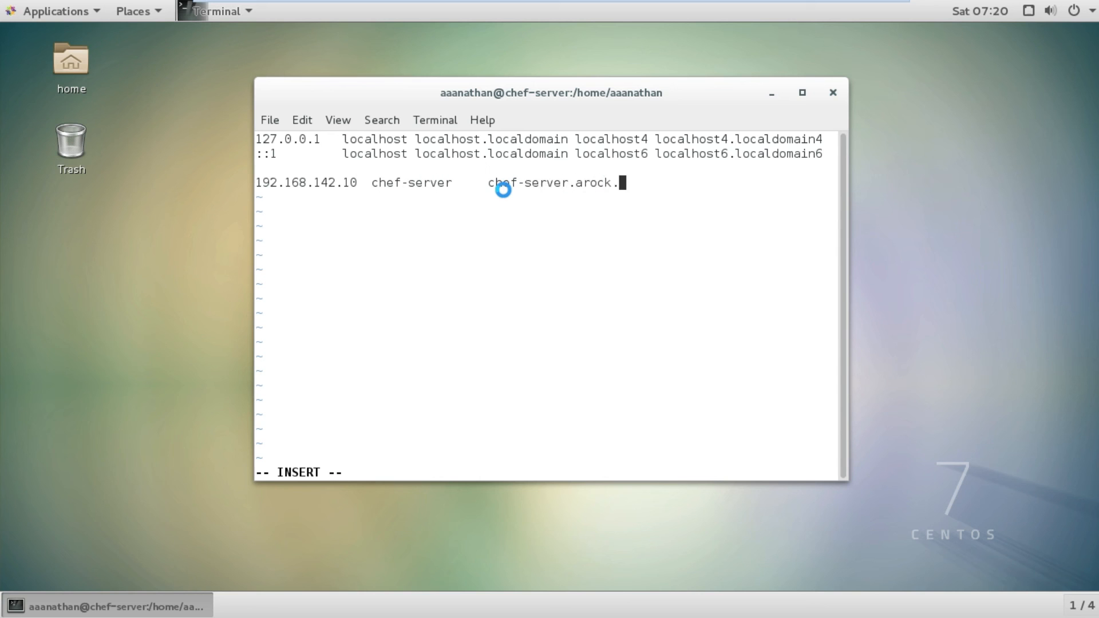
type("in")
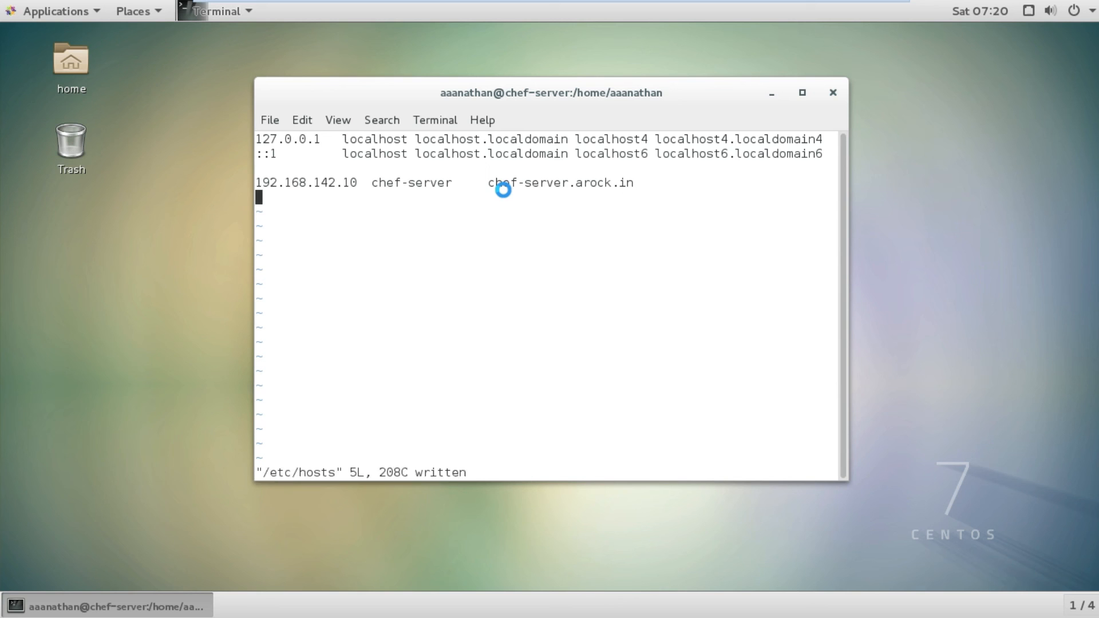
- Add the line '192.168.142.20 chef-ws chef-ws.arock.in' below the chef-server entry and save
left_click(53, 11)
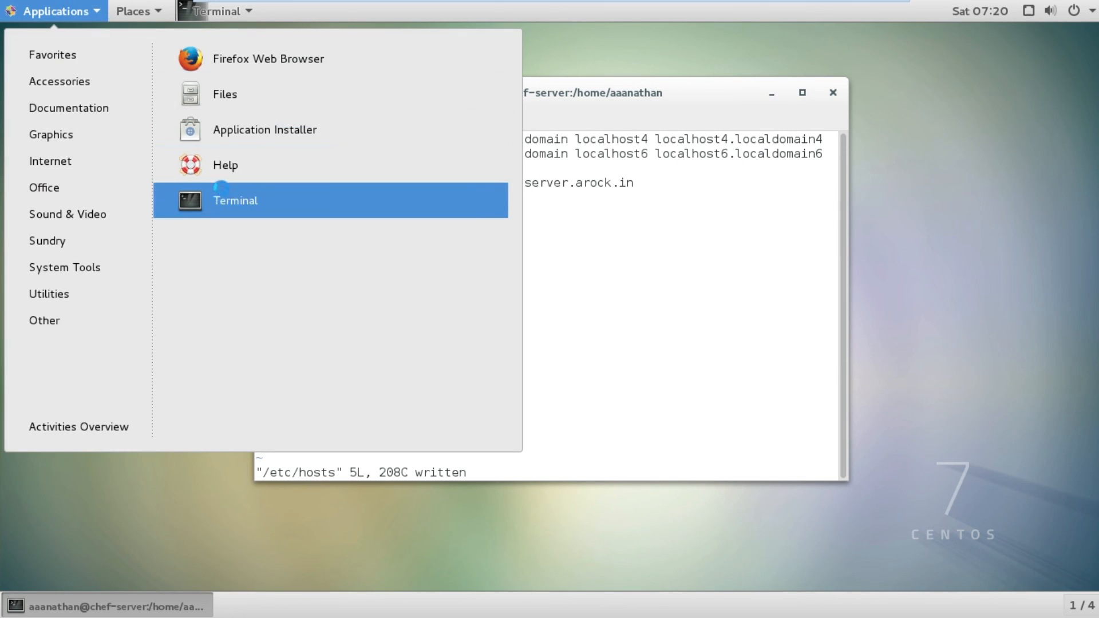
left_click(235, 200)
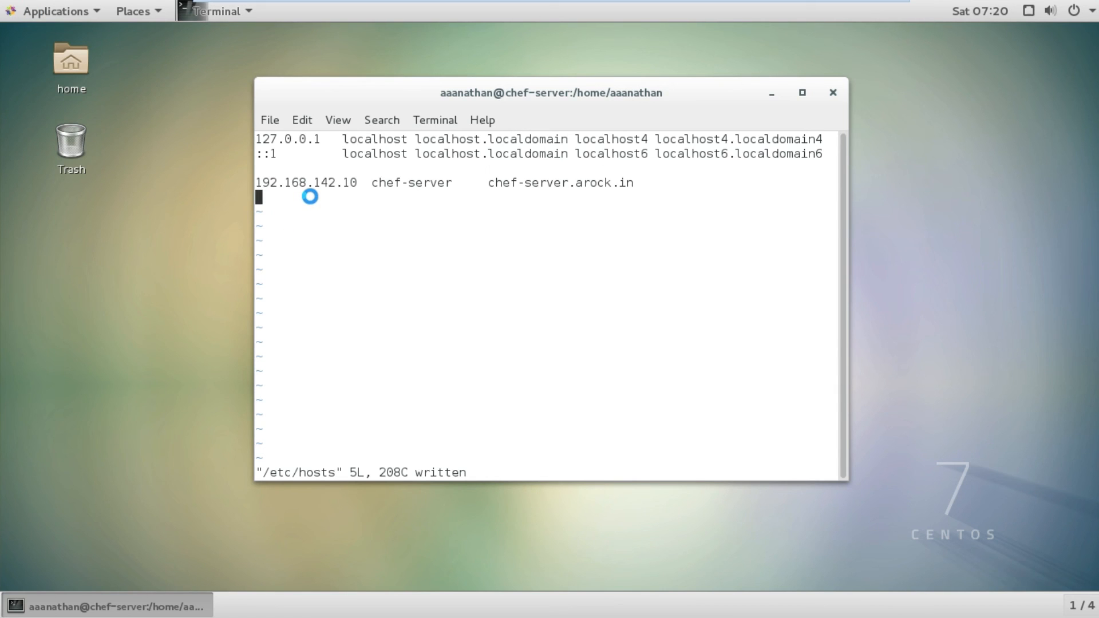
key("i")
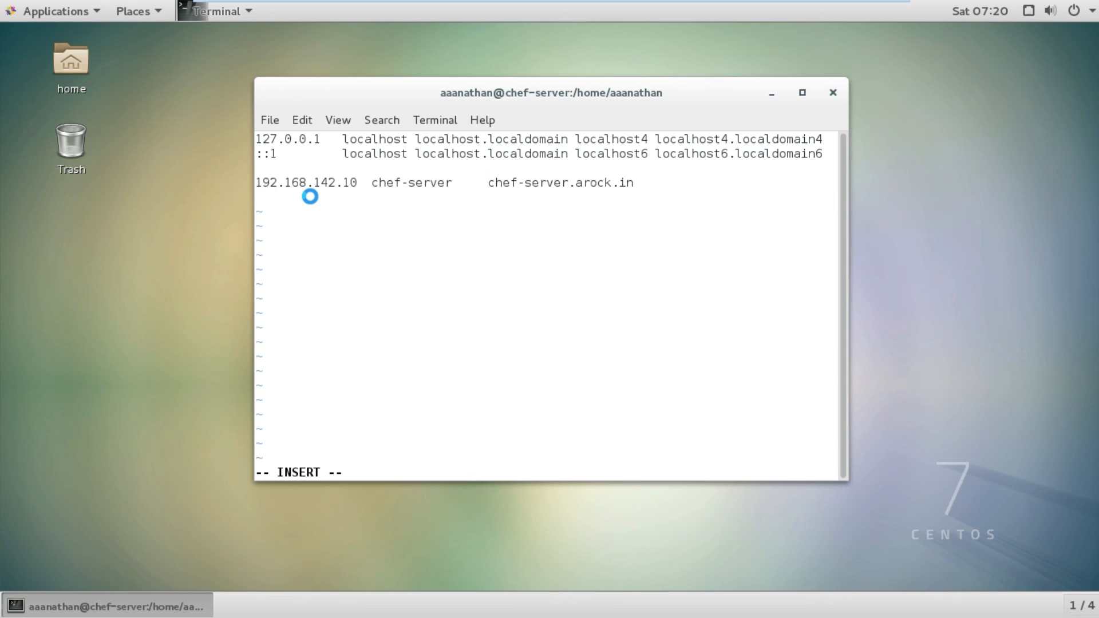
type("192.1")
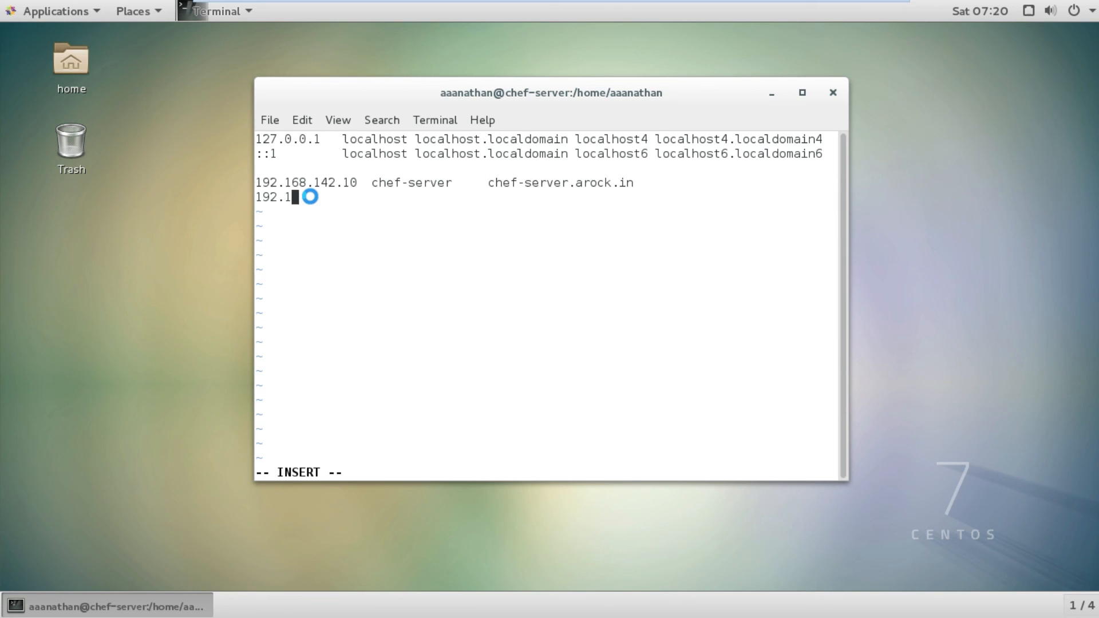
type("68")
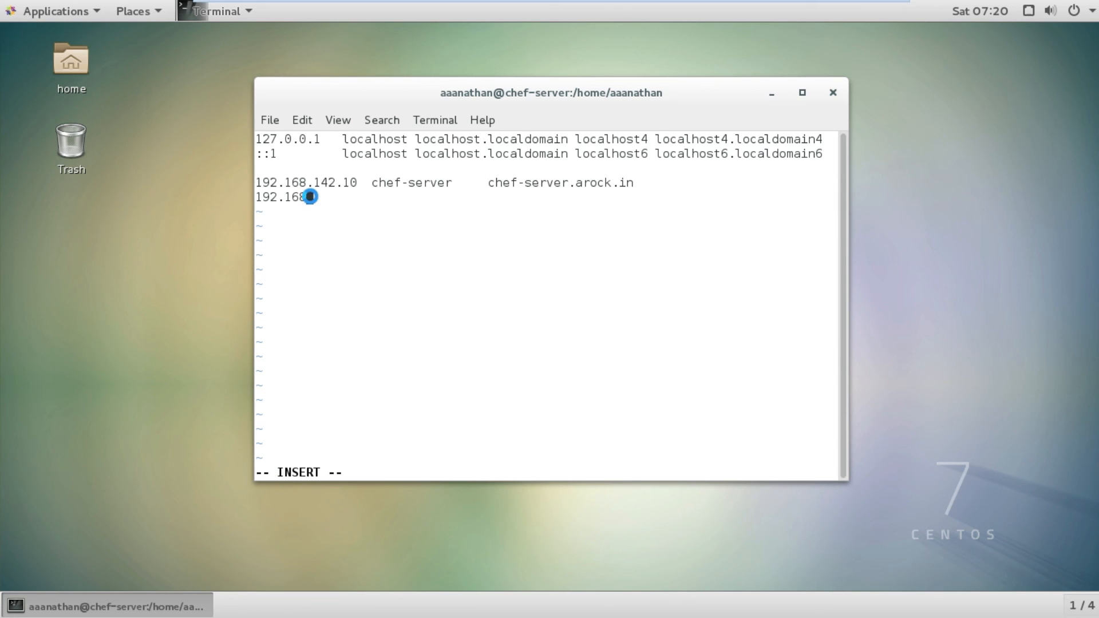
type(".42")
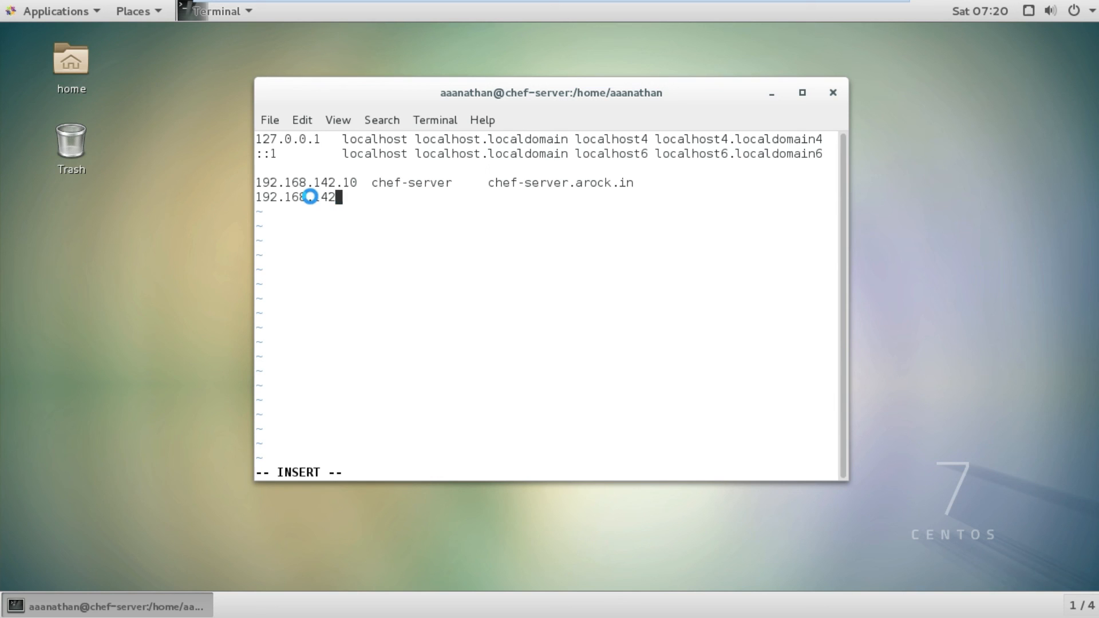
type(".20")
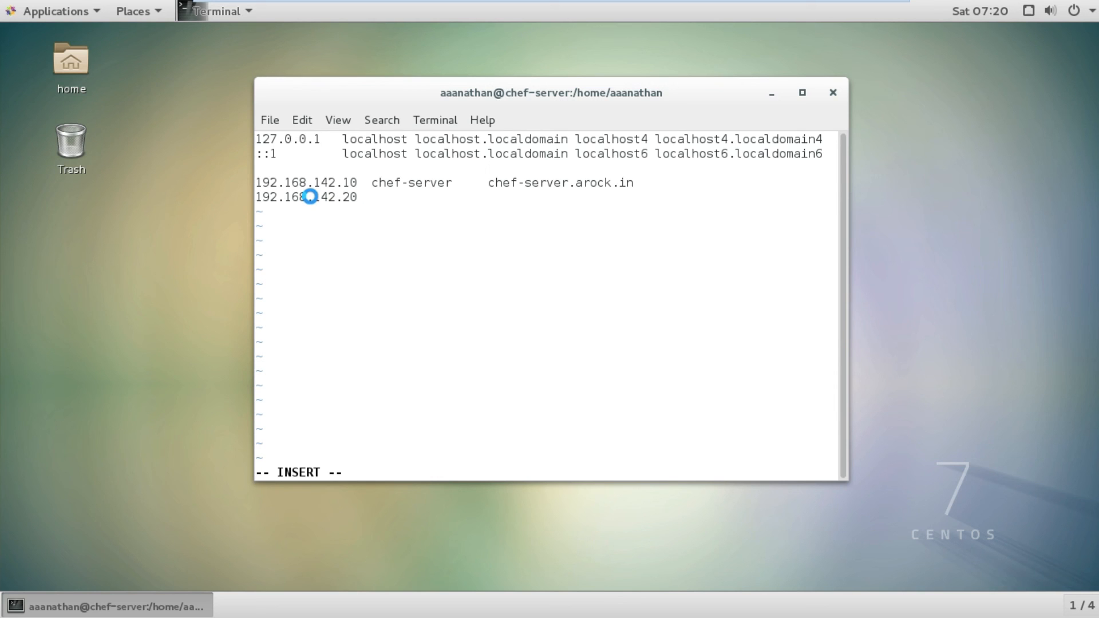
type("chef")
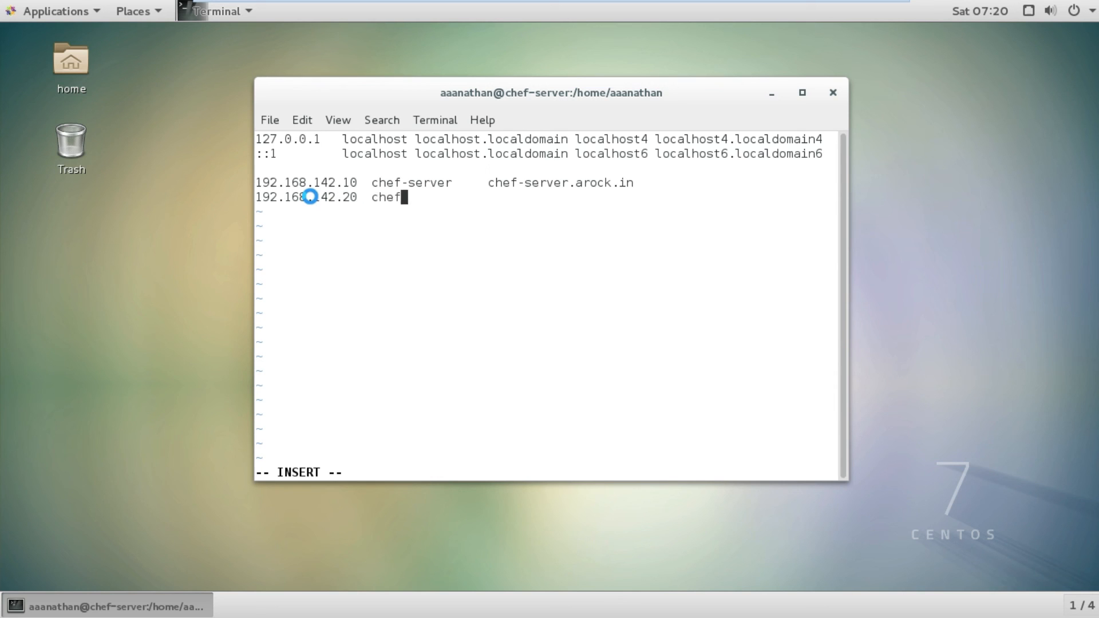
type("-ws")
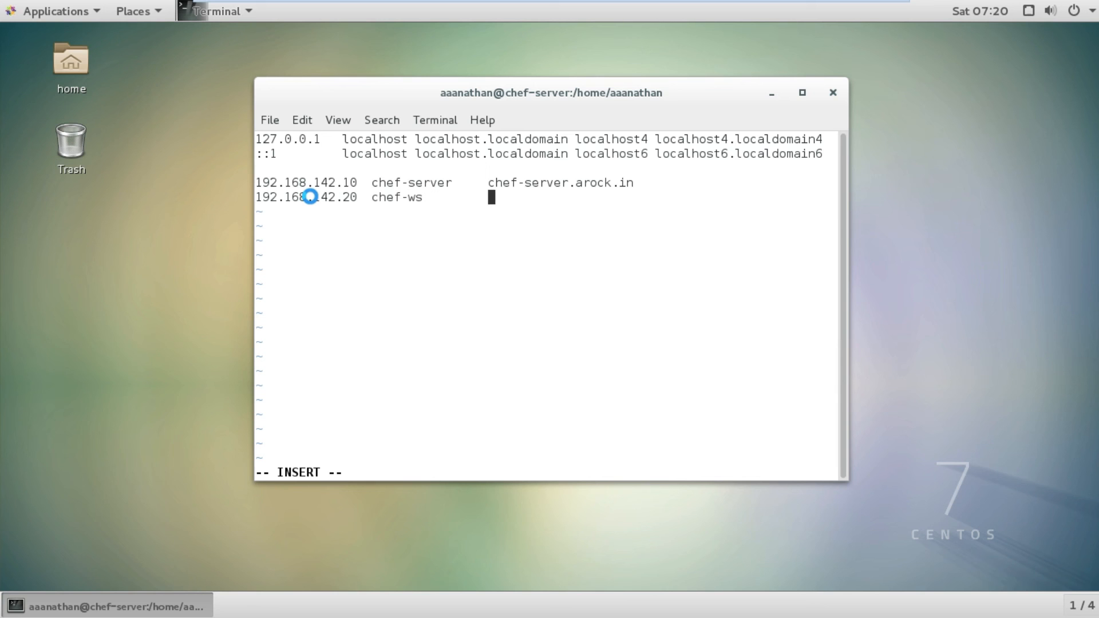
type("chef-ws.")
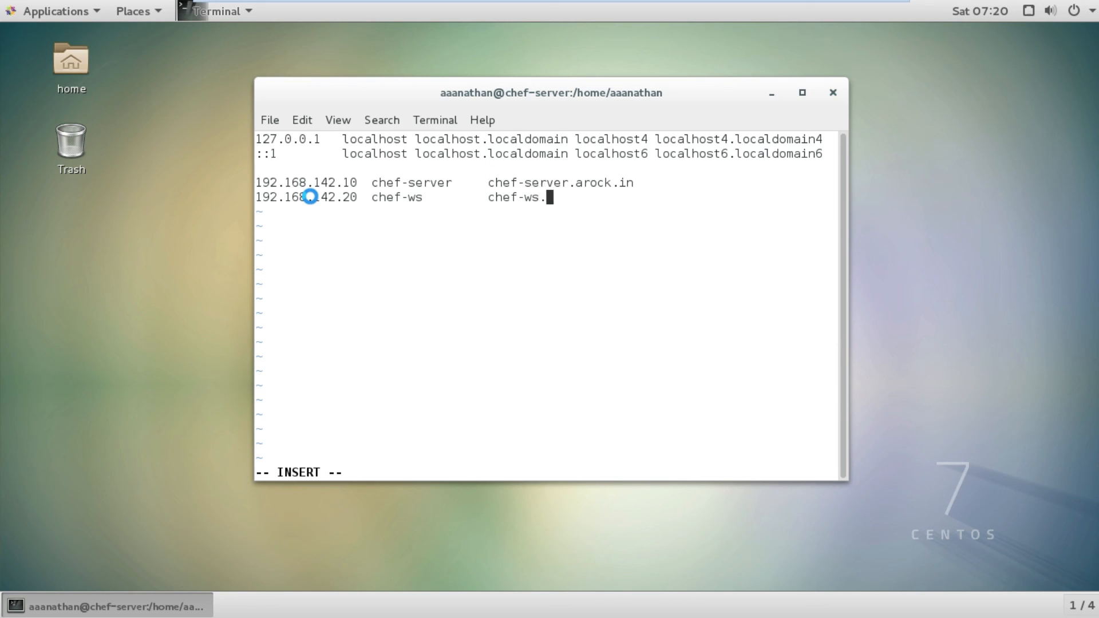
type("arock.in")
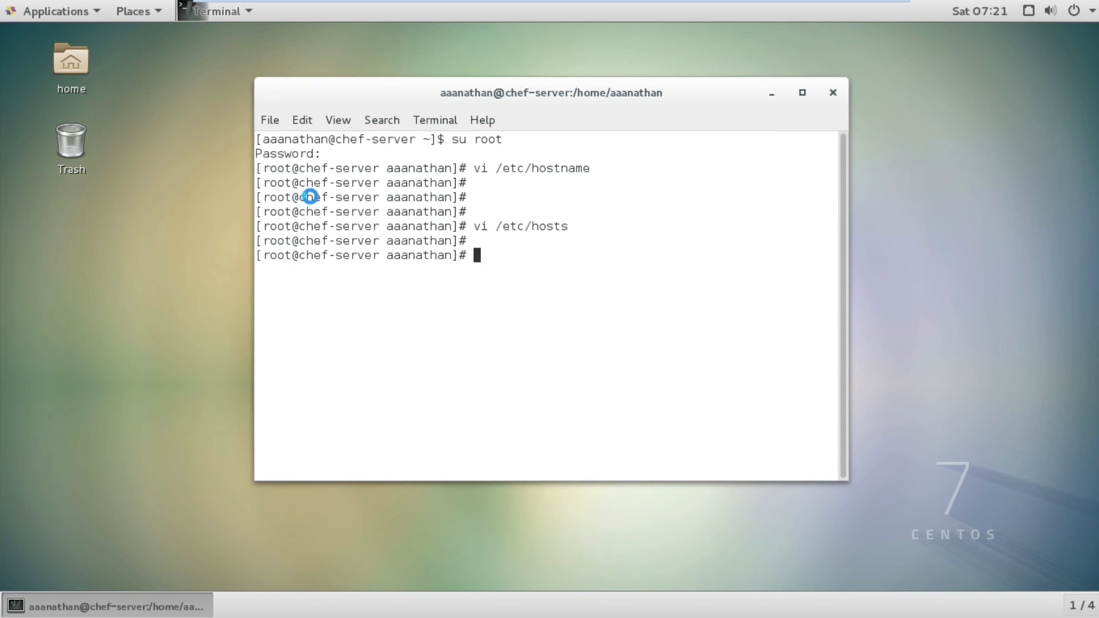
- Ping chef-server to confirm 192.168.142.10 replies with 0% packet loss
type("ping chef-server")
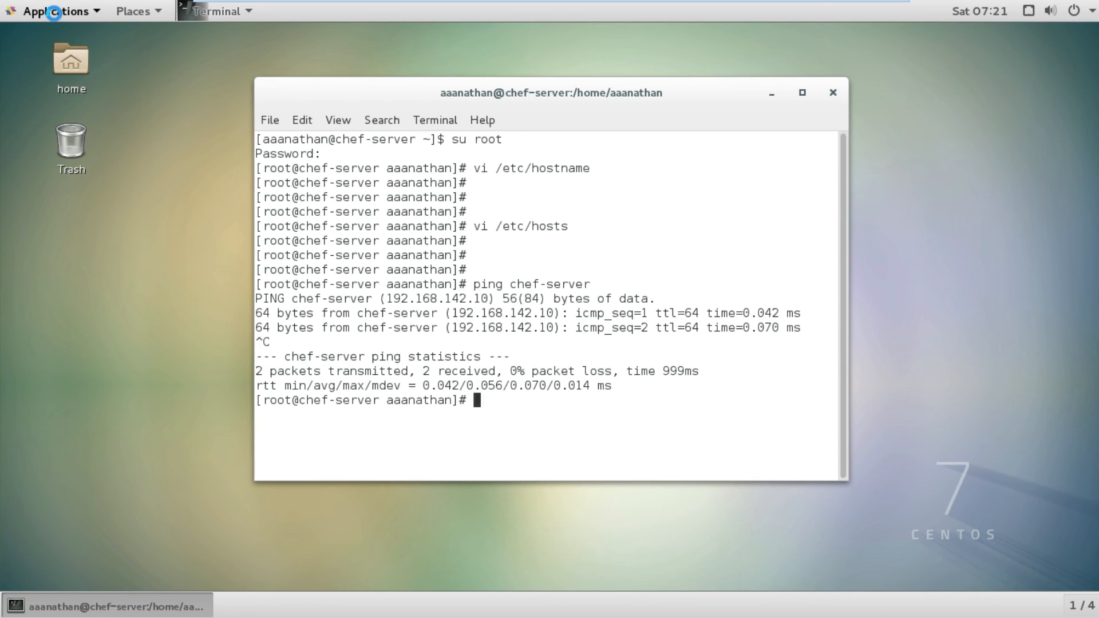
left_click(52, 11)
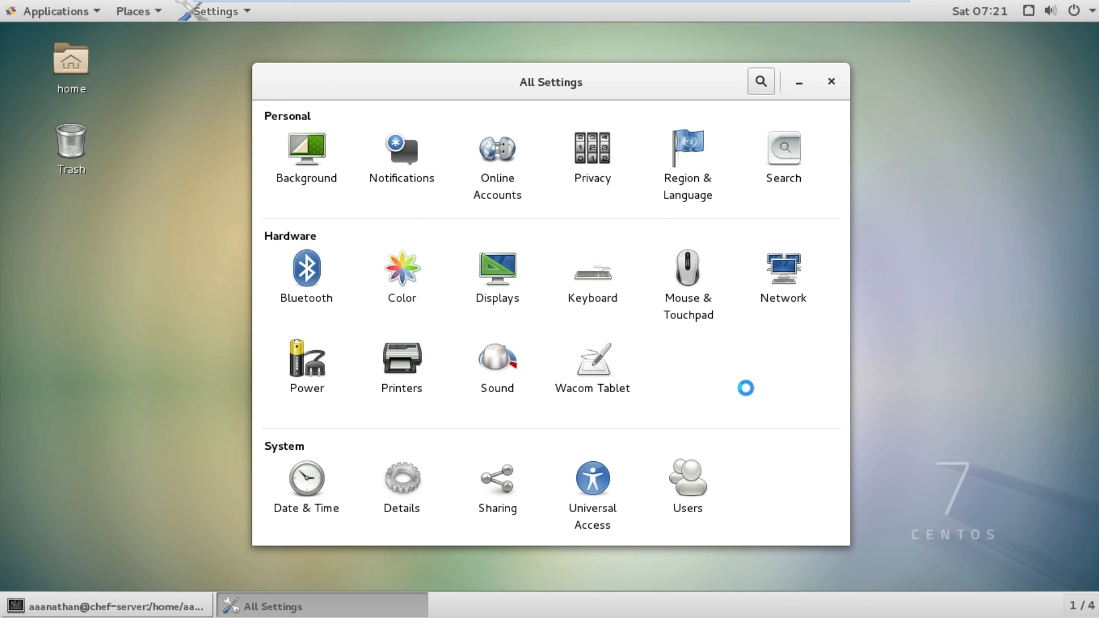
- Open Network settings and go to the wired connection's IPv4 tab
left_click(782, 276)
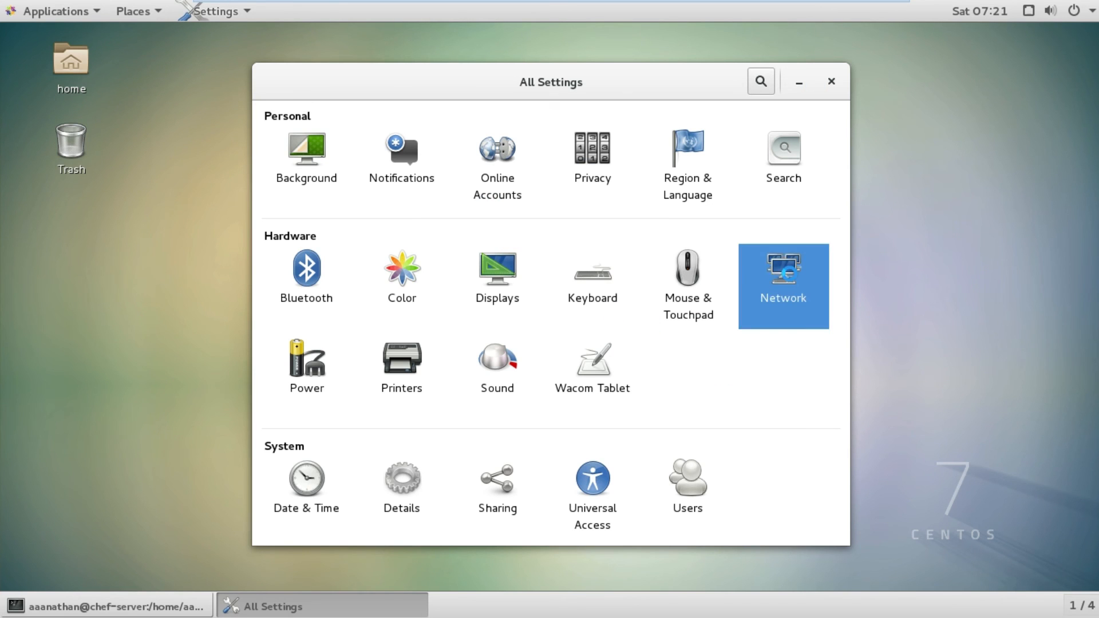
left_click(782, 286)
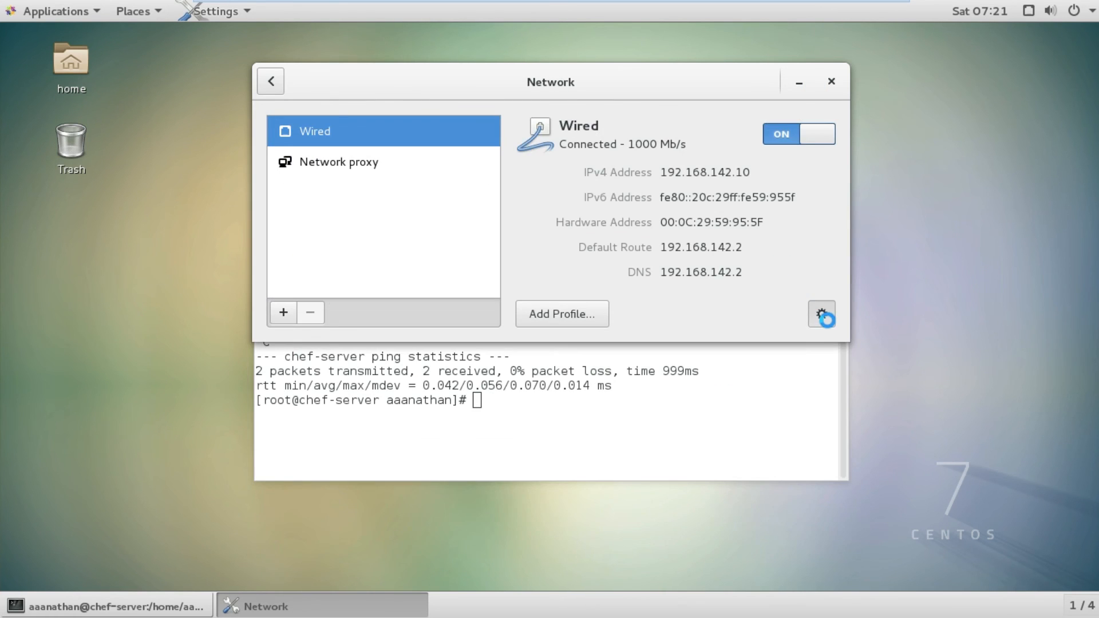
left_click(820, 313)
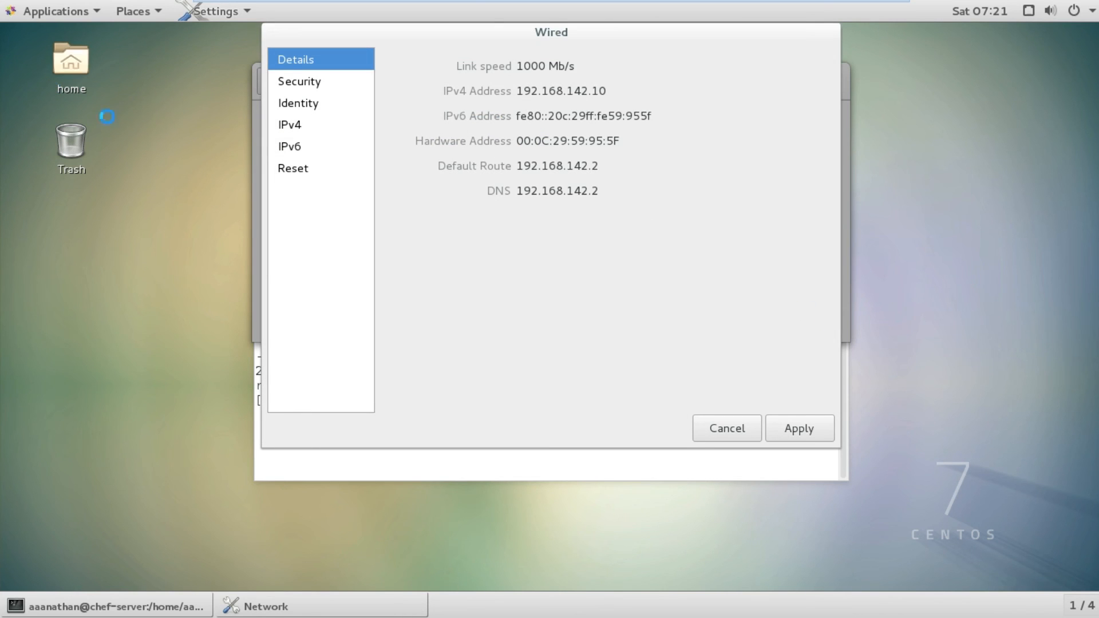
left_click(290, 124)
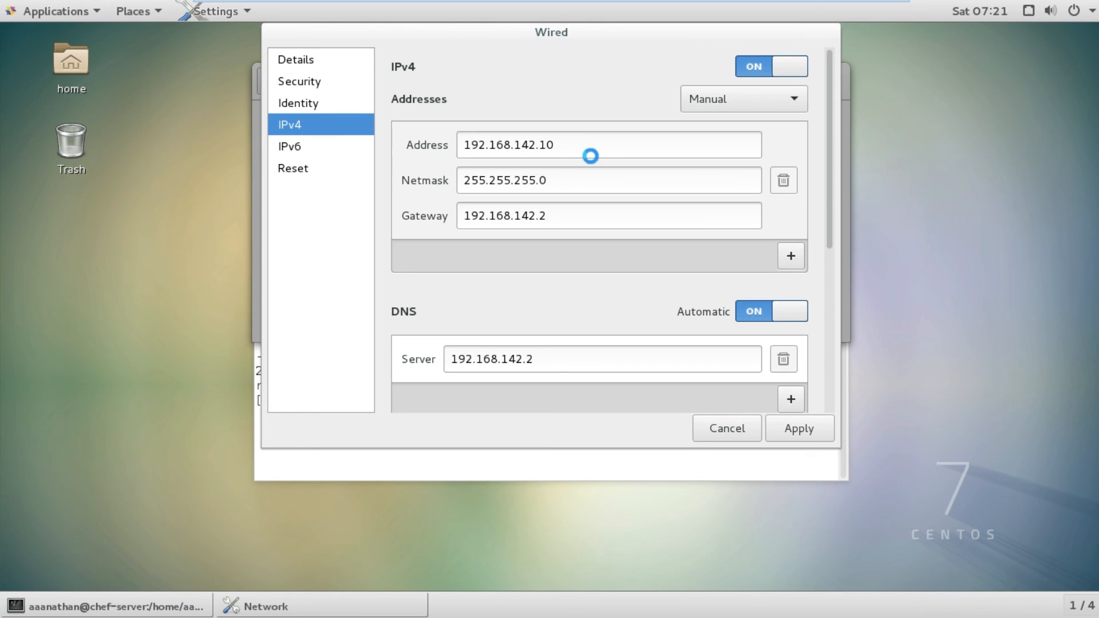
- Change the IPv4 address to 192.168.142.20, apply it, and toggle Wired off and on
key("BackSpace")
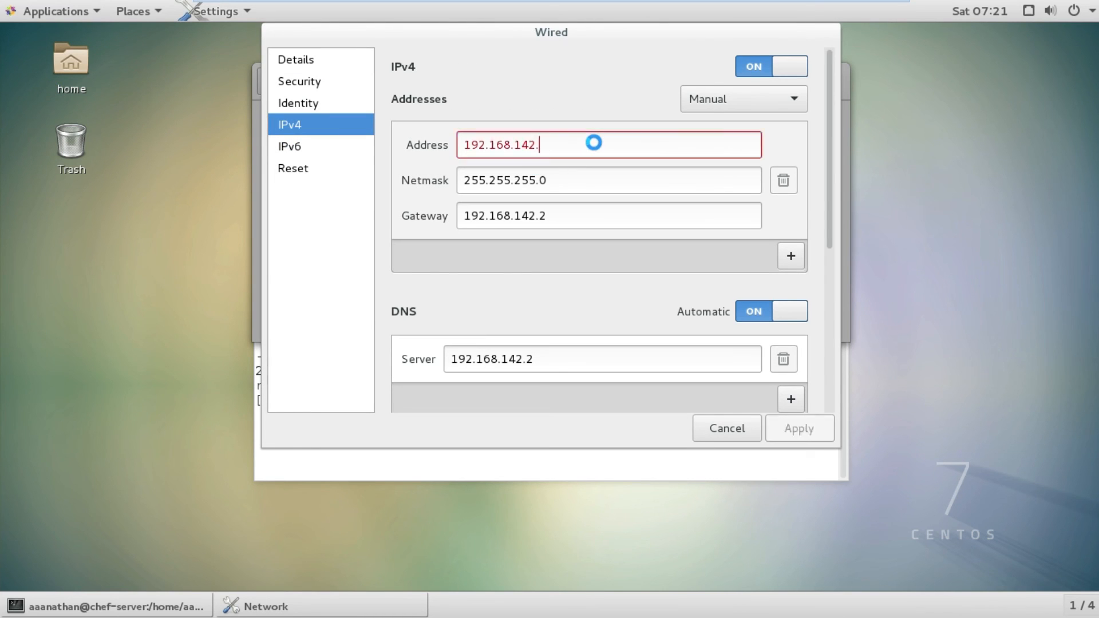
type("20")
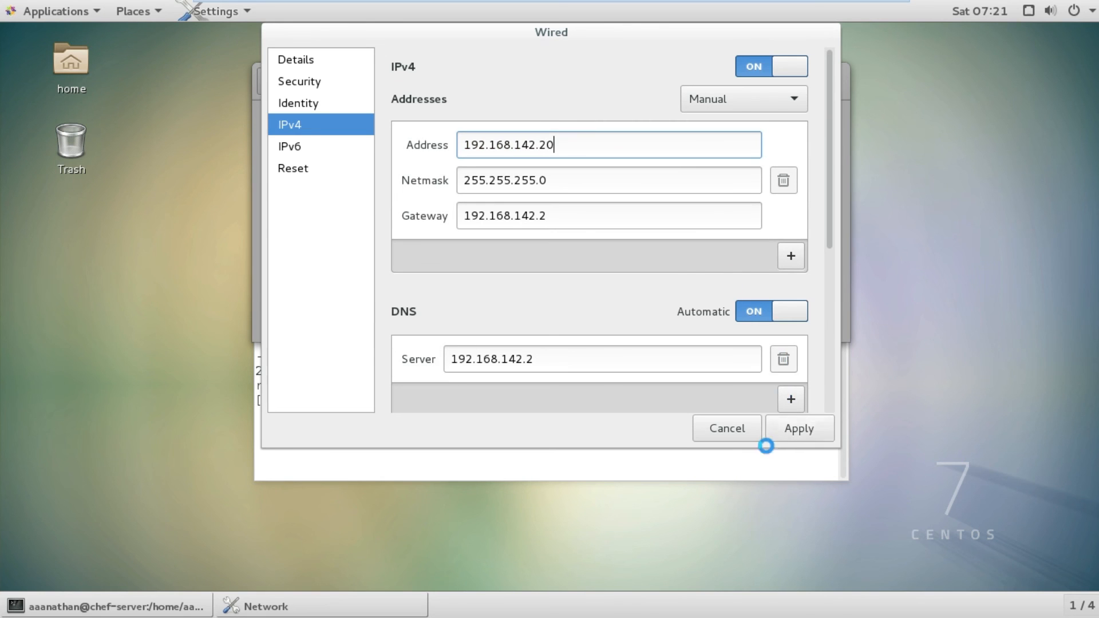
left_click(799, 428)
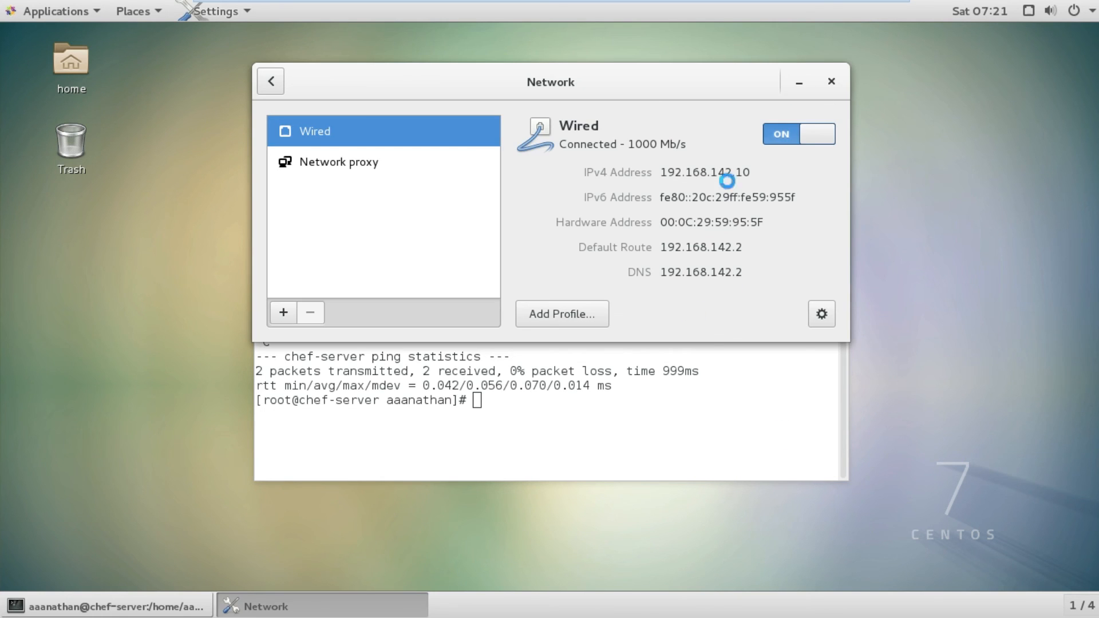
left_click(797, 134)
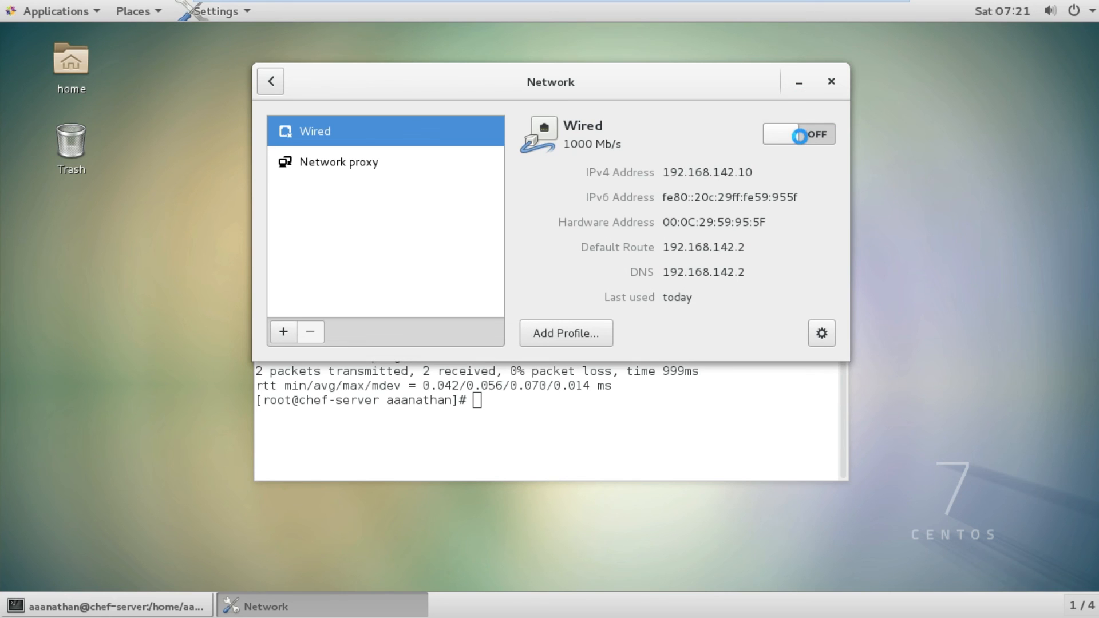
left_click(797, 134)
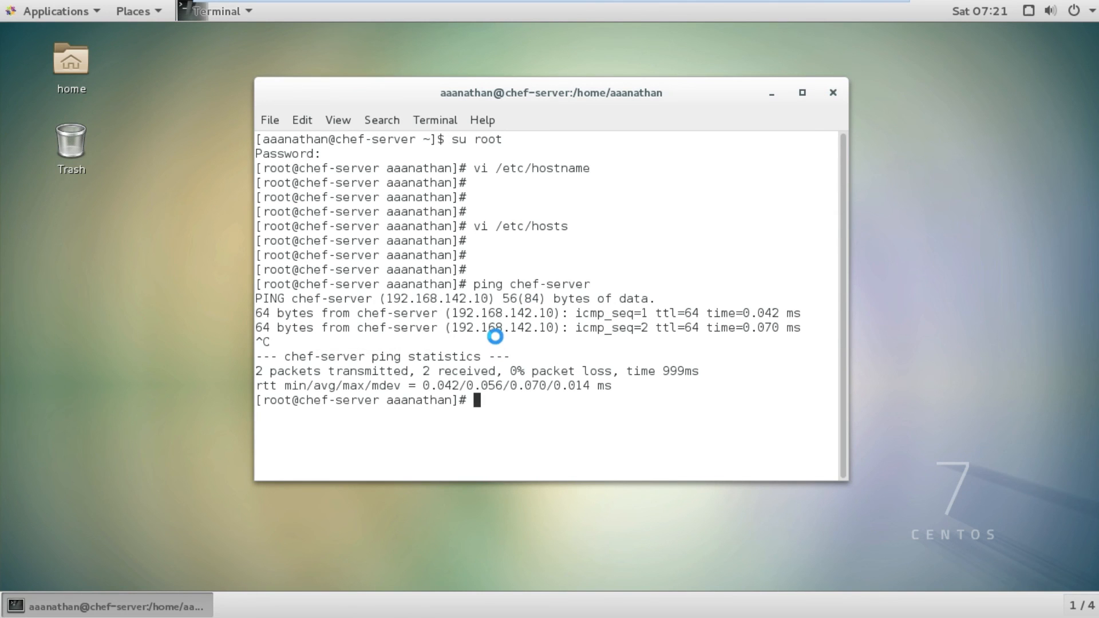
mouse_move(862, 106)
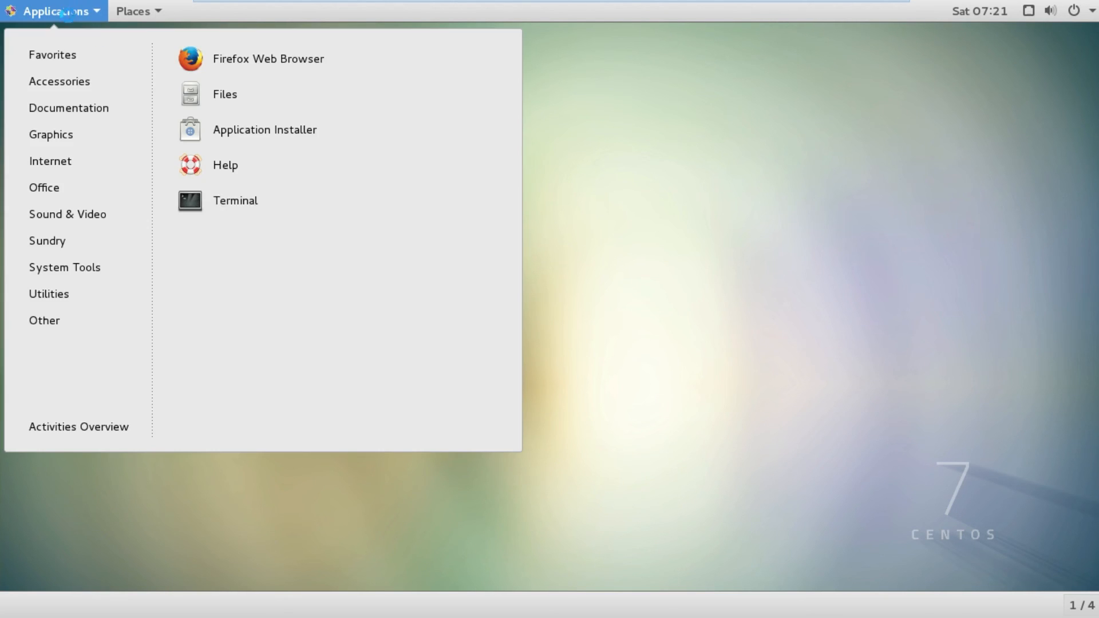
- Open a new terminal on chef-server and switch to the root user
left_click(235, 200)
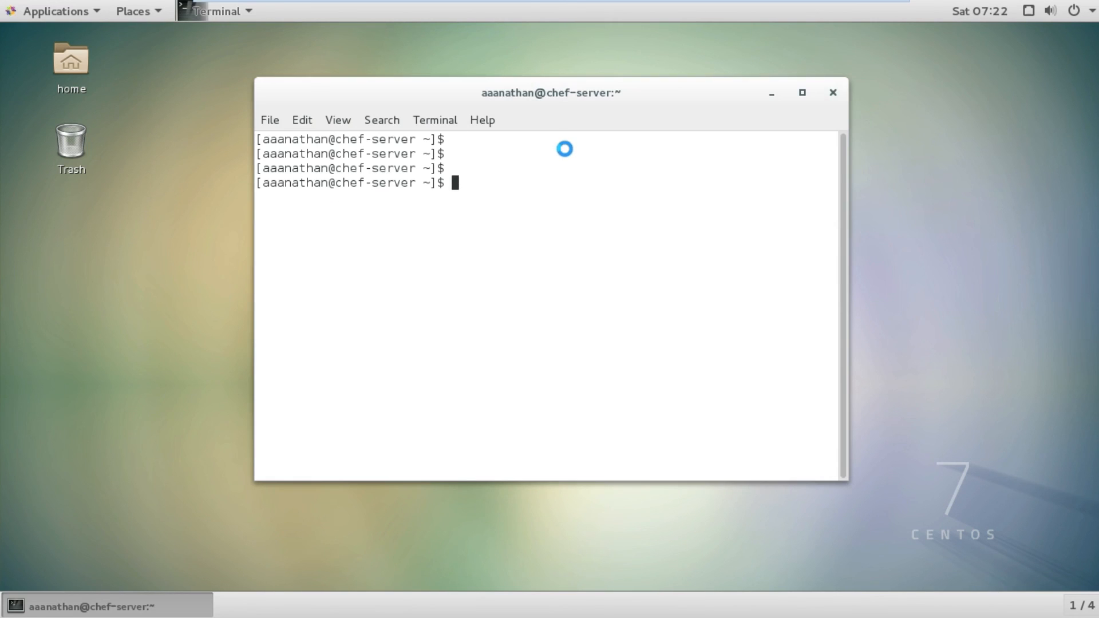
type("vi /etc/")
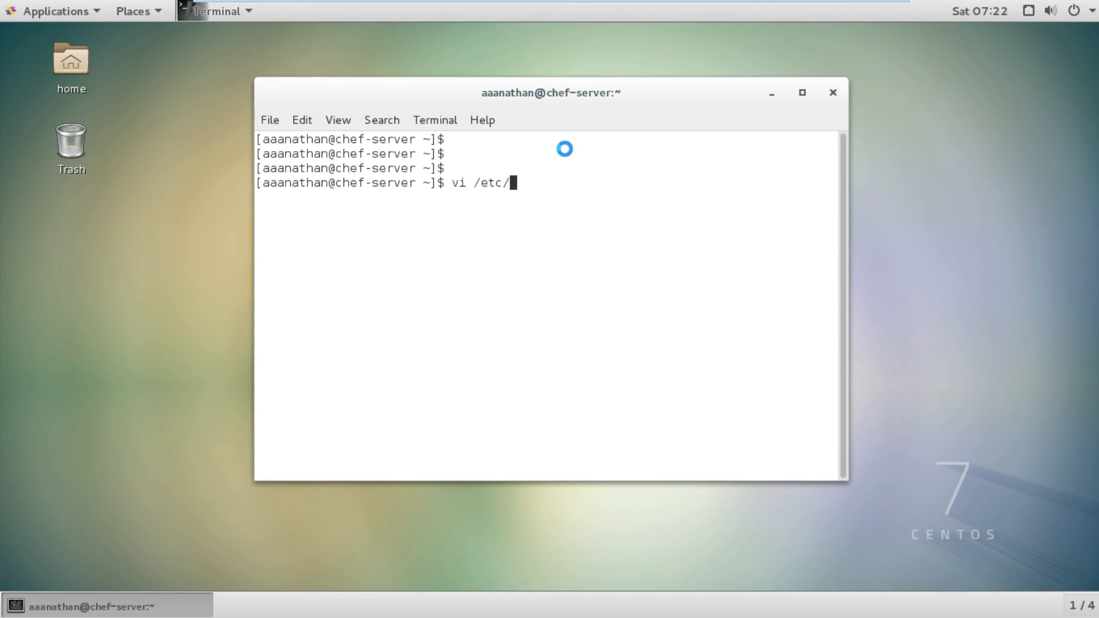
type("host")
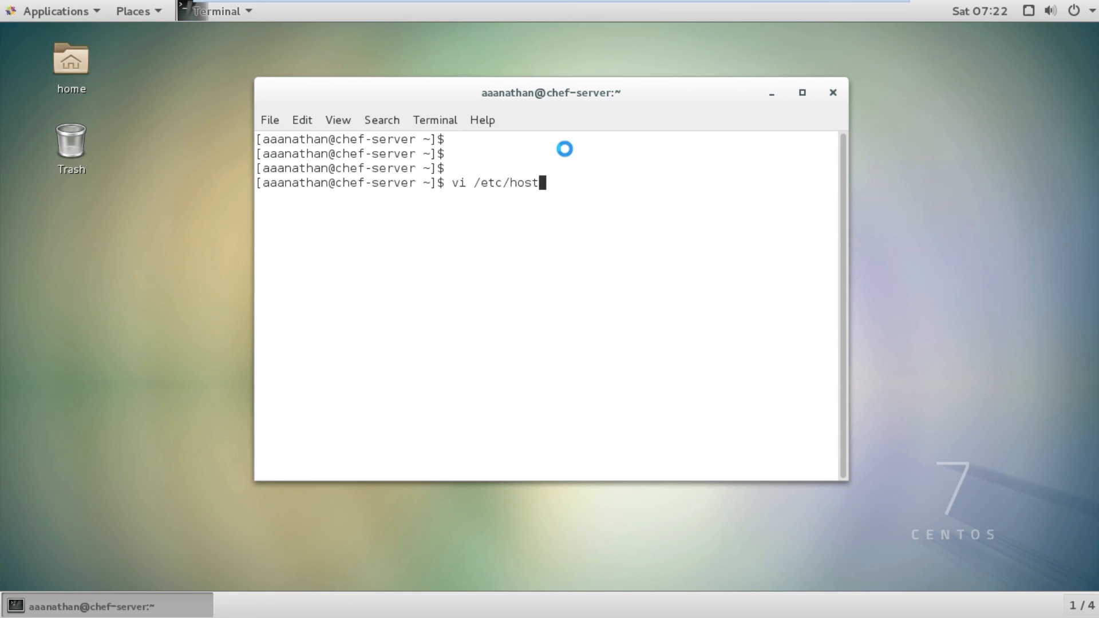
type("su root")
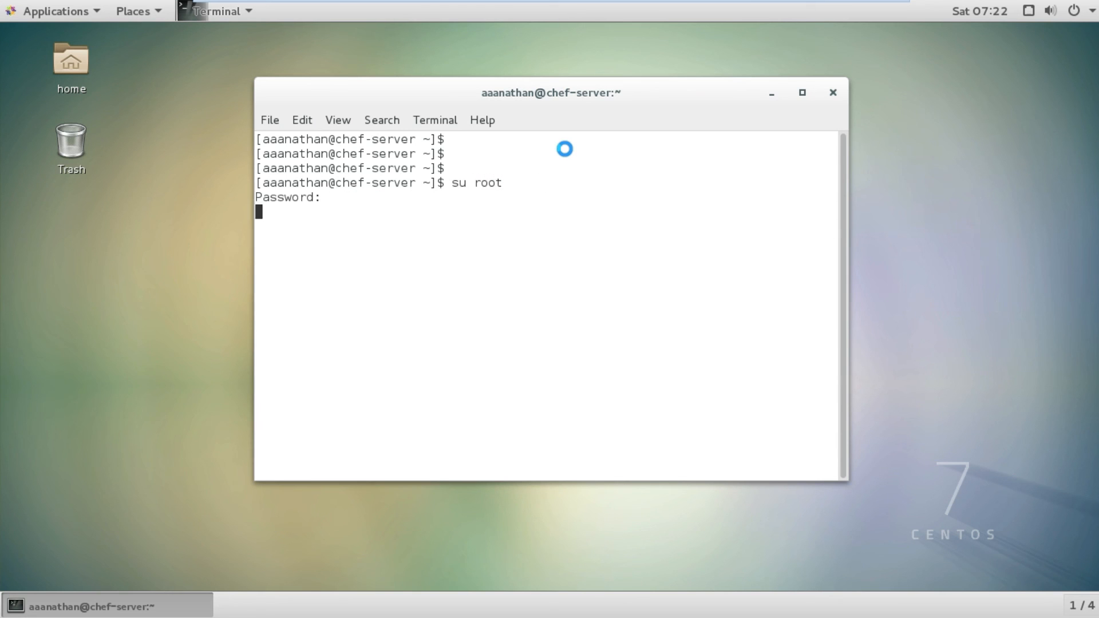
- In /etc/hosts, duplicate the chef-server line and change it to 192.168.142.20 chef-ws
type("vi /etc/")
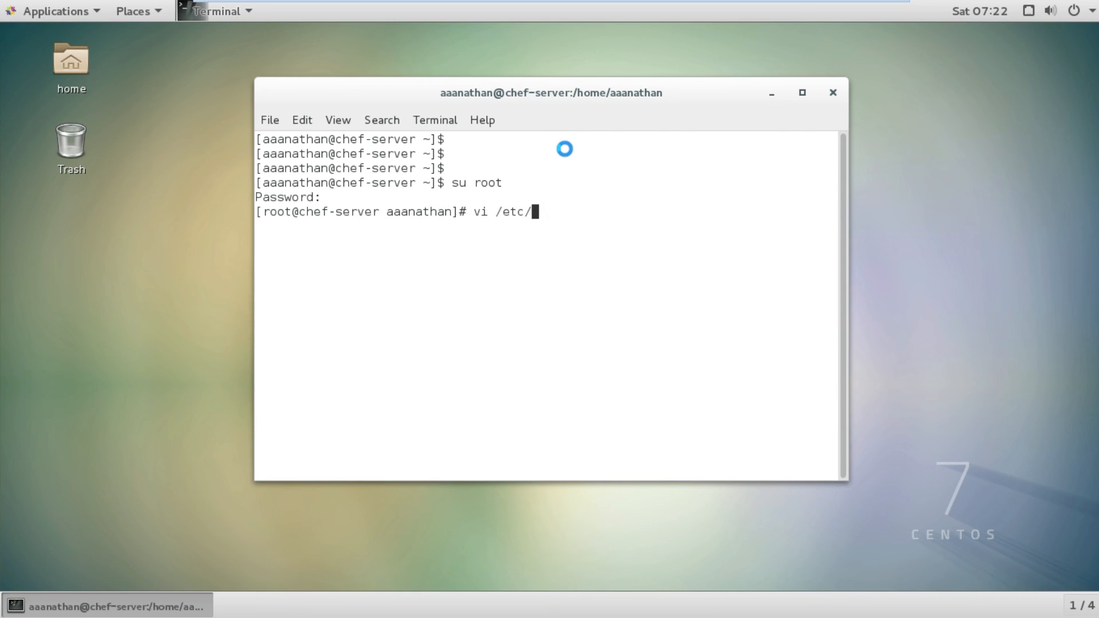
type("hosts")
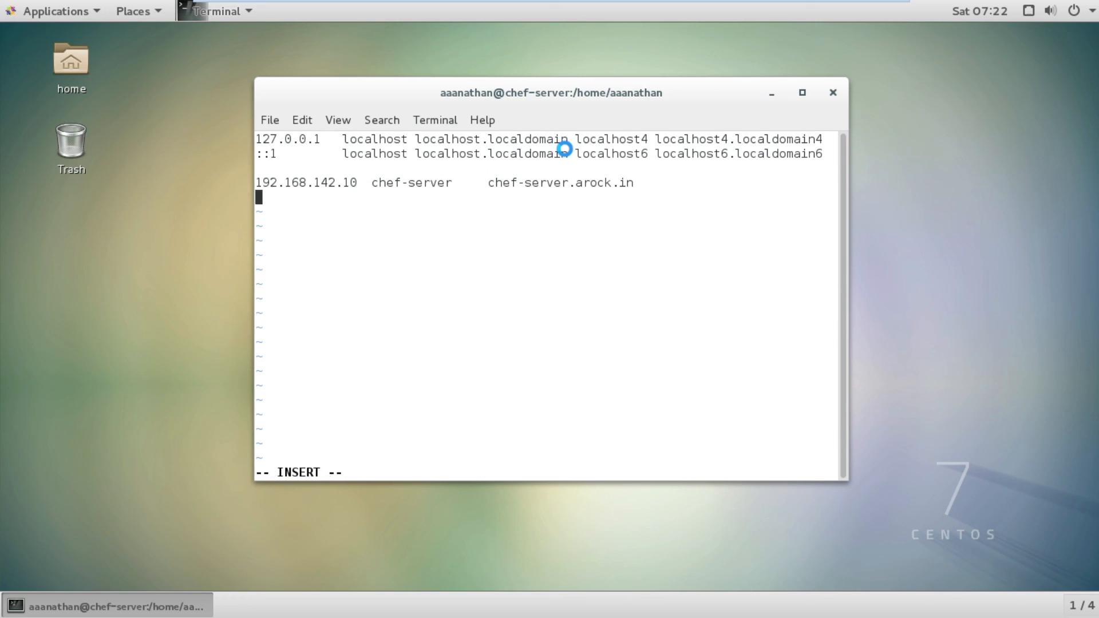
type("p")
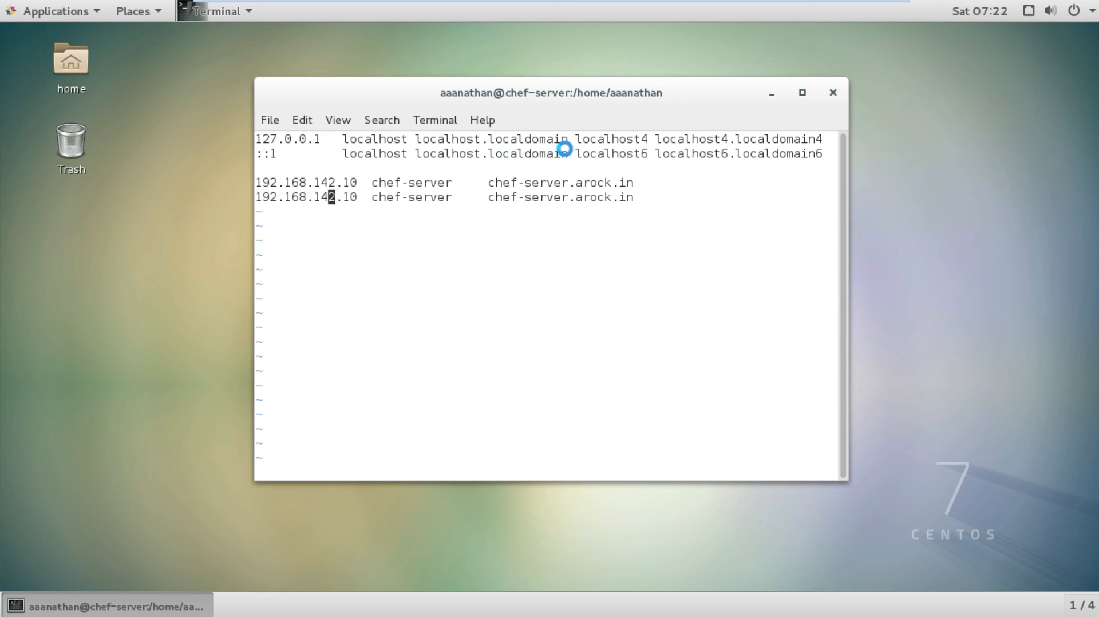
key("i")
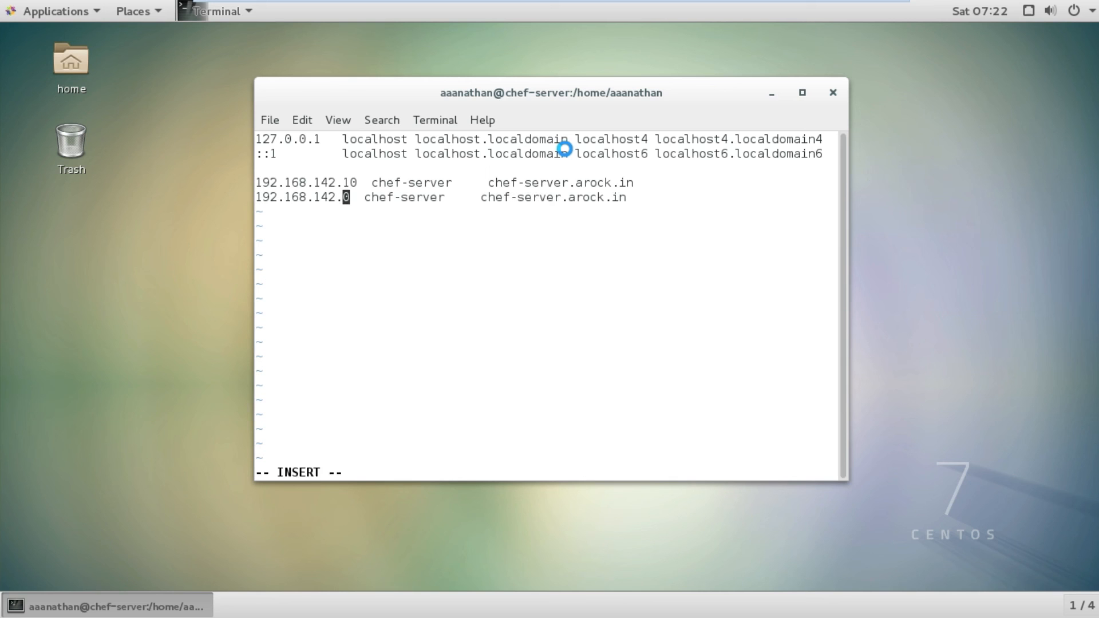
type("20")
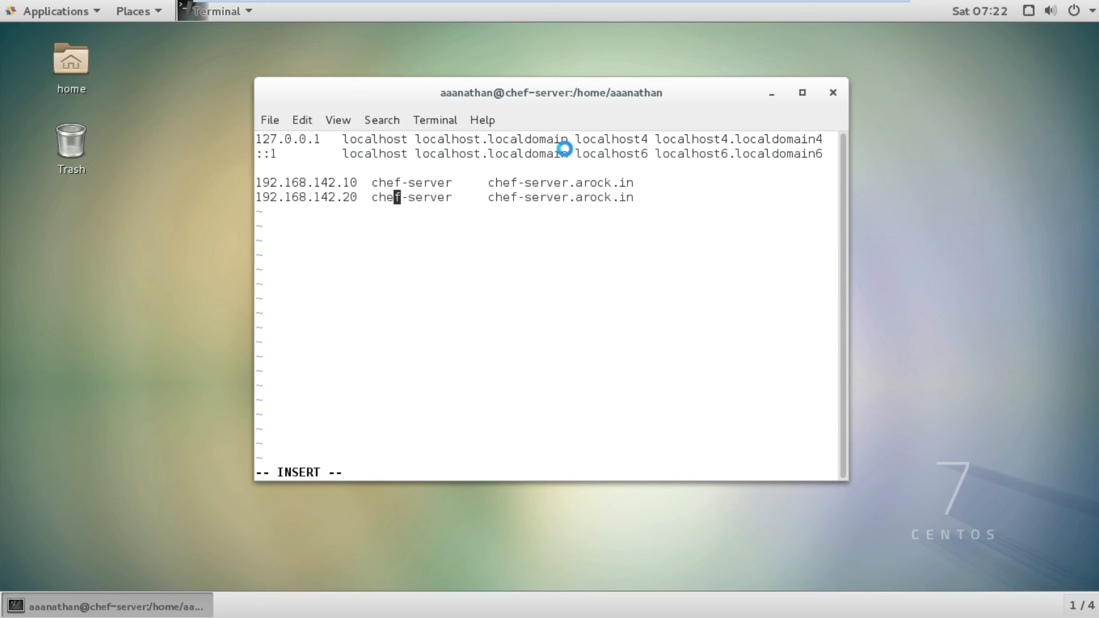
type("i")
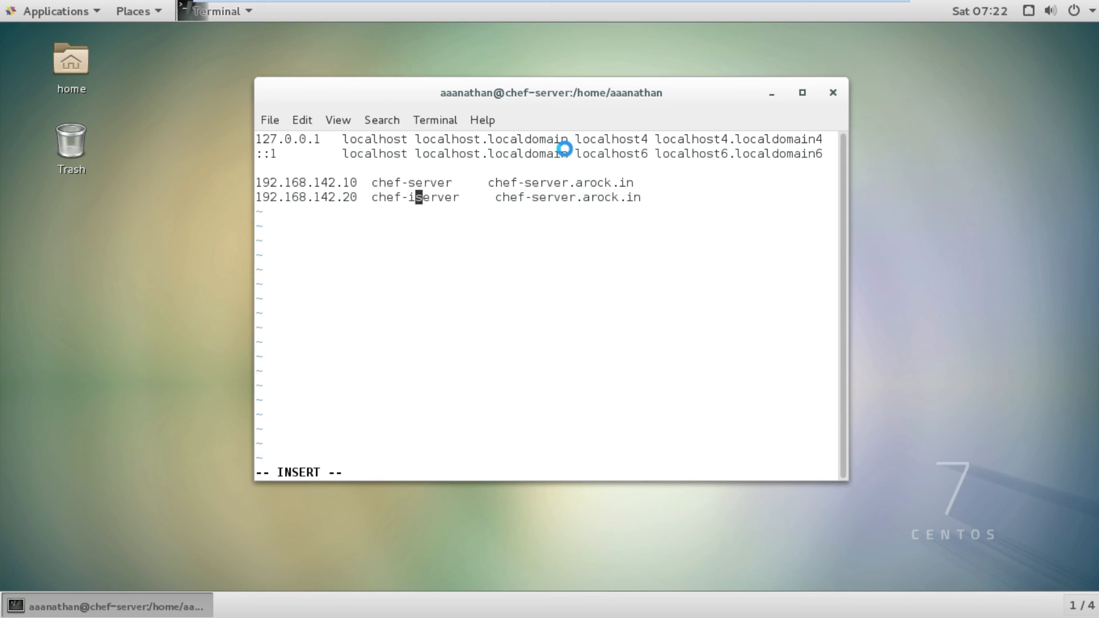
type("ws")
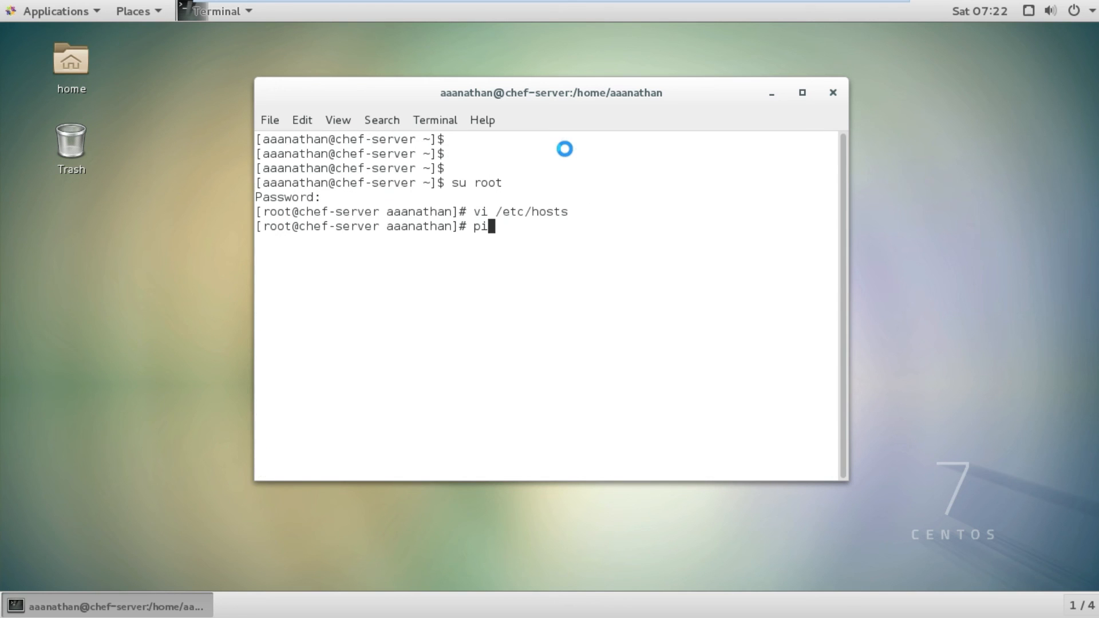
- Ping chef-ws, then SSH into it, accept the host key, and exit the session
type("ng chef-ws")
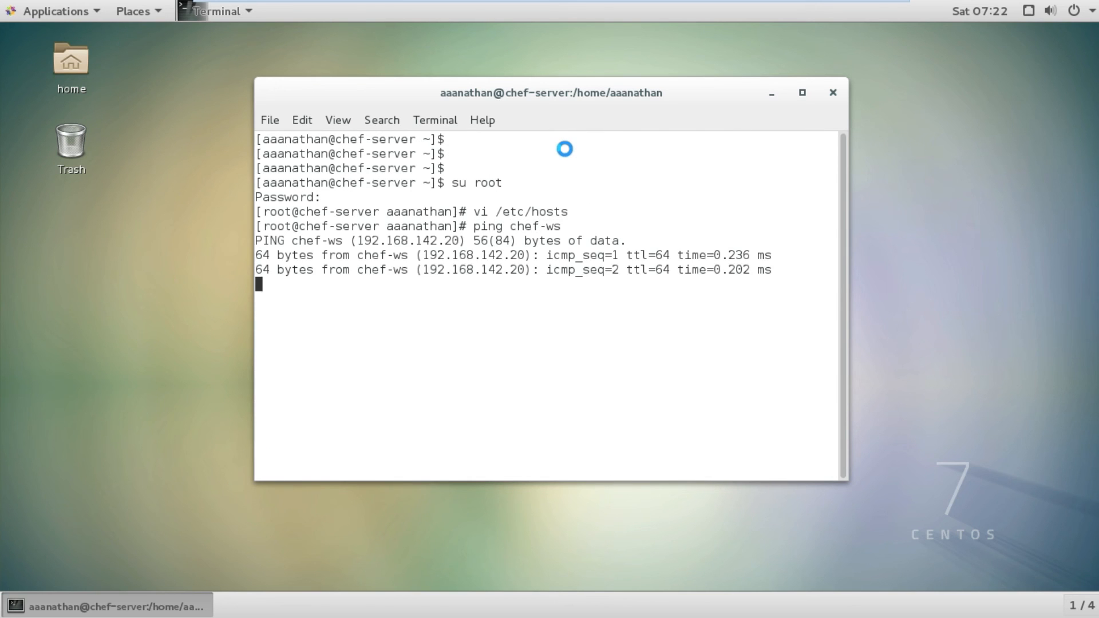
key("ctrl+c")
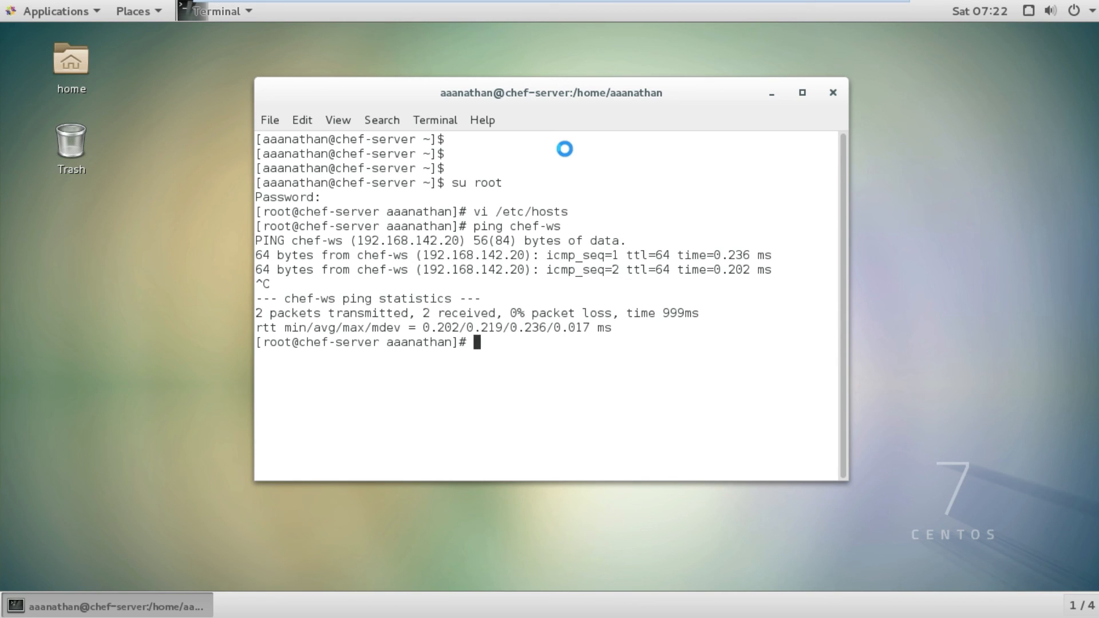
type("ssh")
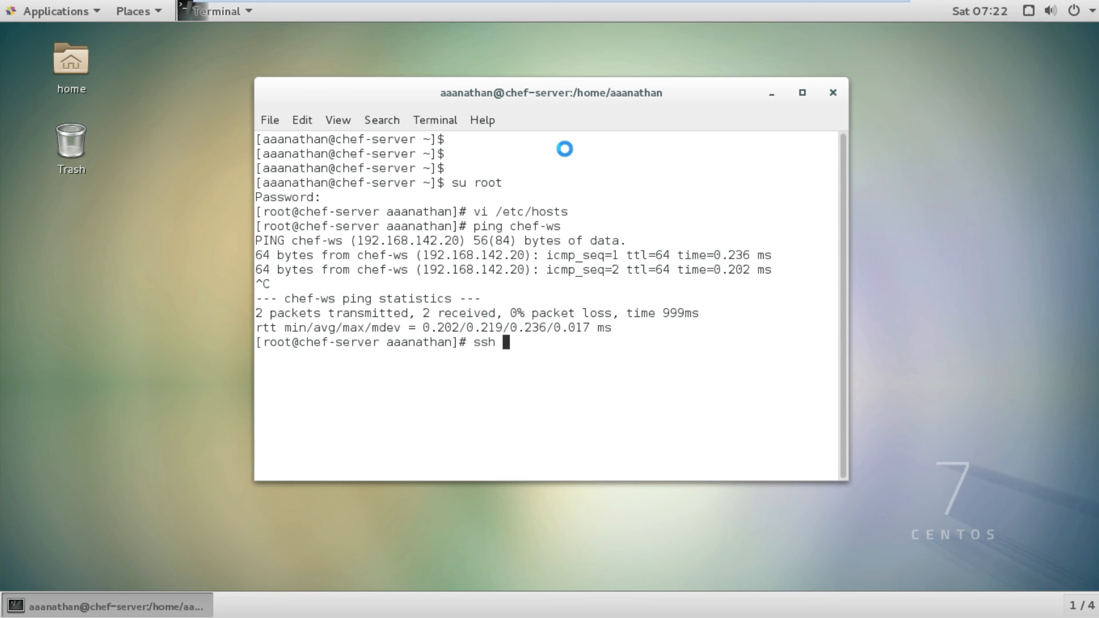
type("aaa")
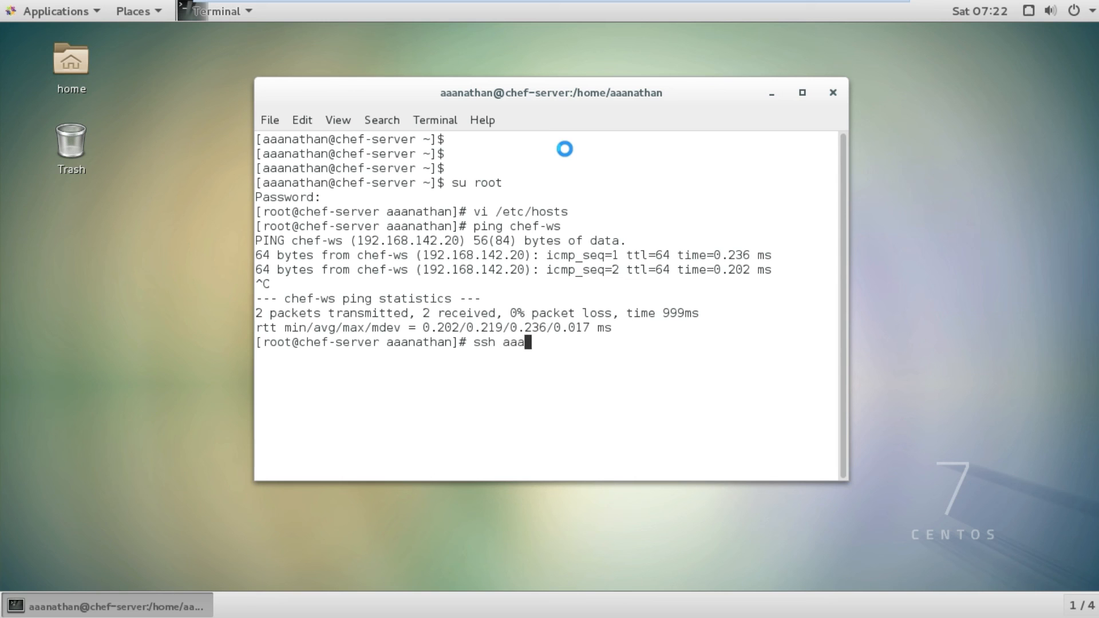
type("nathan@chef-ws")
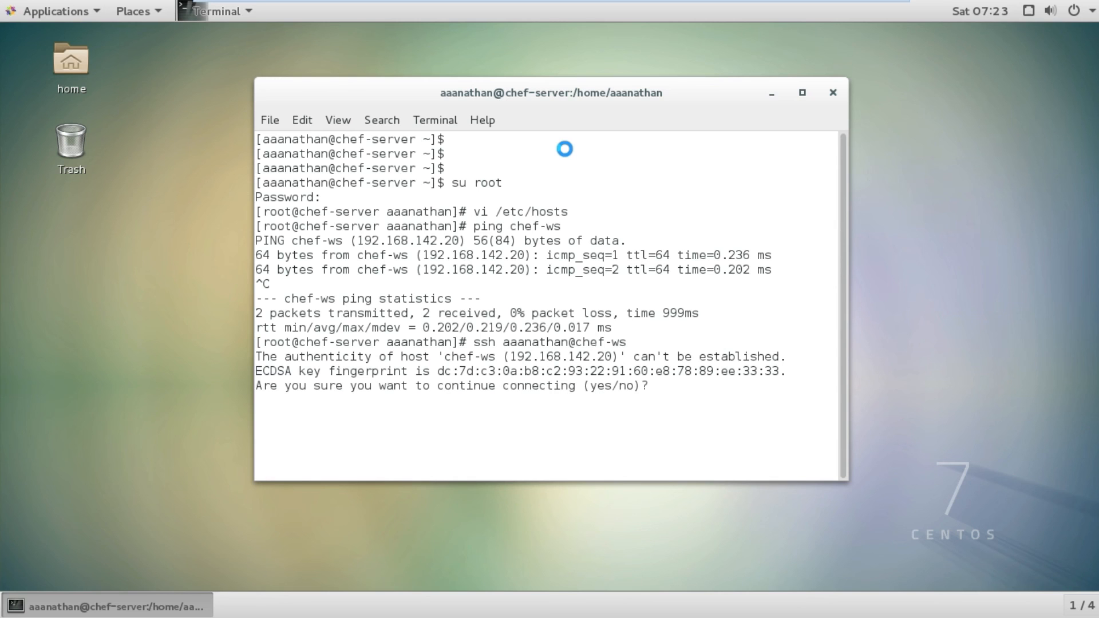
type("yes")
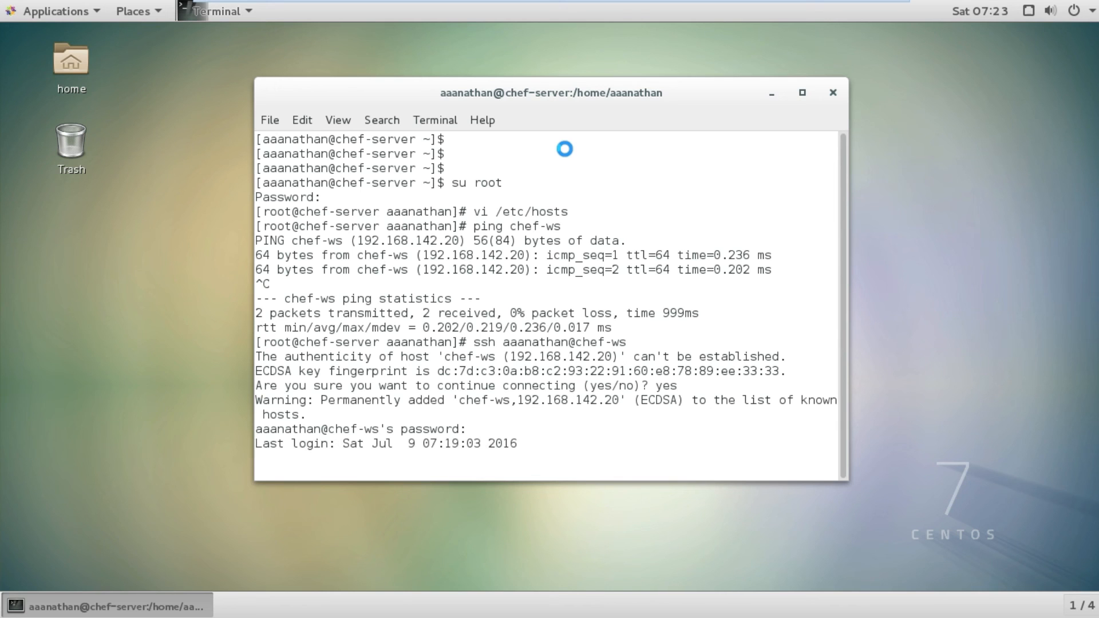
type("ef-ws ~]$")
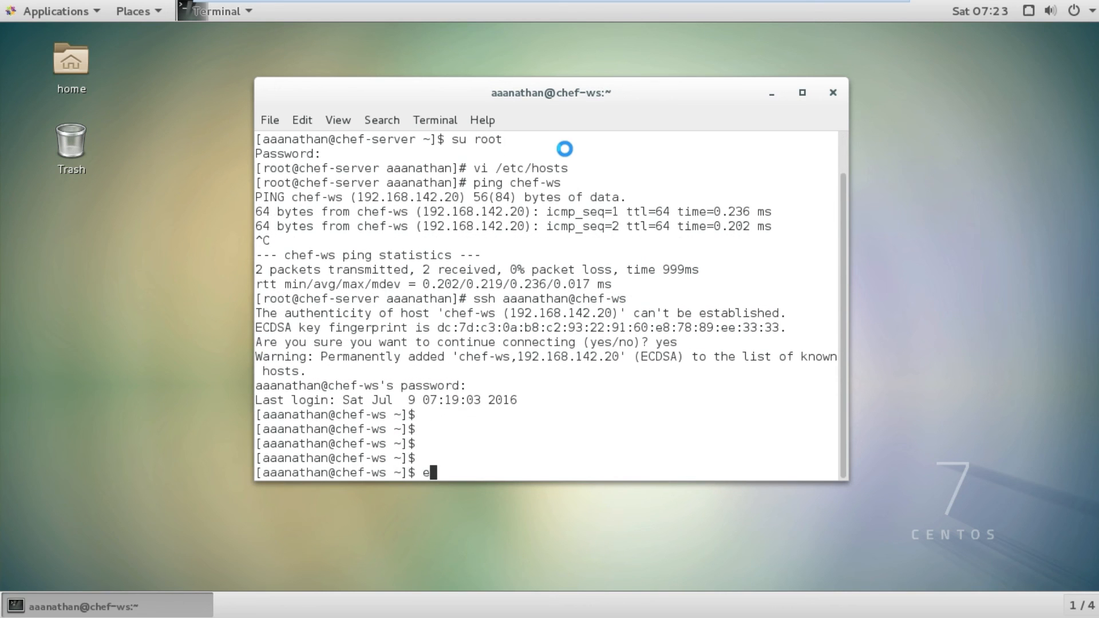
type("exit")
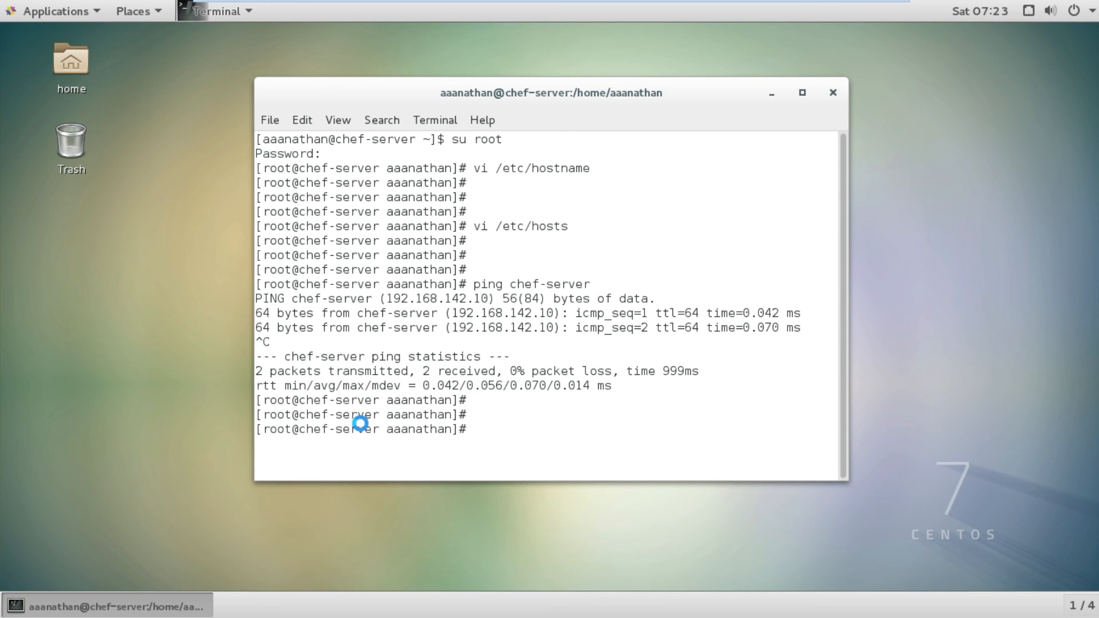
- SSH into chef-server, accept its host key, log in, and clear the screen
type("ssh aaa")
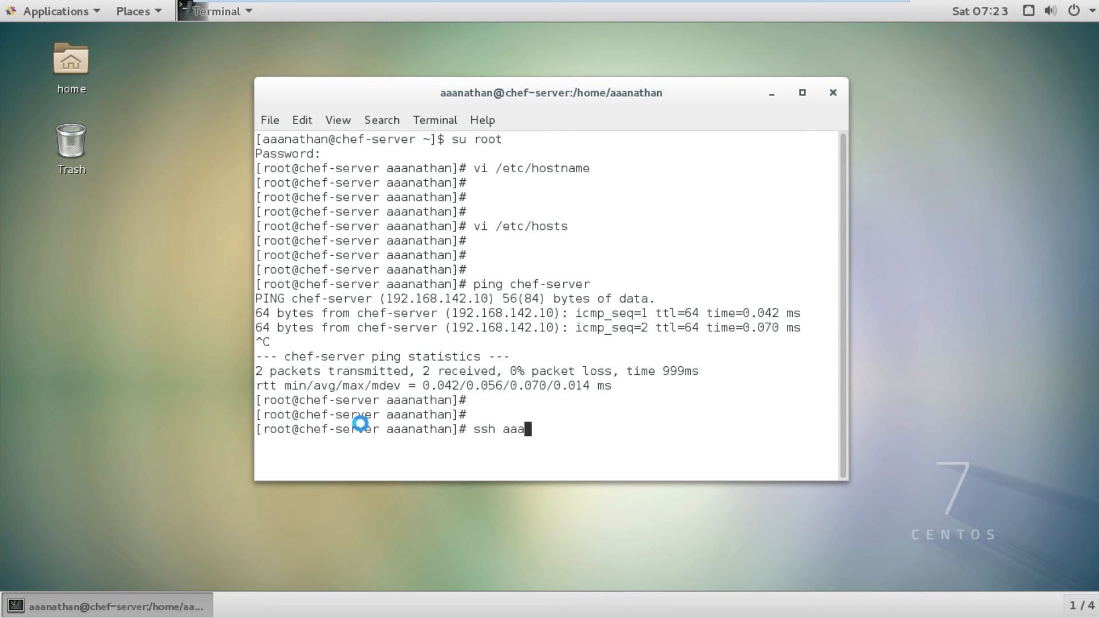
type("natha")
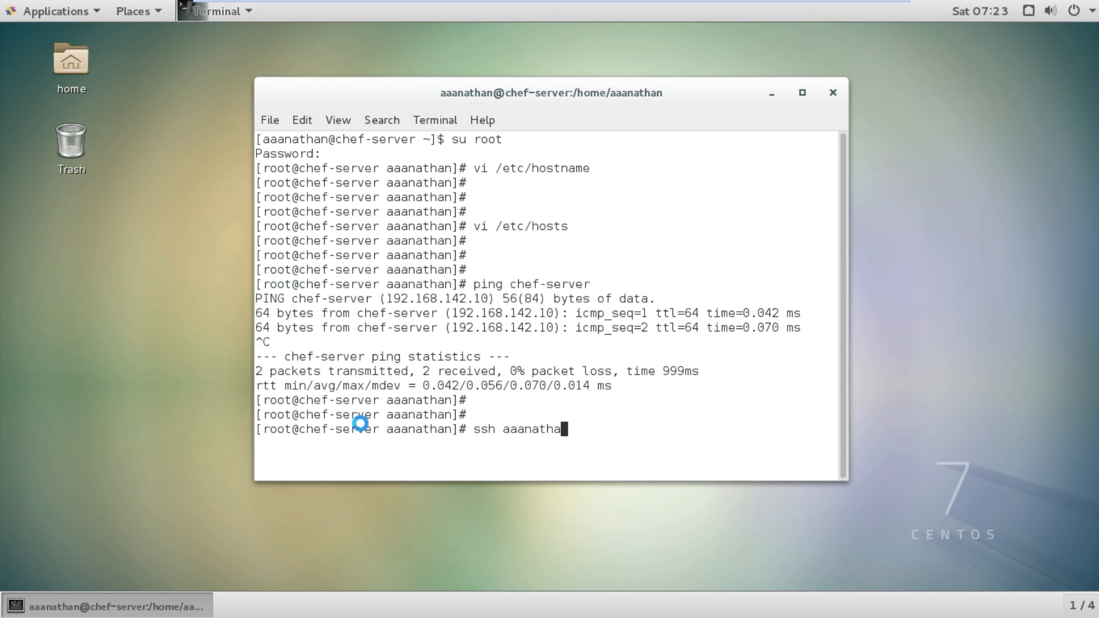
type("@")
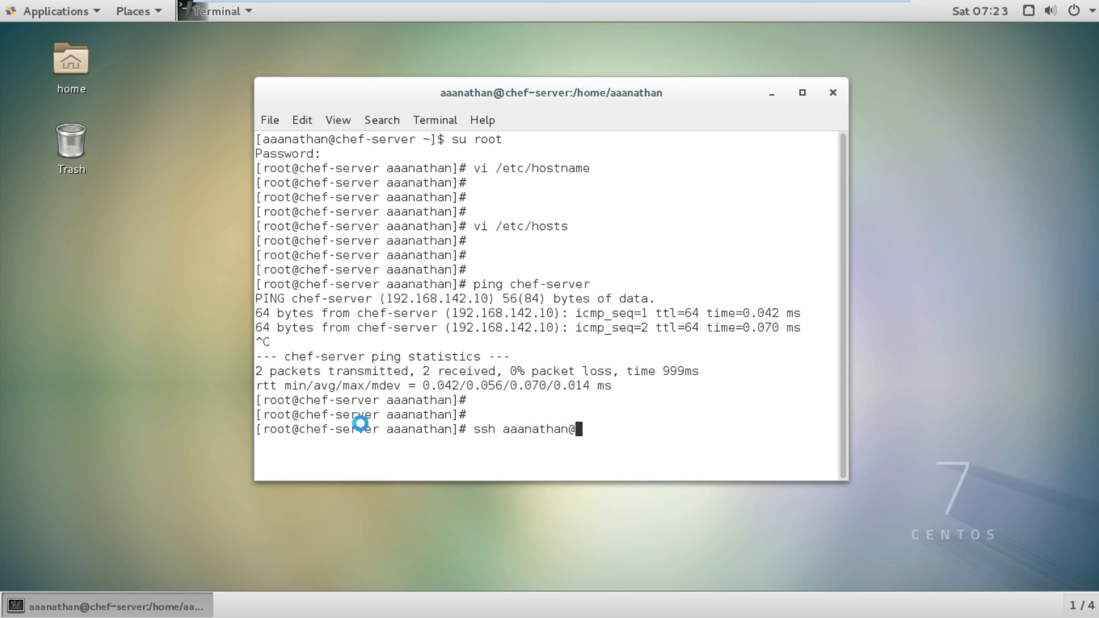
type("chef-server")
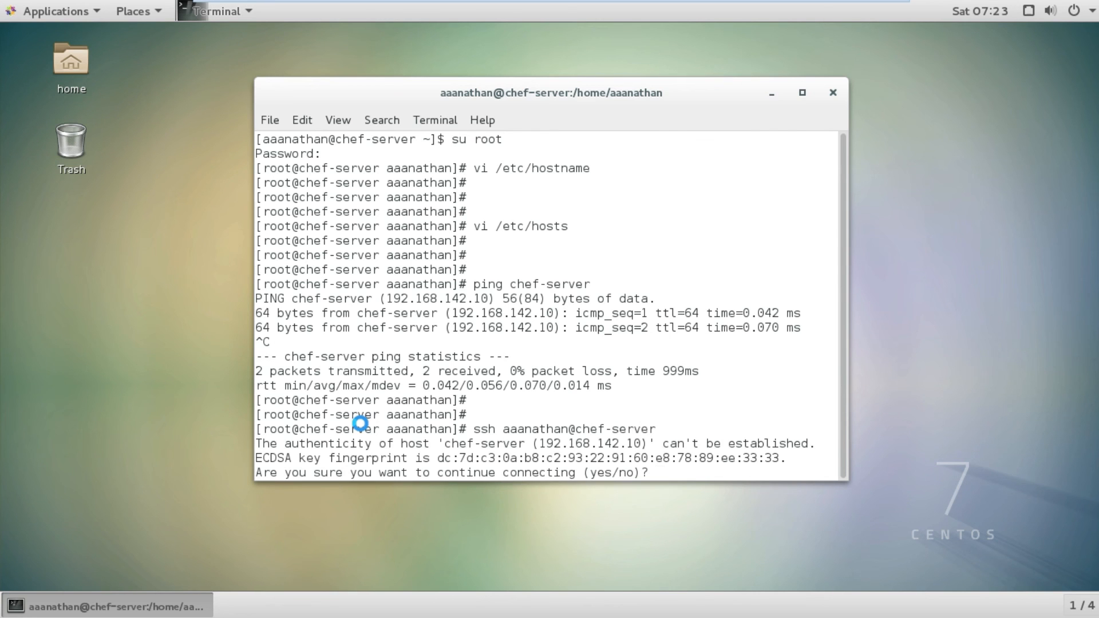
type("yes")
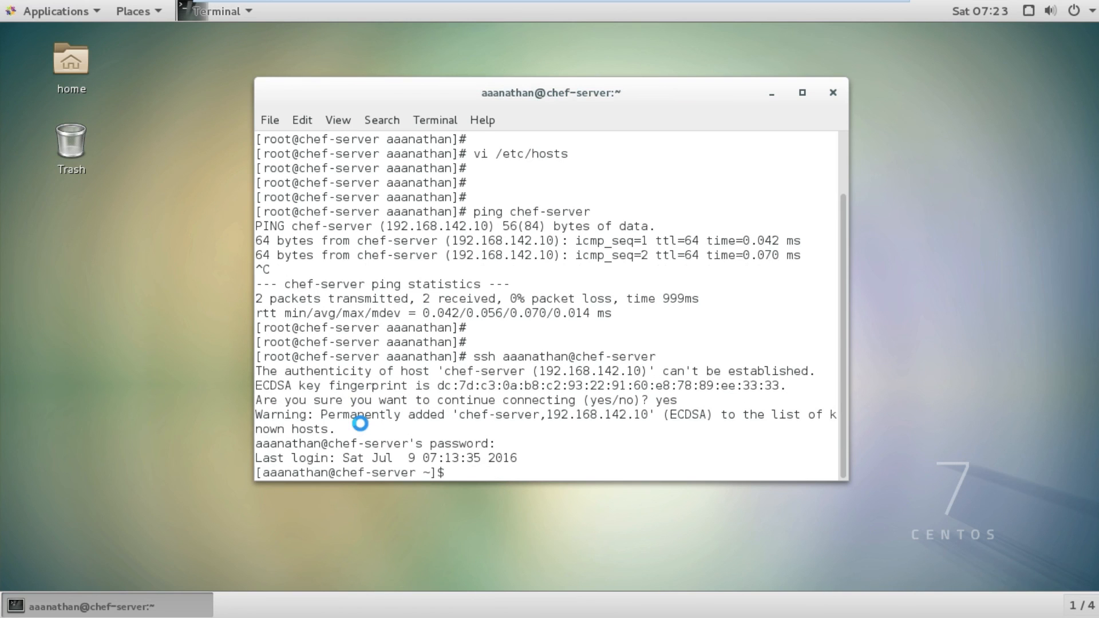
type("c")
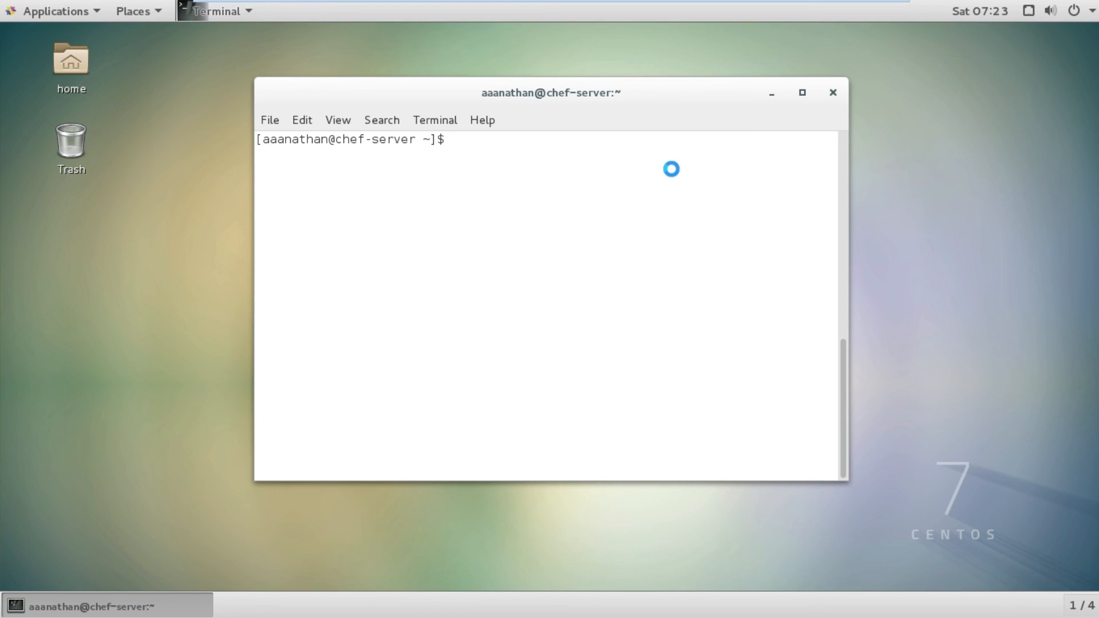
- List the home folder with dir, showing the Chef RPMs, before and after switching to root
type("dir")
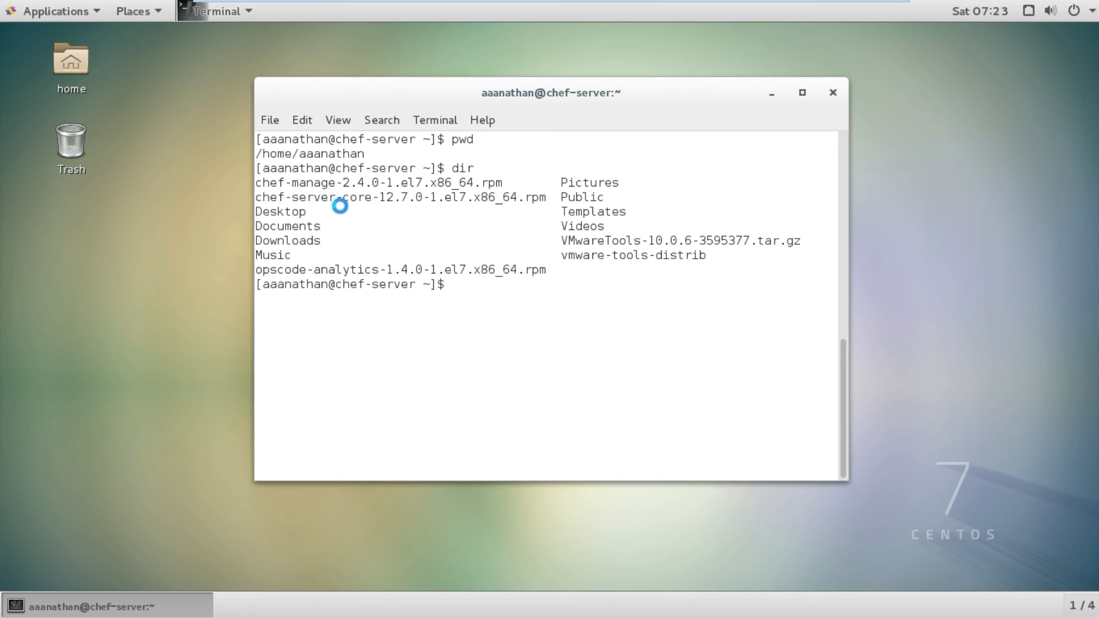
mouse_move(376, 203)
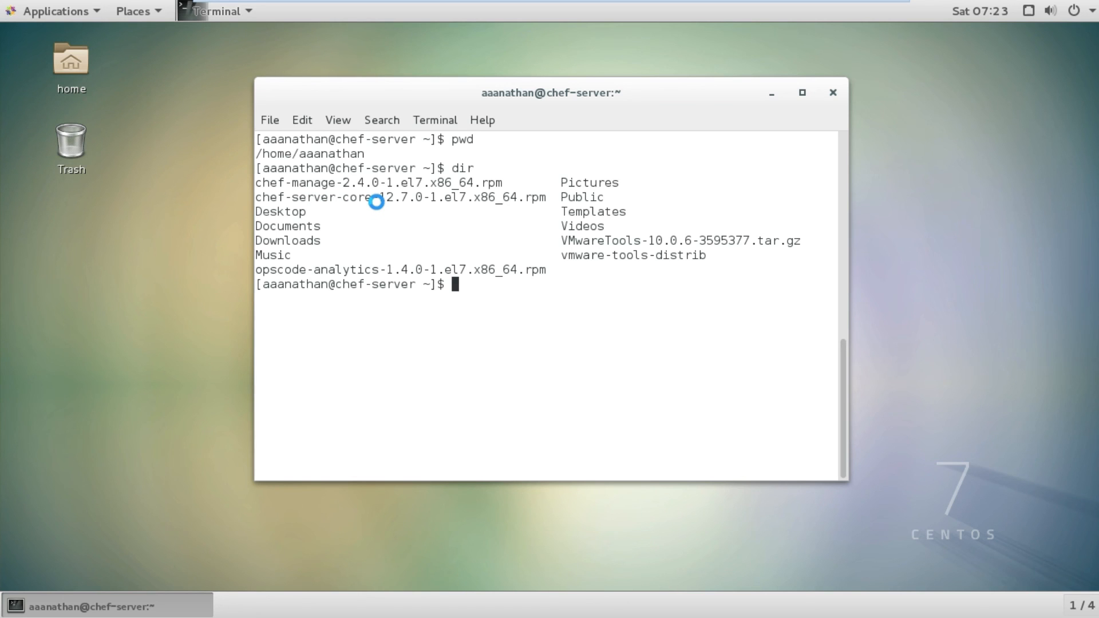
mouse_move(858, 1)
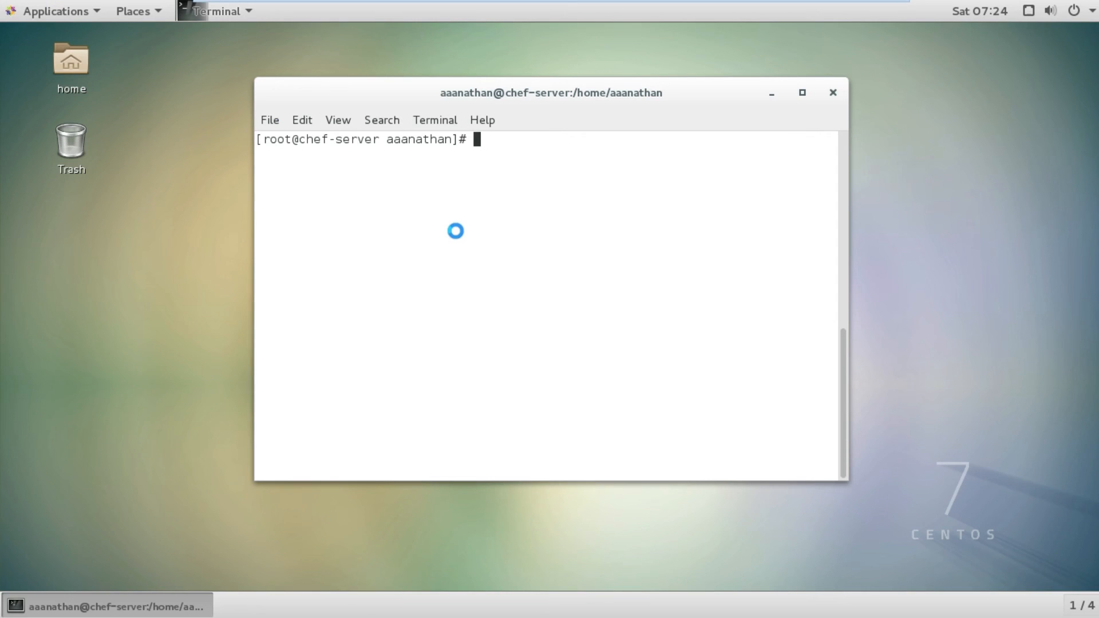
type("dir")
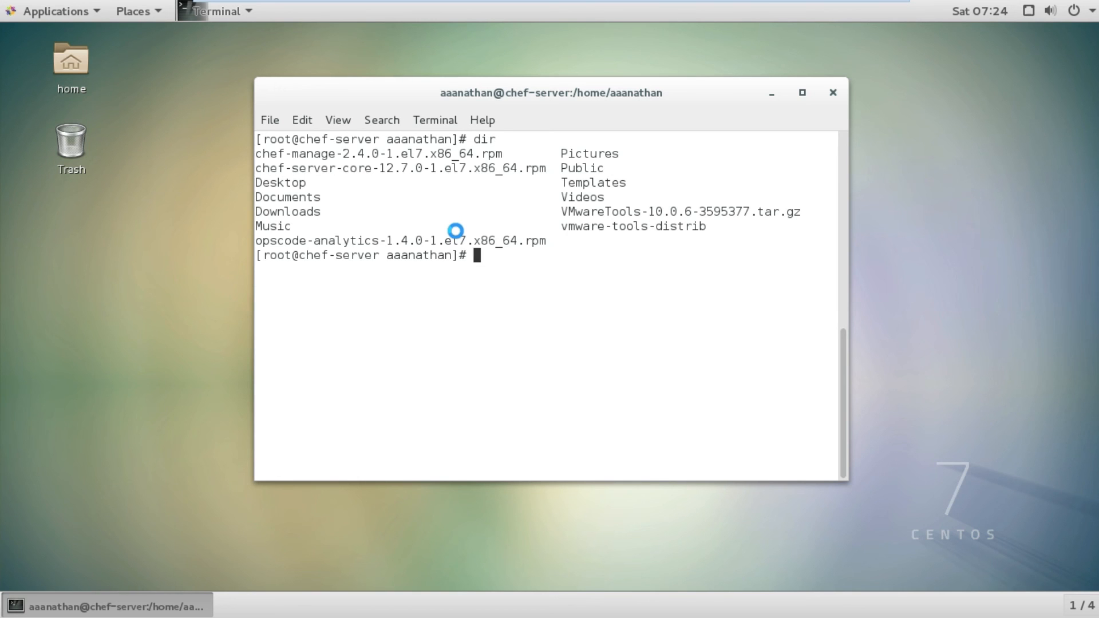